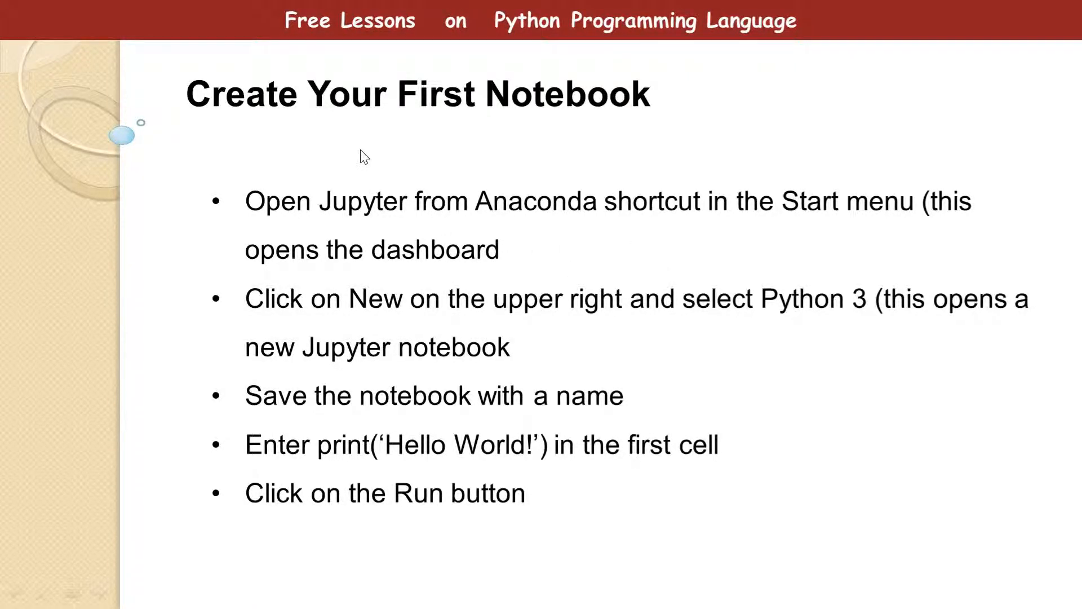
mouse_move(394, 137)
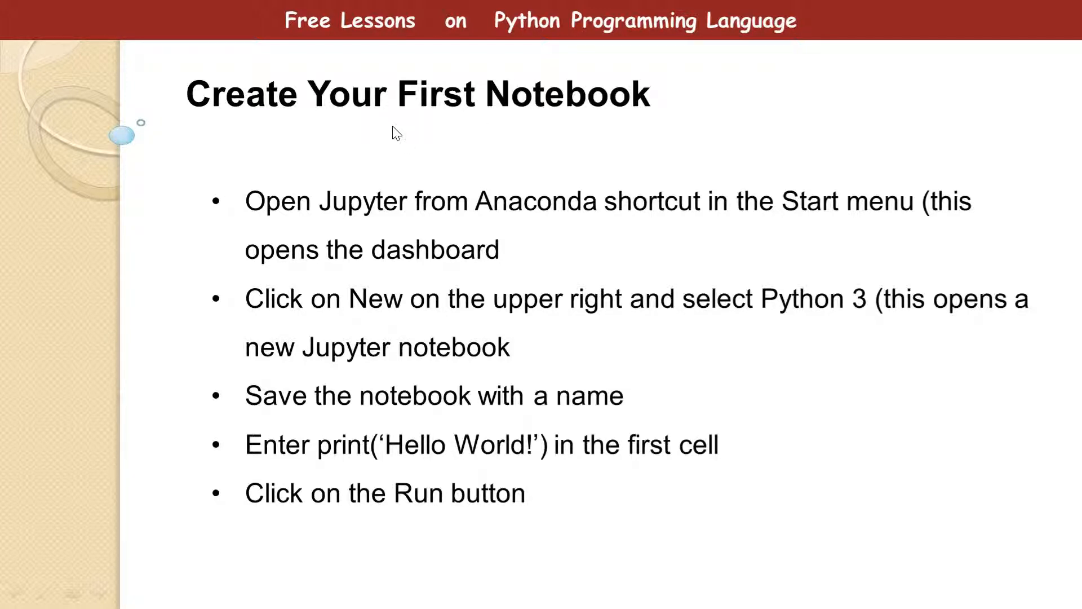
mouse_move(431, 158)
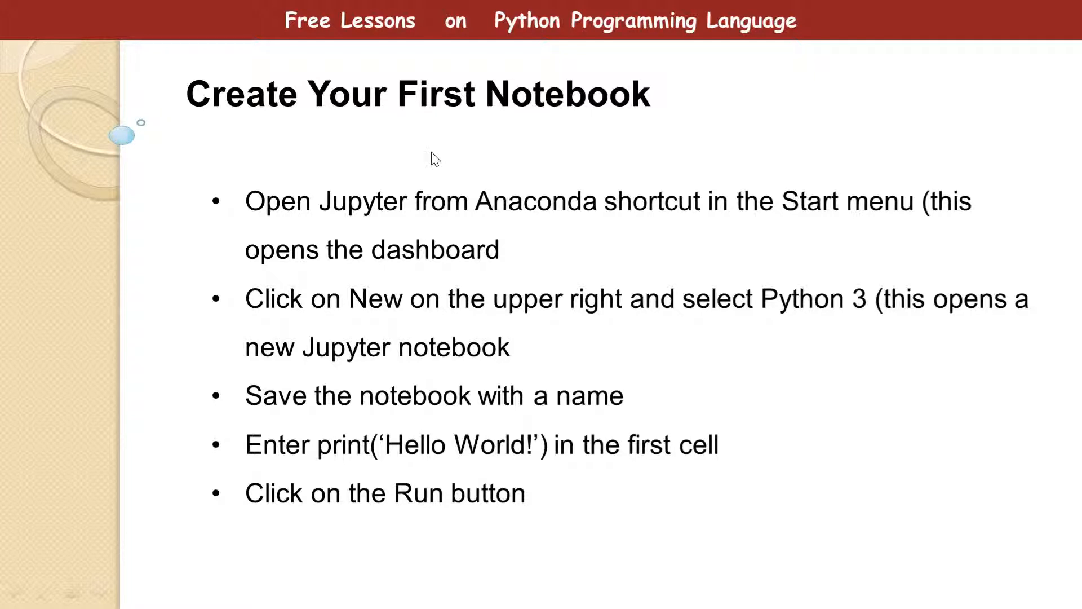
mouse_move(535, 134)
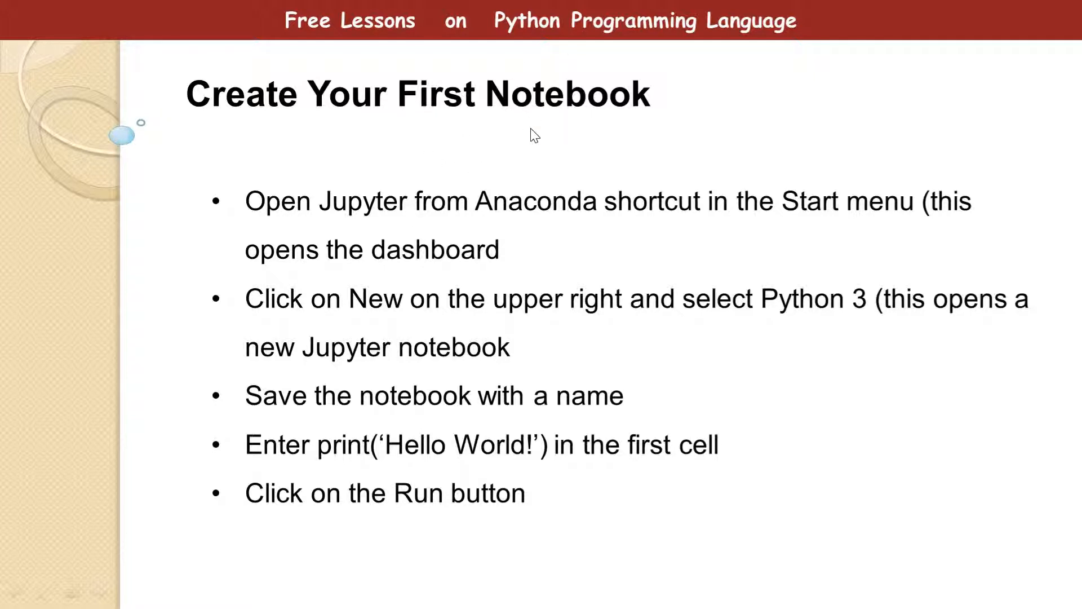
mouse_move(511, 191)
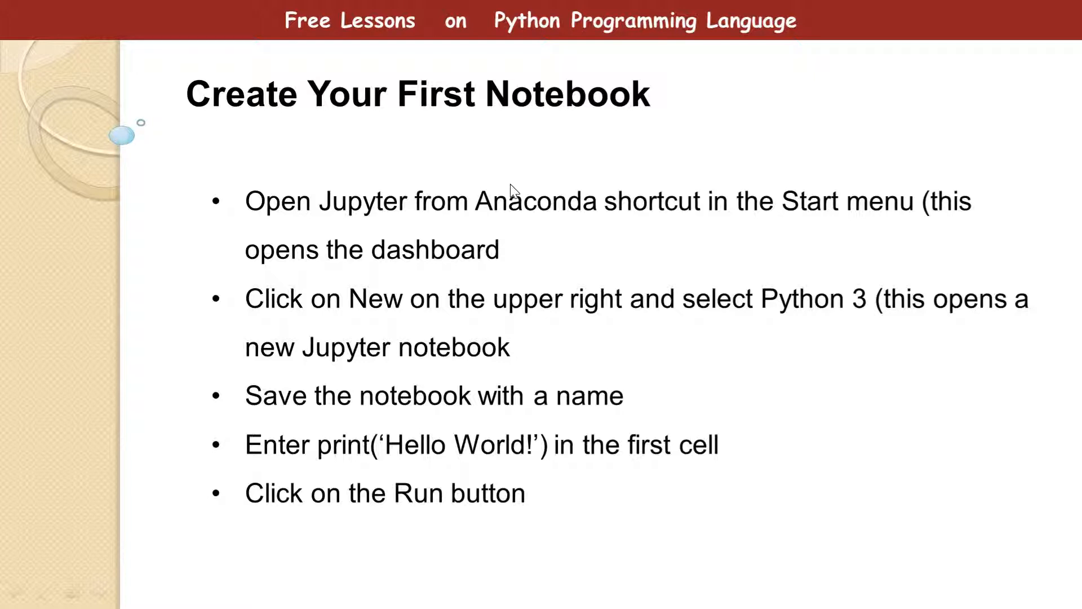
mouse_move(440, 269)
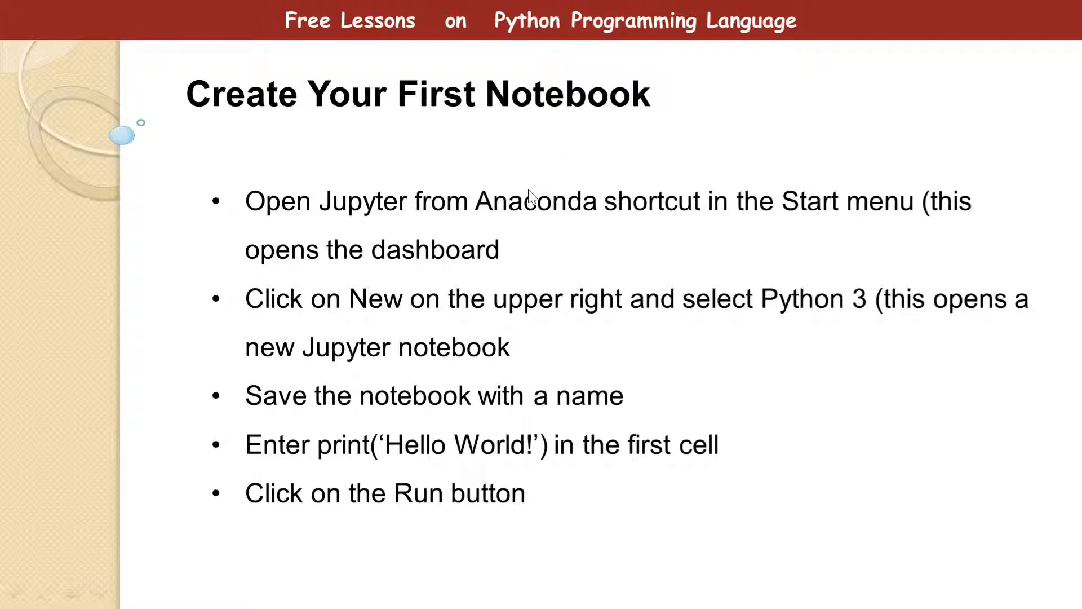
mouse_move(488, 123)
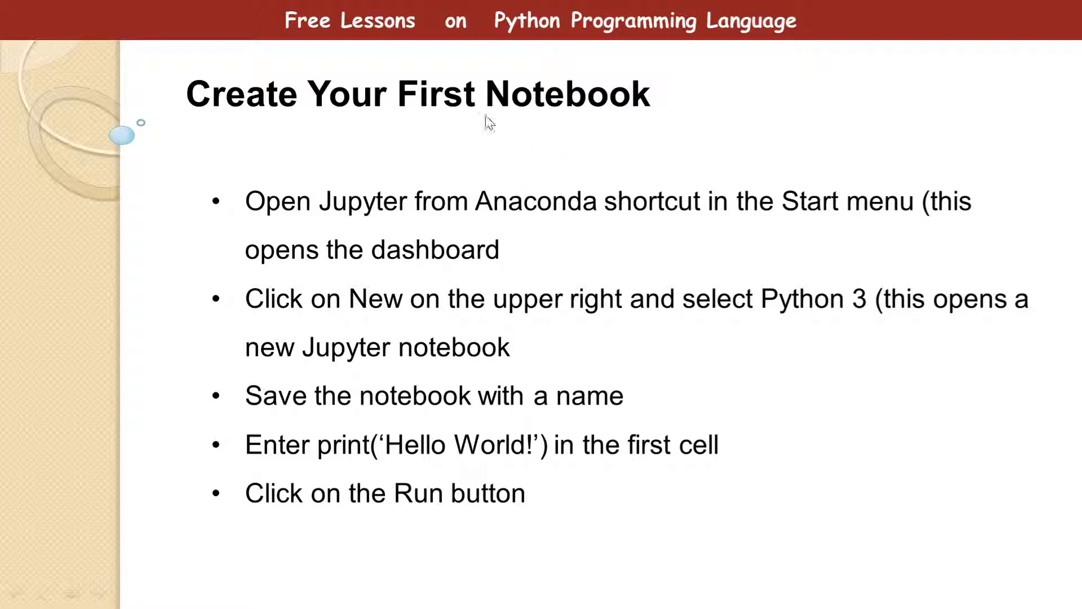
mouse_move(330, 229)
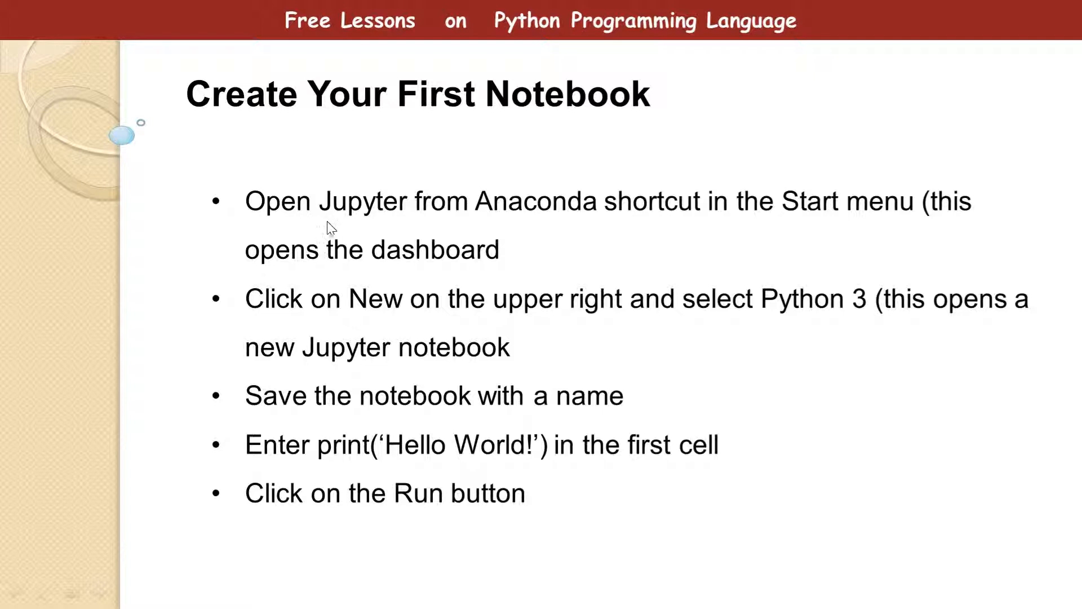
mouse_move(375, 289)
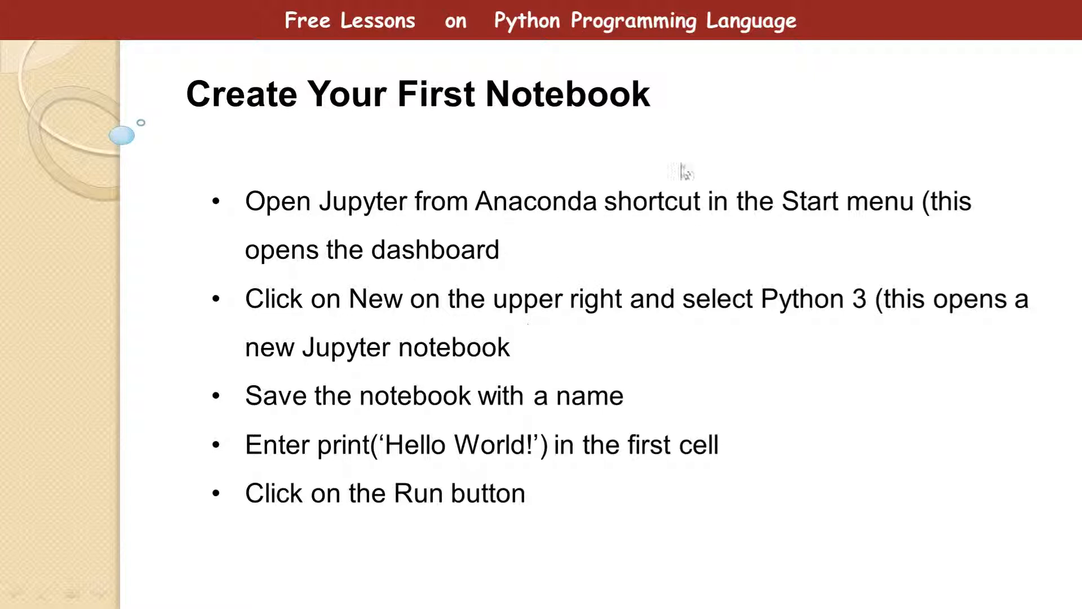
mouse_move(604, 225)
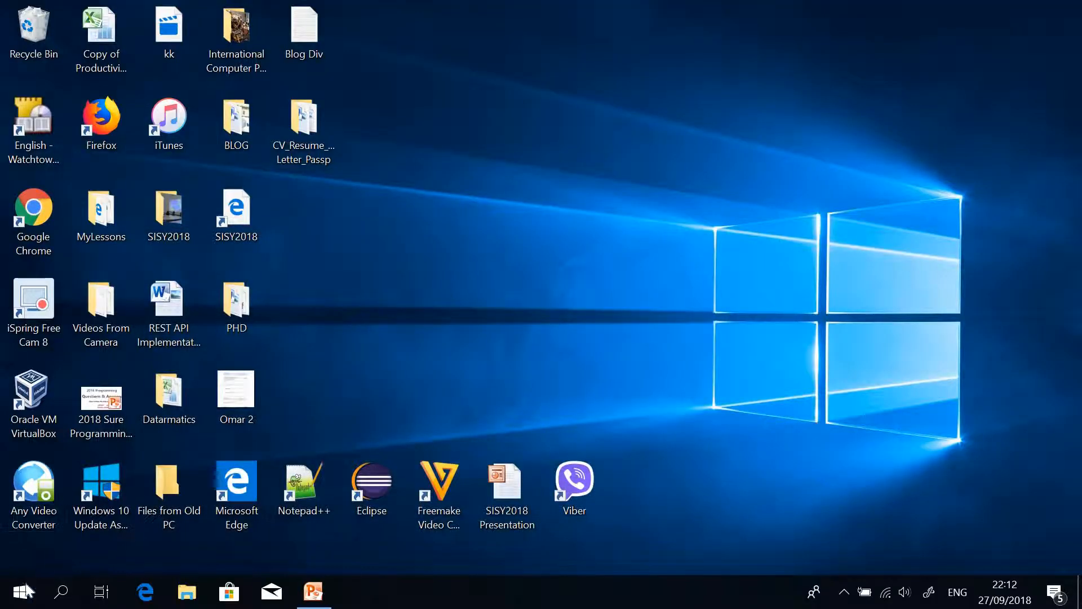
Launch Jupyter Notebook from the Anaconda3 (64-bit) group in the Start menu.
left_click(20, 592)
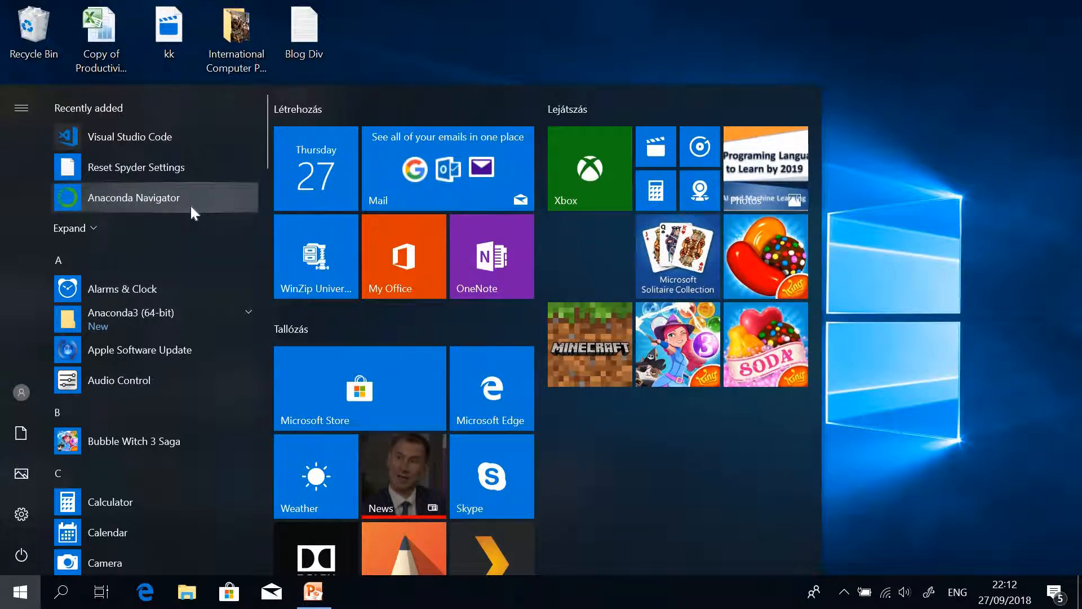
mouse_move(200, 319)
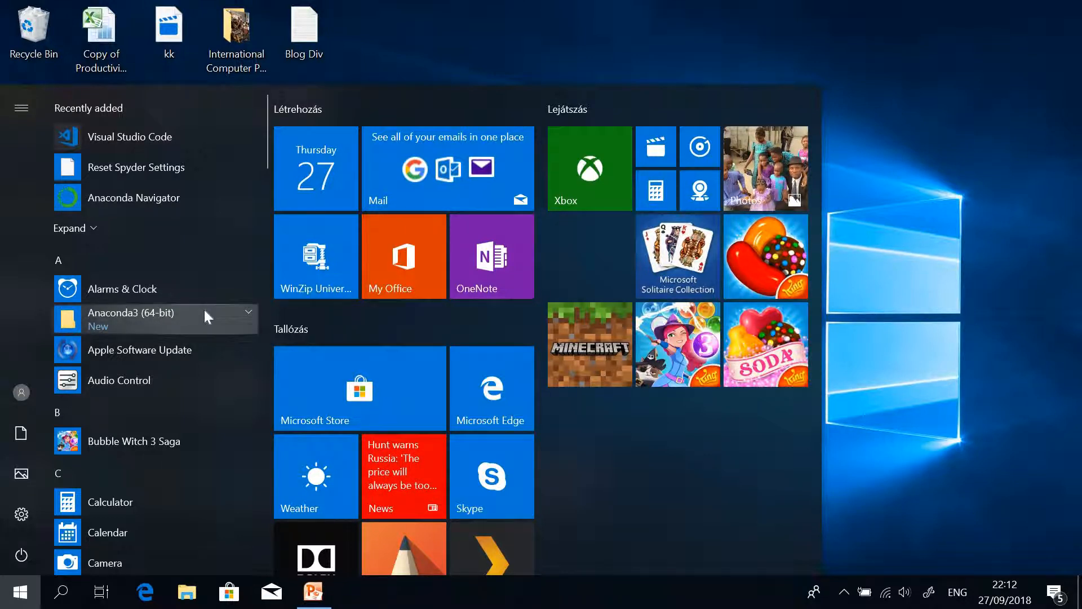
left_click(245, 318)
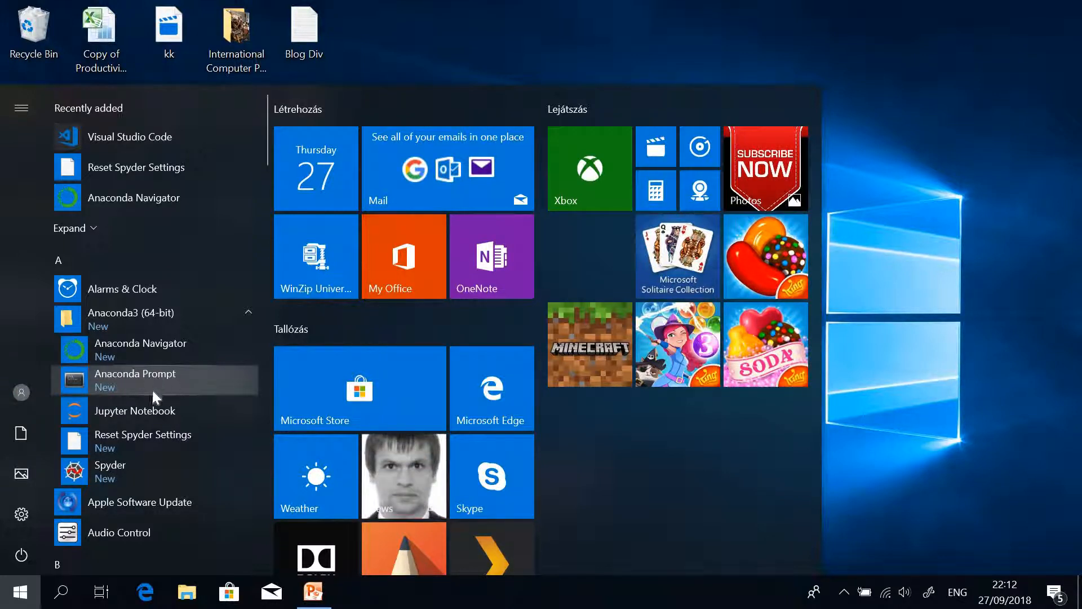
mouse_move(115, 410)
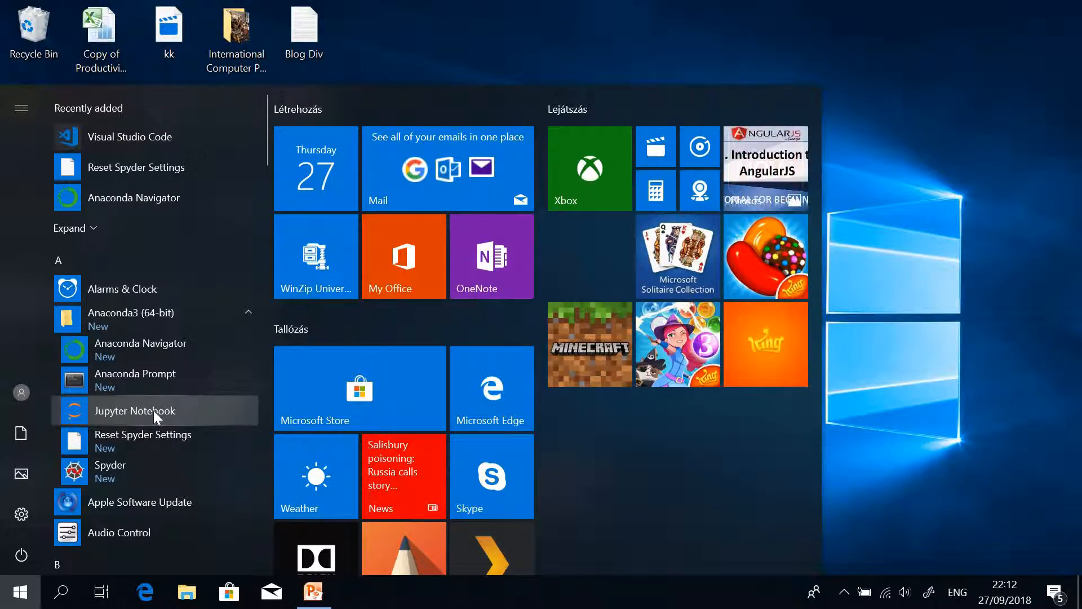
left_click(136, 410)
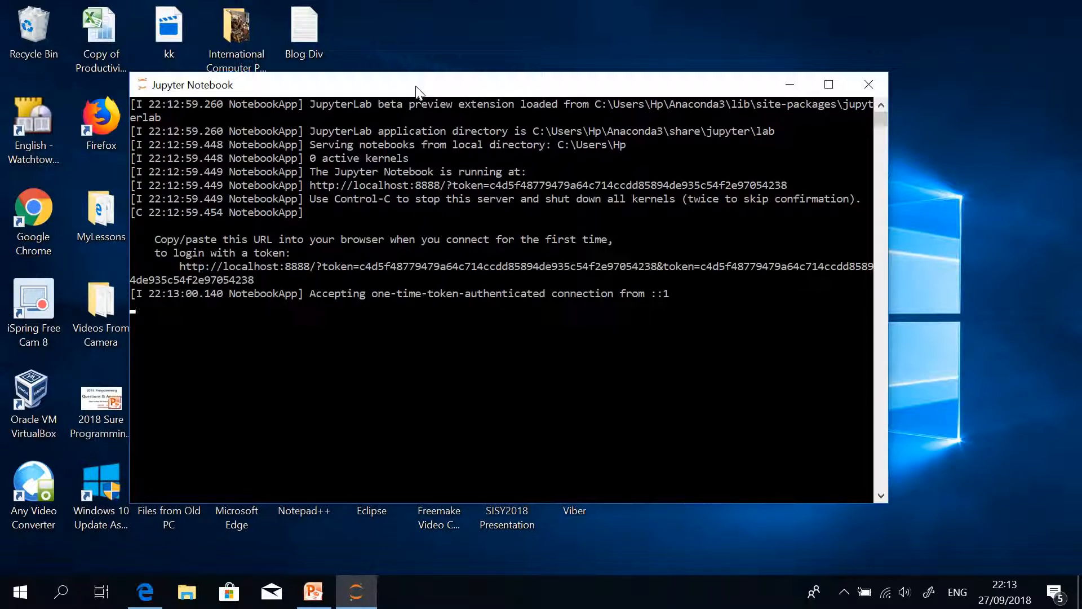
mouse_move(426, 104)
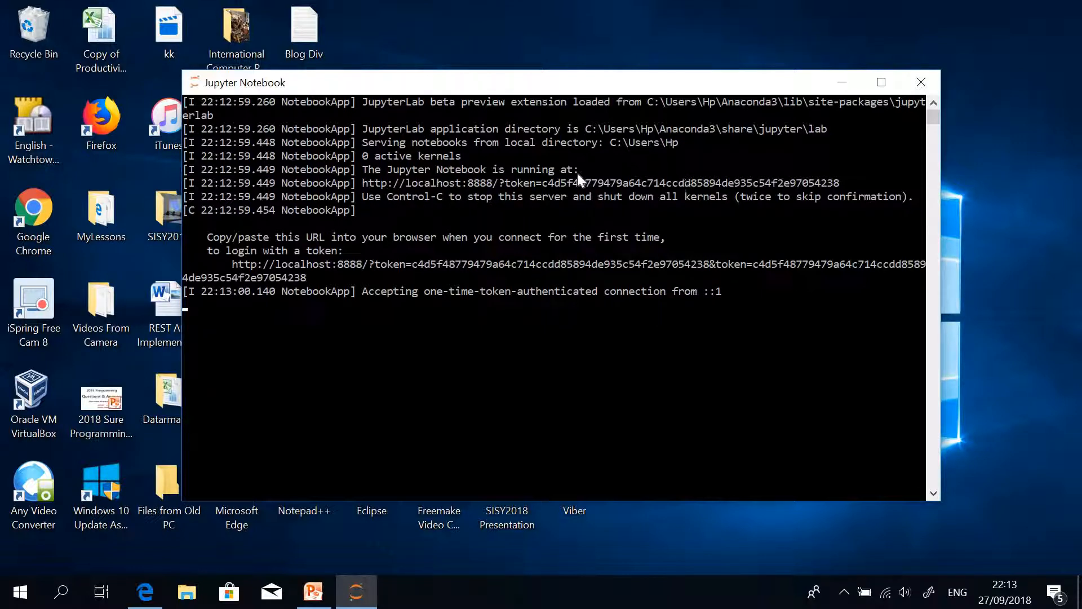
mouse_move(634, 149)
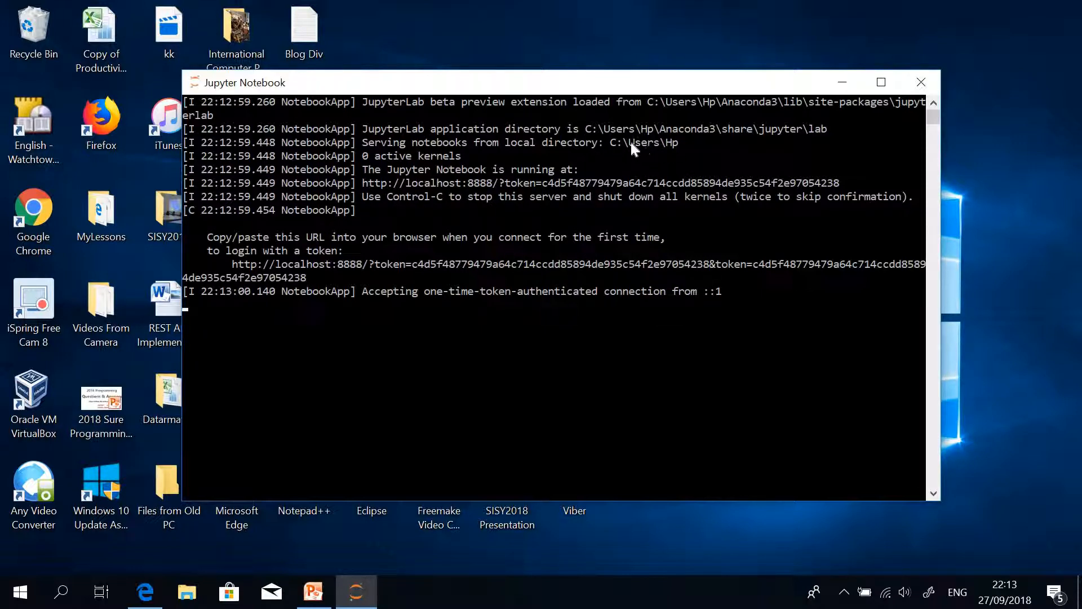
mouse_move(620, 150)
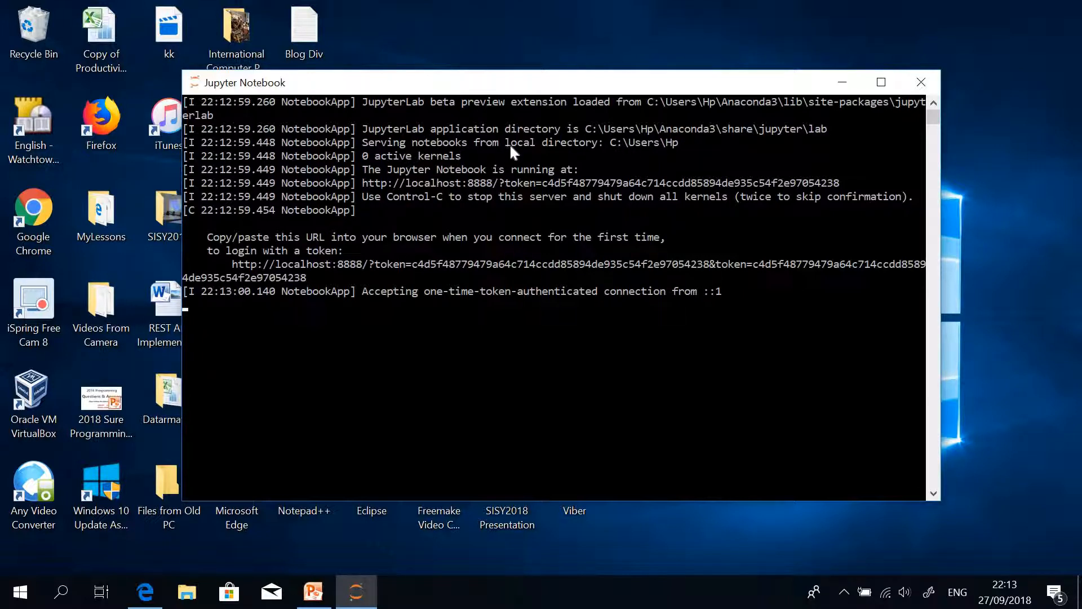
mouse_move(633, 153)
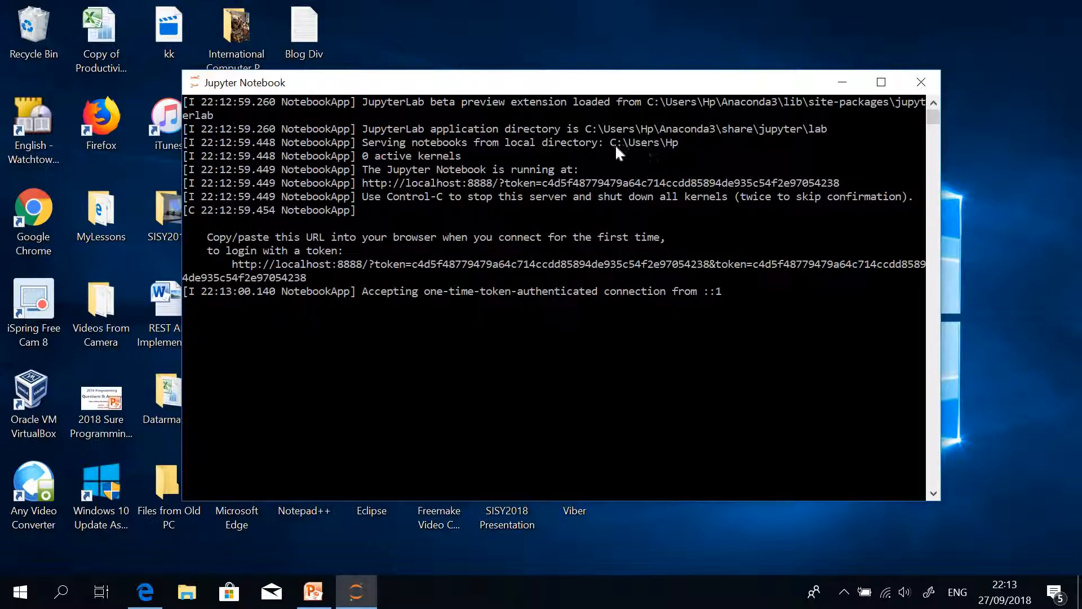
mouse_move(627, 155)
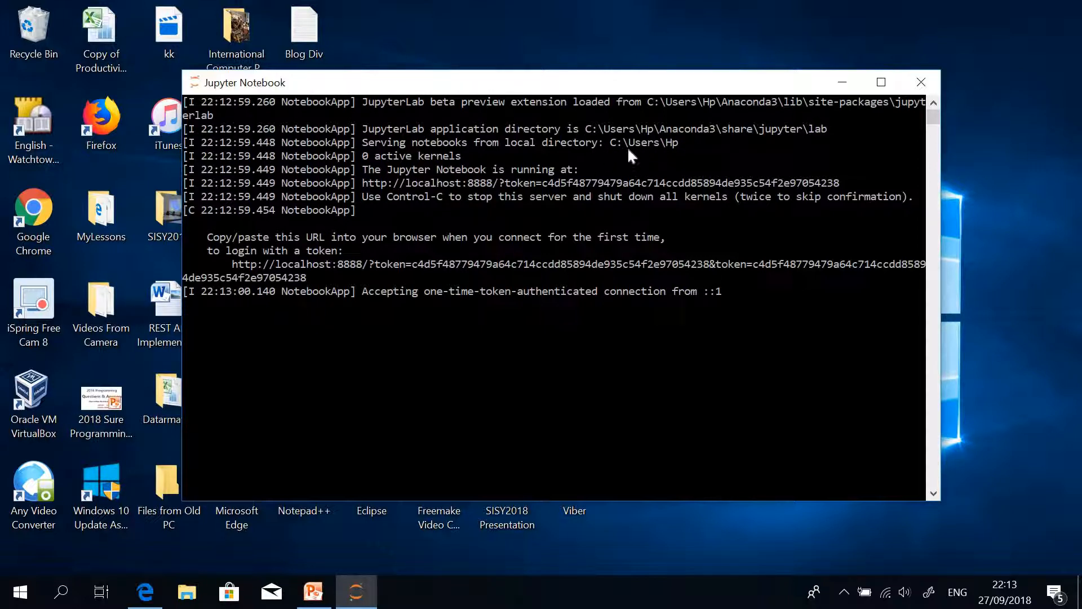
mouse_move(652, 153)
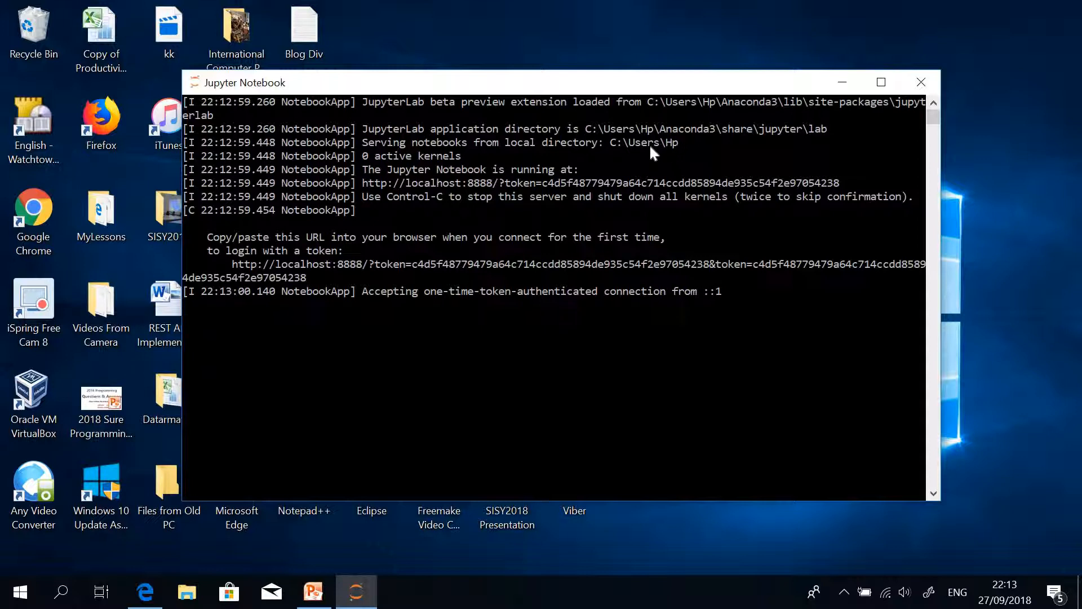
mouse_move(674, 154)
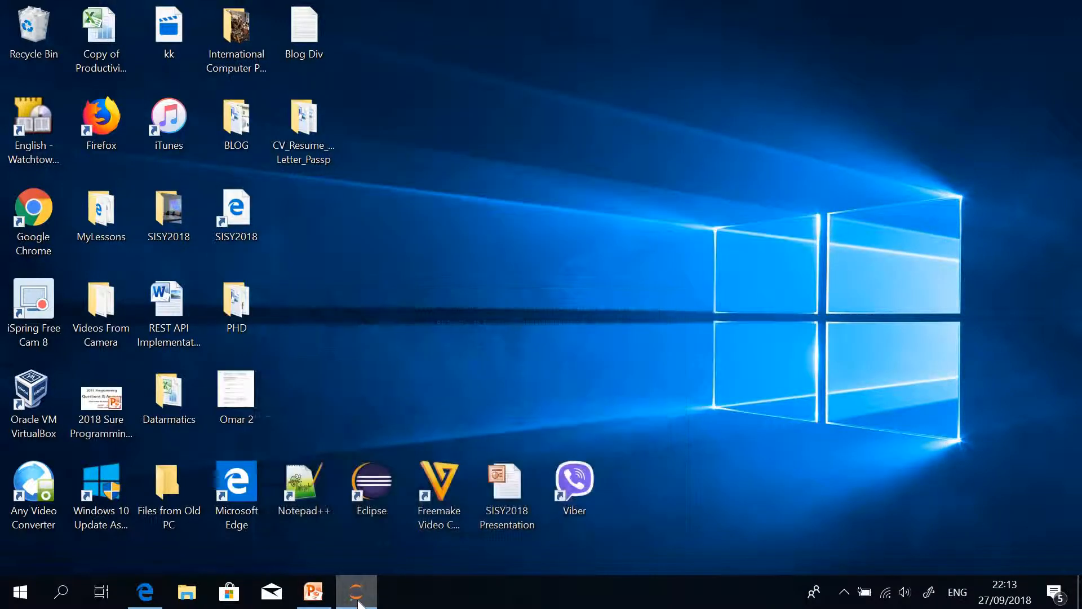
Review the dashboard's home folder listing and localhost:8888 address, then return to the server console.
left_click(355, 592)
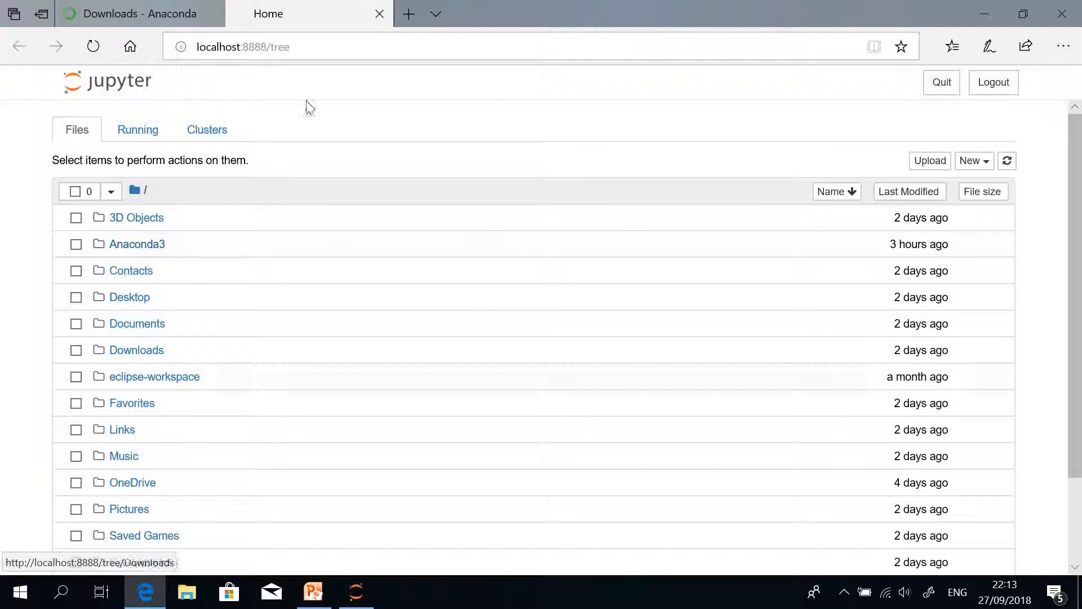
scroll("down", 3)
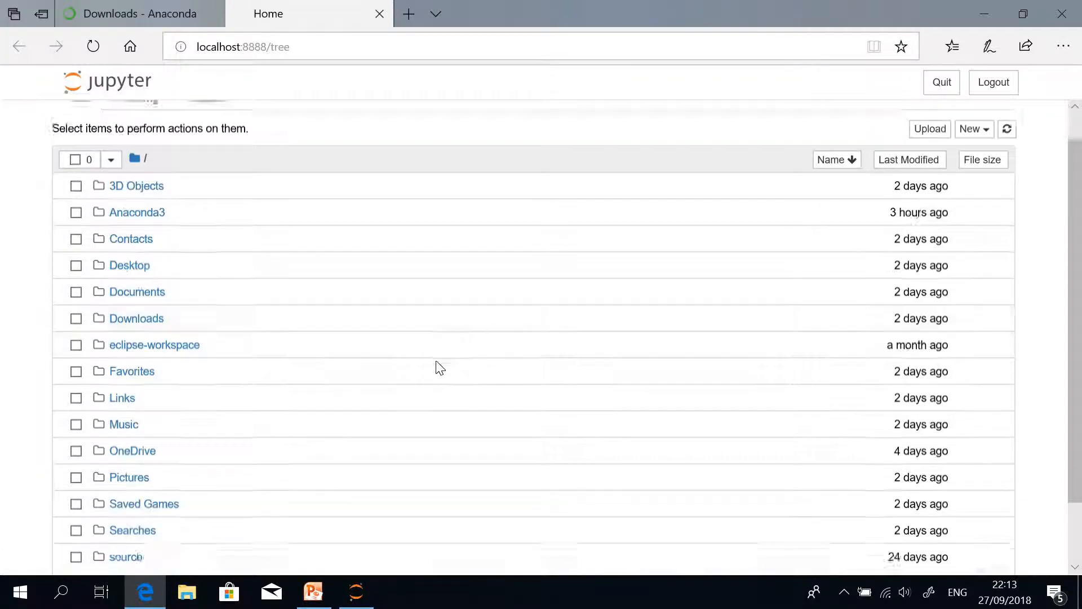
scroll("down", 3)
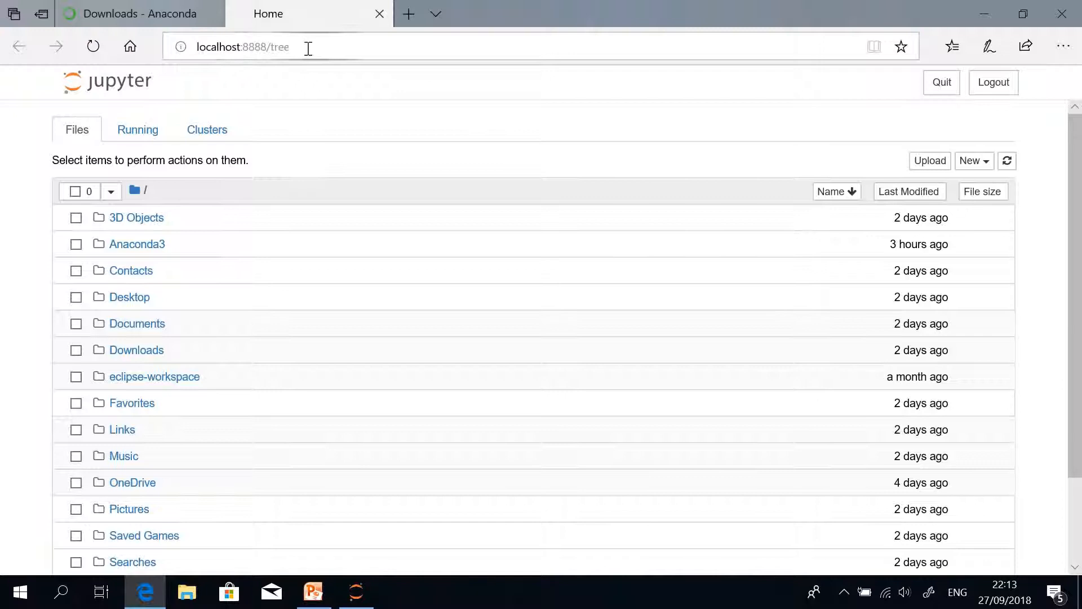
left_click(276, 47)
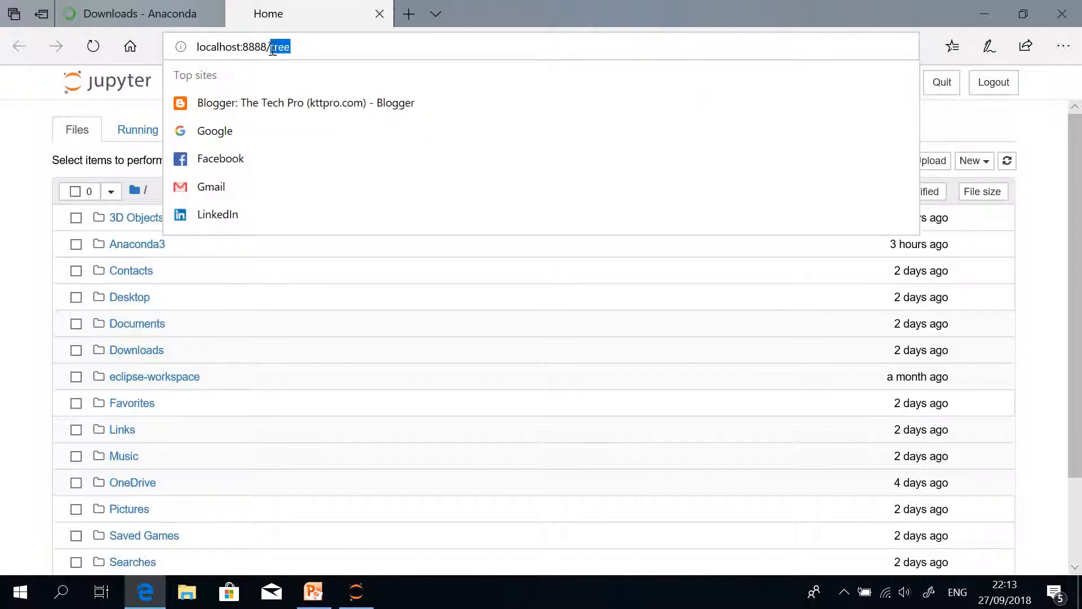
left_click(32, 134)
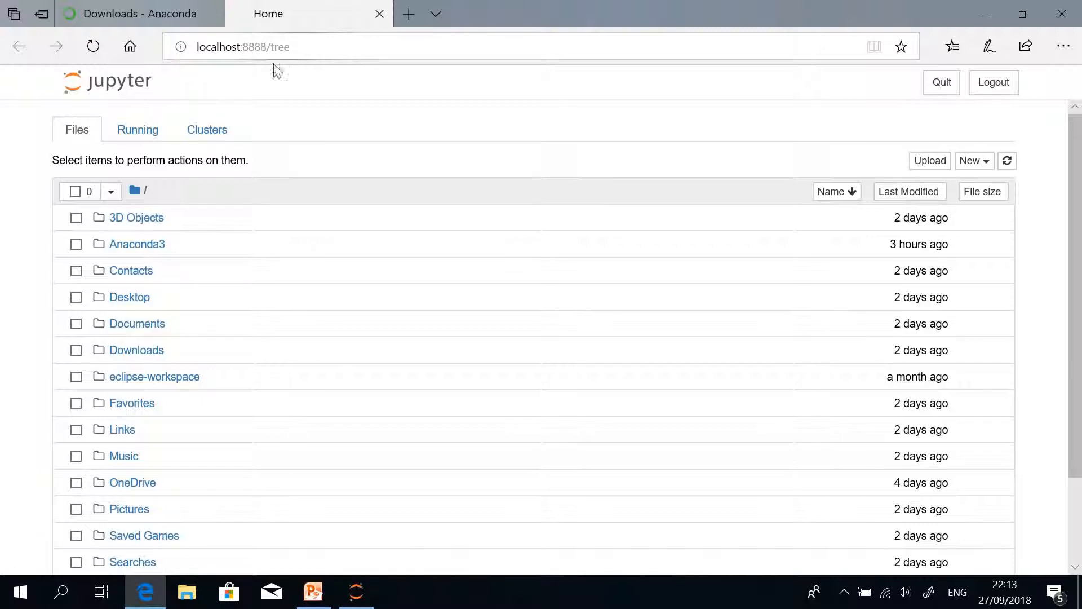
mouse_move(364, 353)
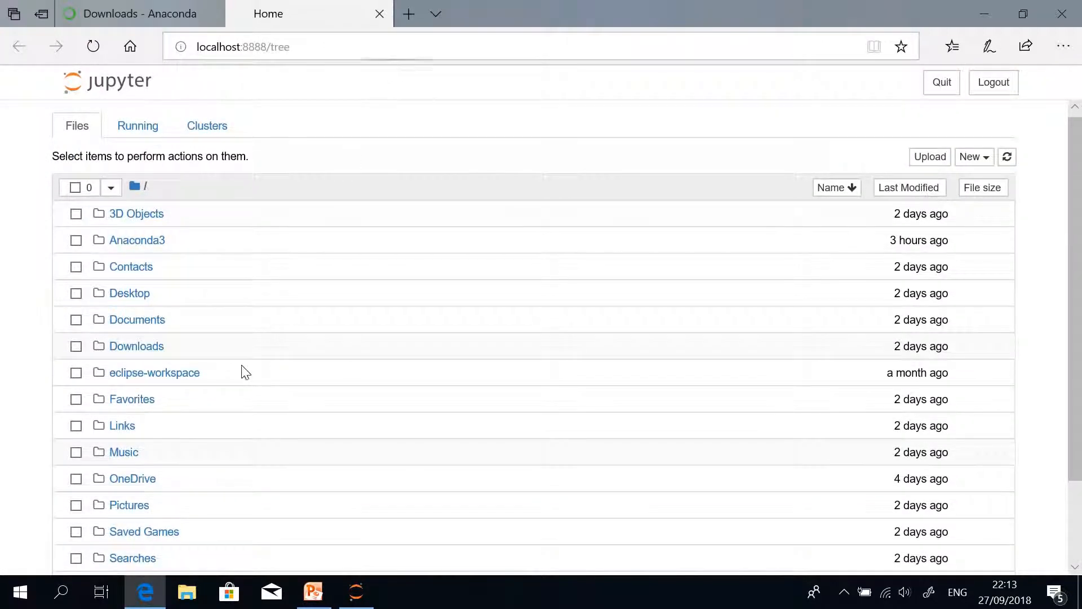
scroll("down", 3)
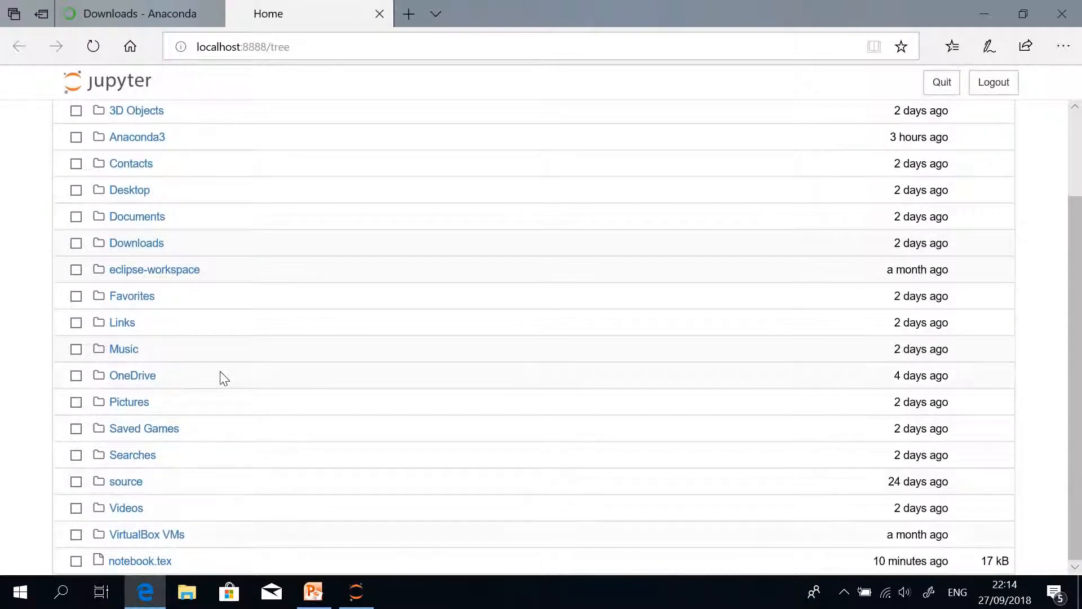
mouse_move(406, 450)
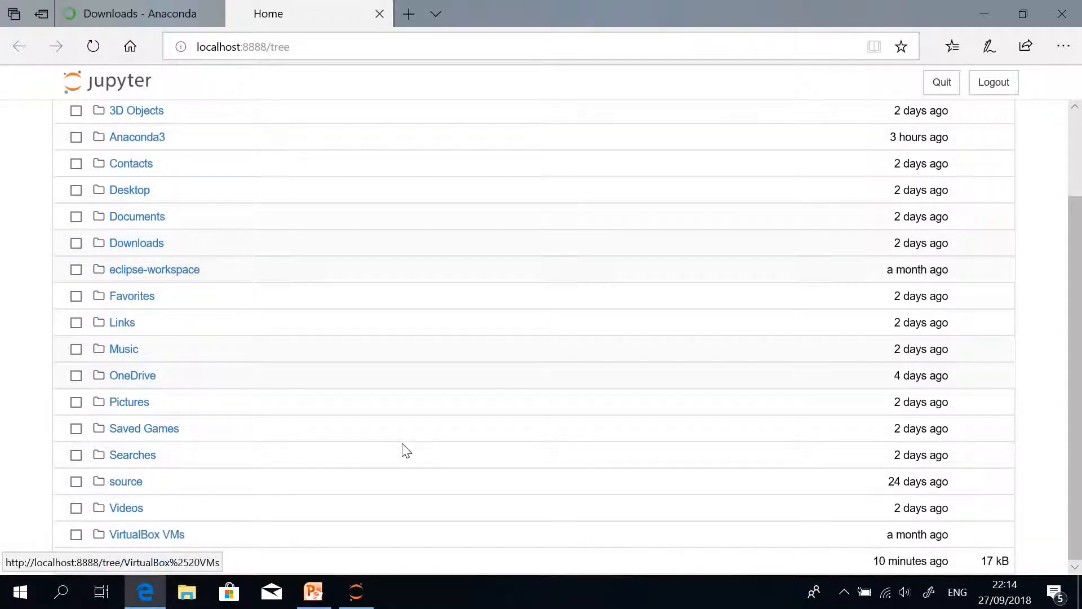
left_click(355, 592)
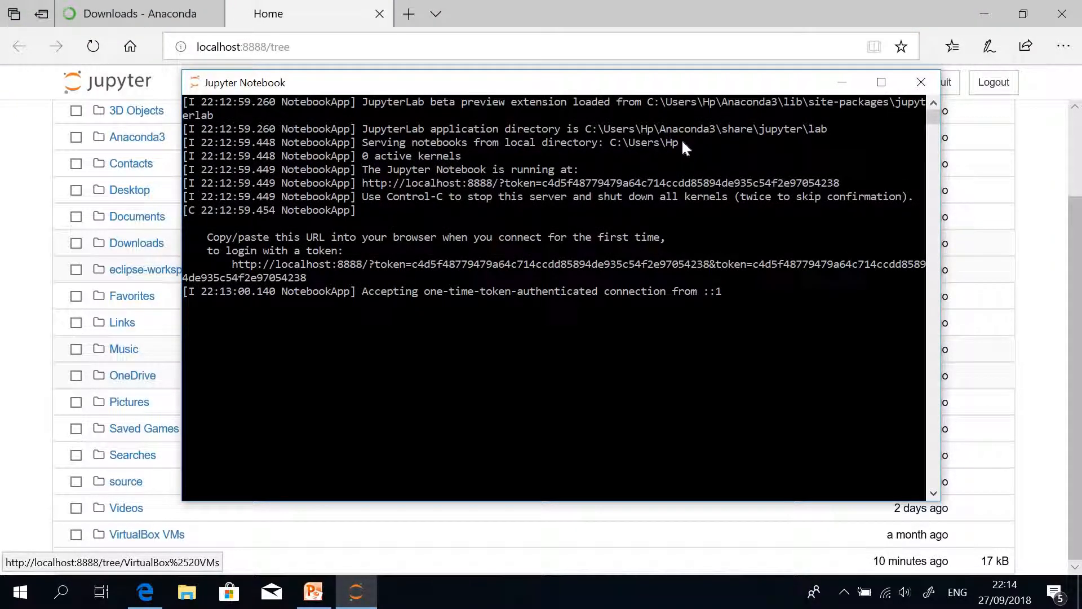
Highlight the 'Serving notebooks from local directory' path and bring up File Explorer.
double_click(645, 142)
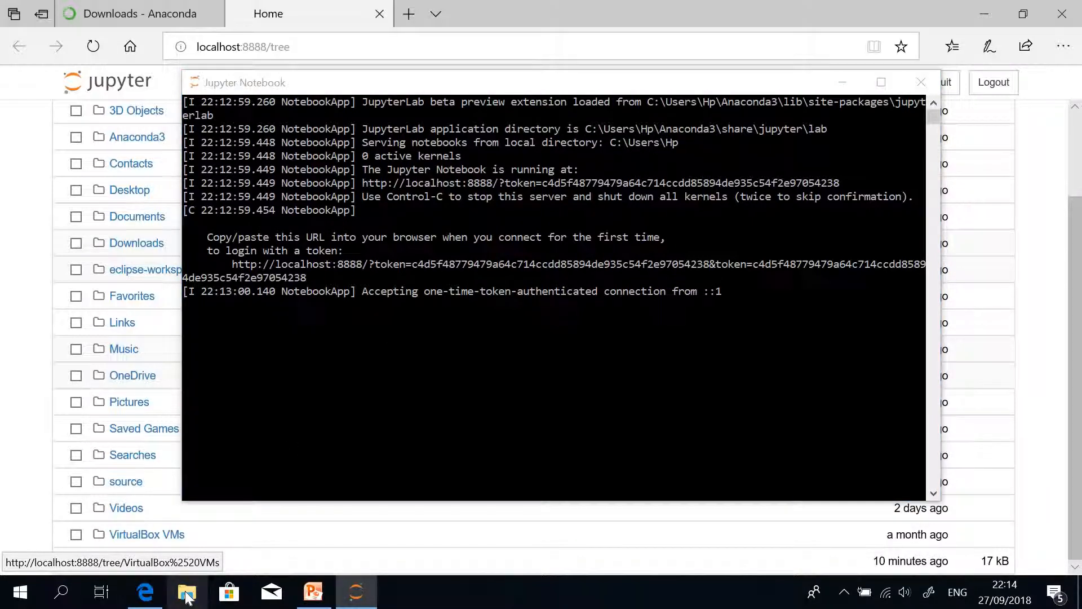
left_click(186, 592)
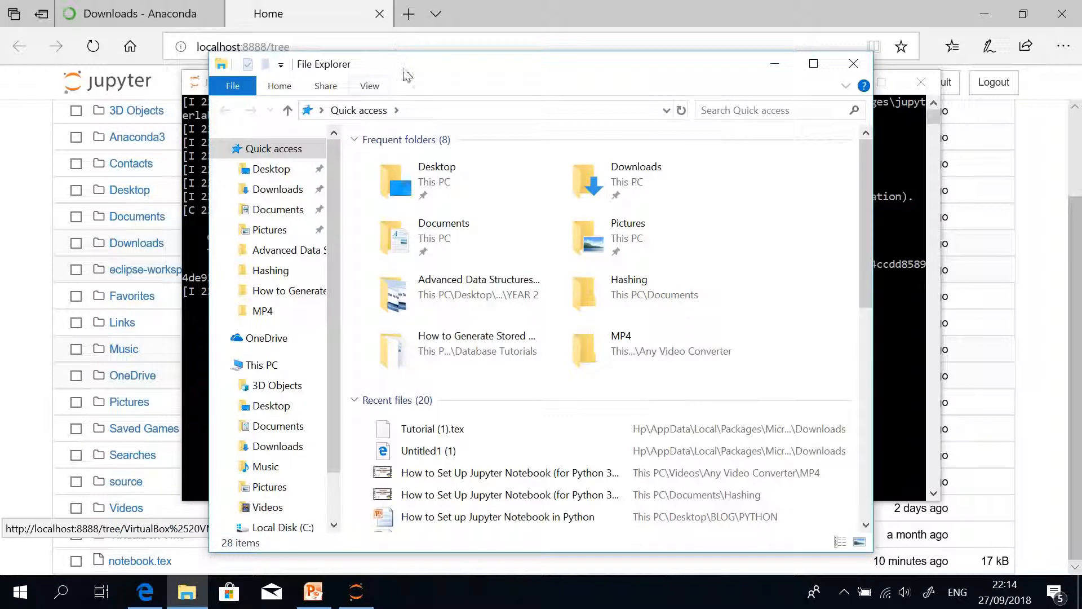
Browse Local Disk (C:) to Users > Hp, the served folder holding Anaconda3 and notebook.tex.
left_click(813, 64)
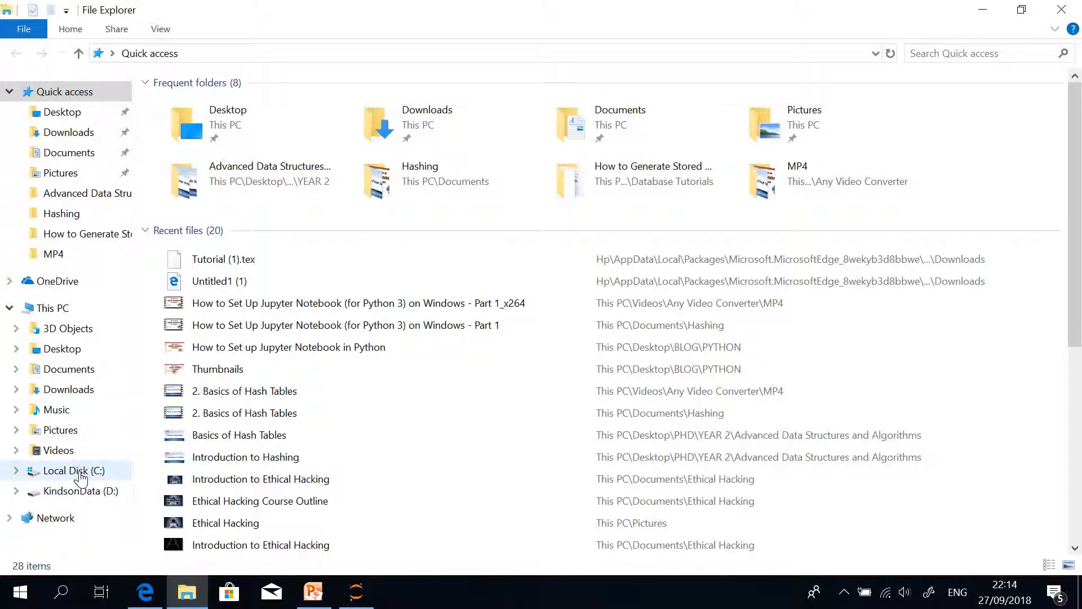
left_click(73, 470)
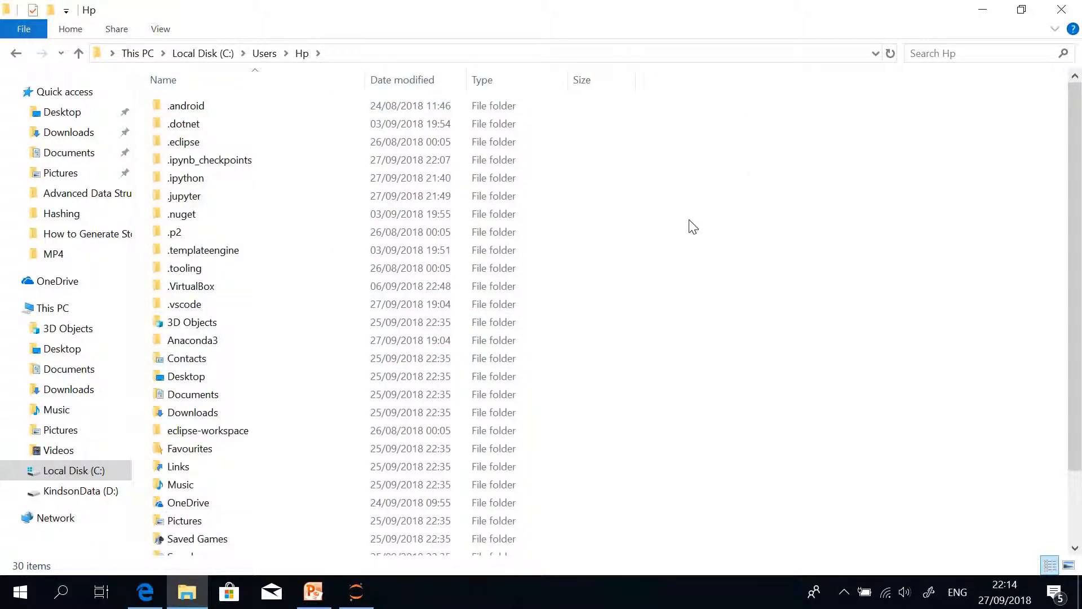
scroll("down", 3)
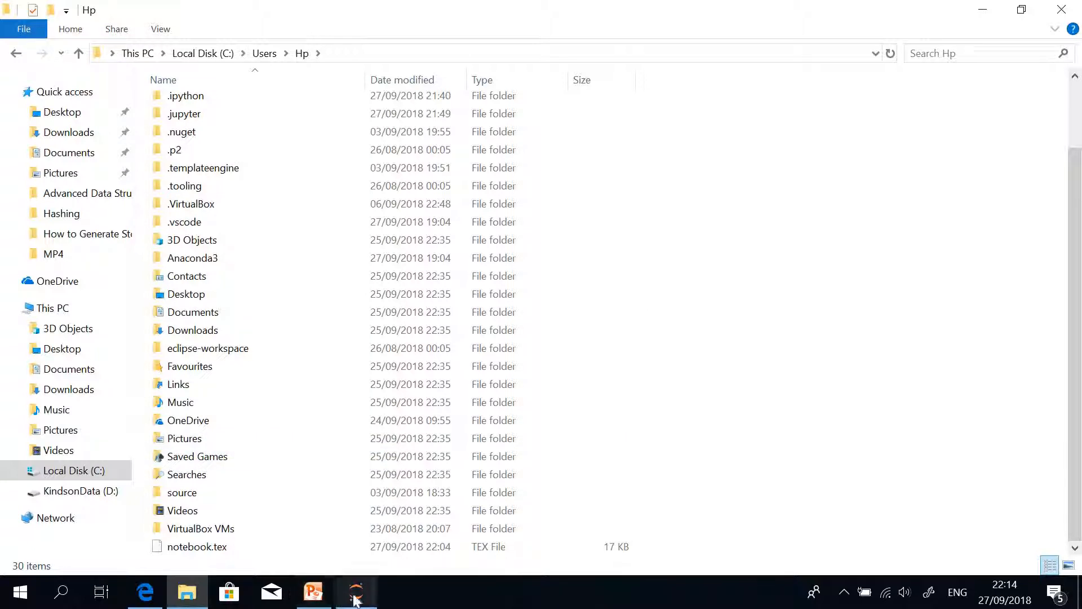
left_click(356, 592)
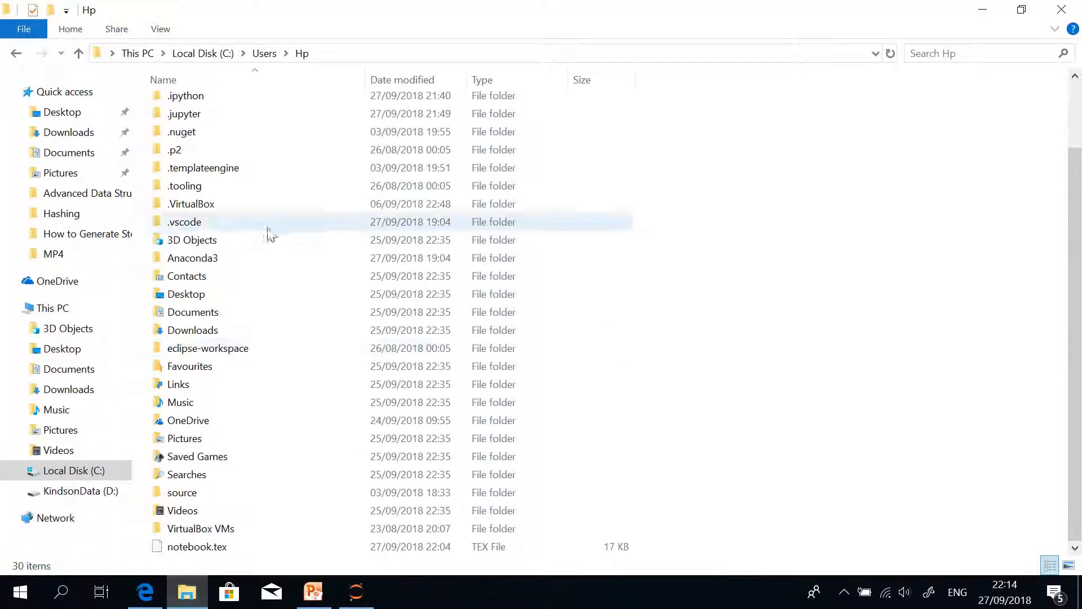
left_click(192, 239)
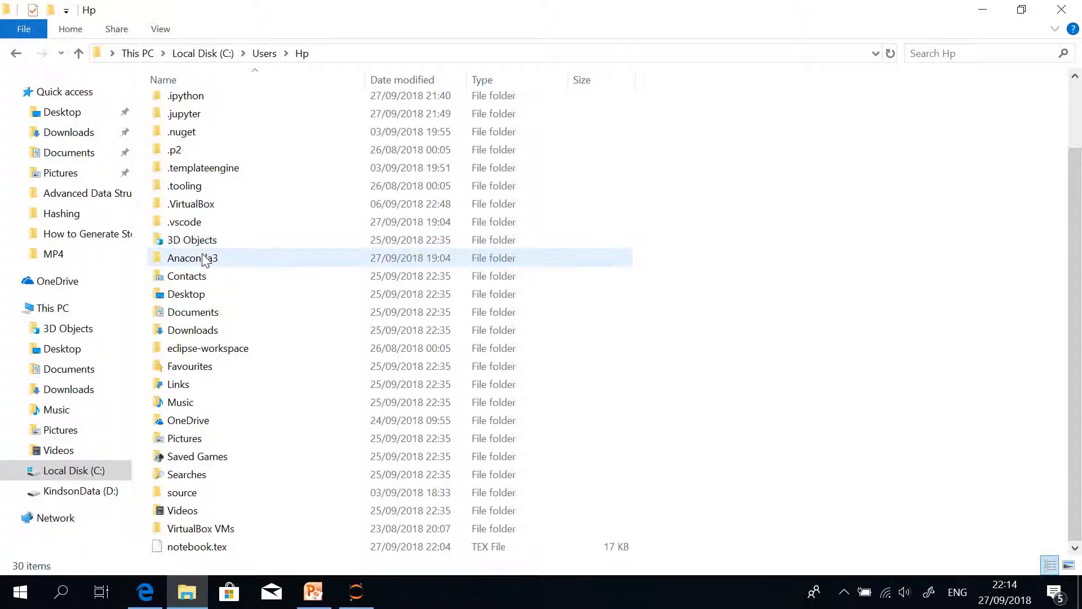
left_click(186, 294)
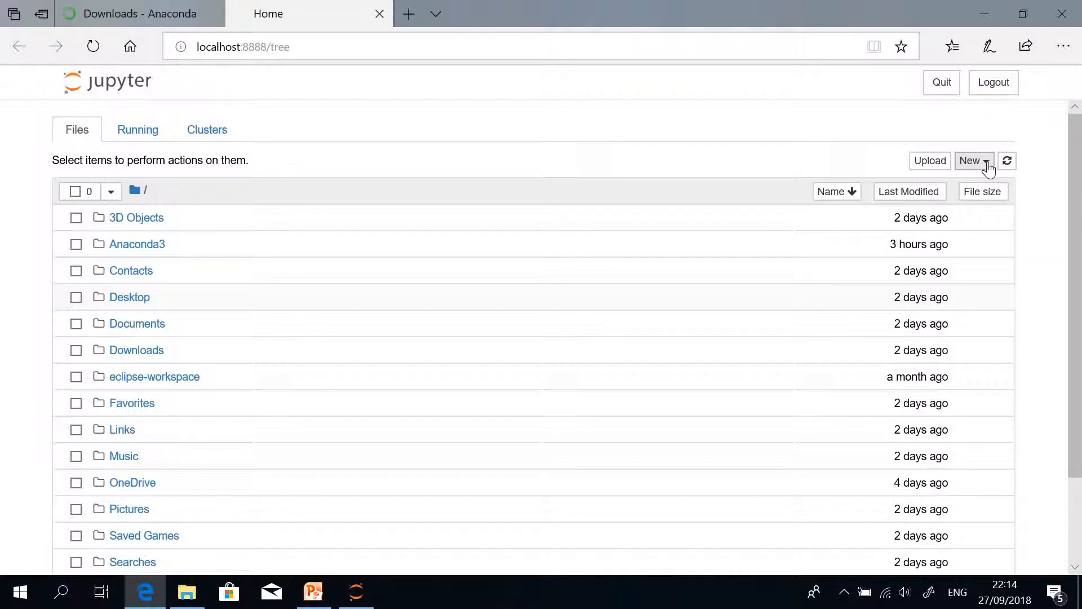
Create a new Python 3 notebook from the dashboard's New menu.
left_click(973, 160)
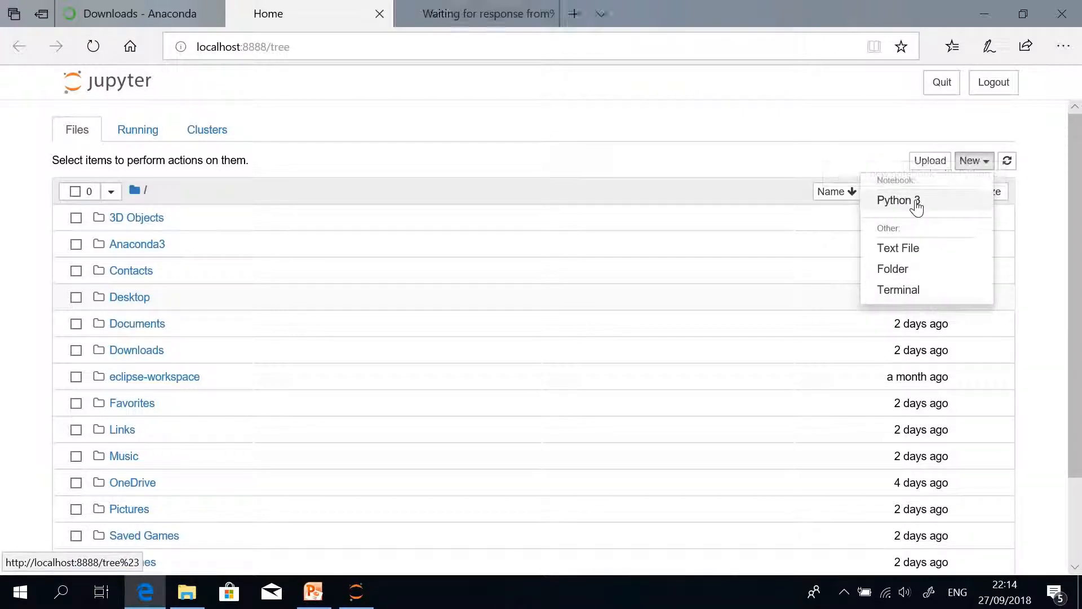
left_click(894, 200)
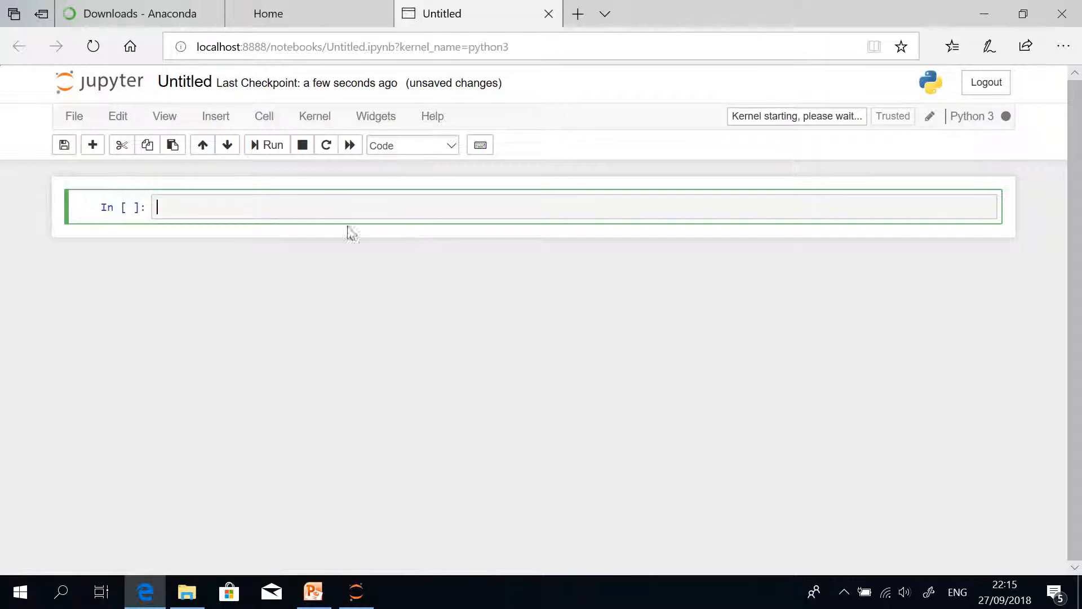
mouse_move(481, 257)
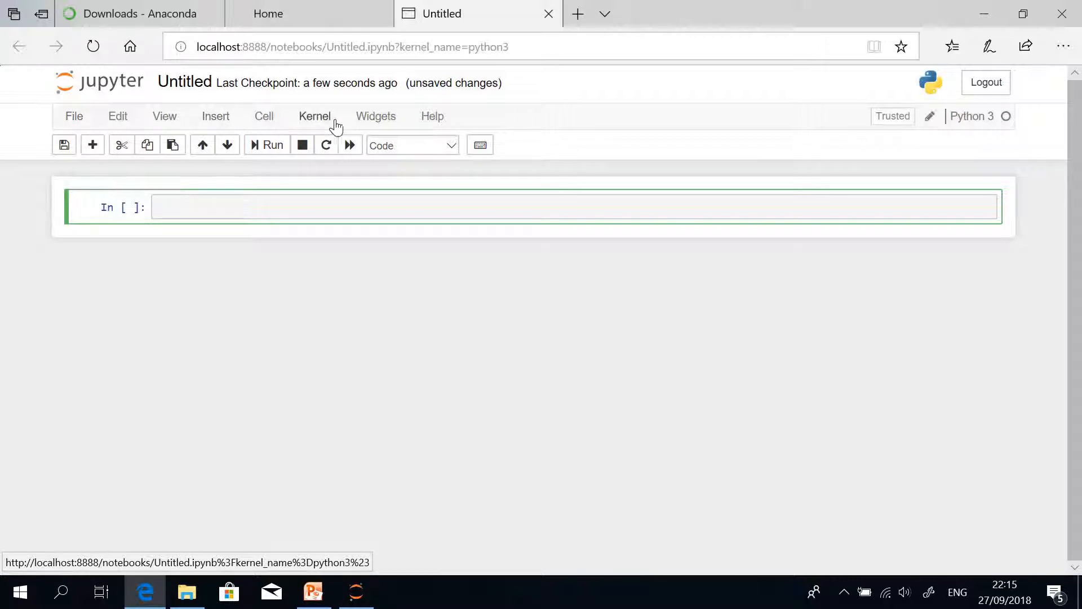
mouse_move(199, 139)
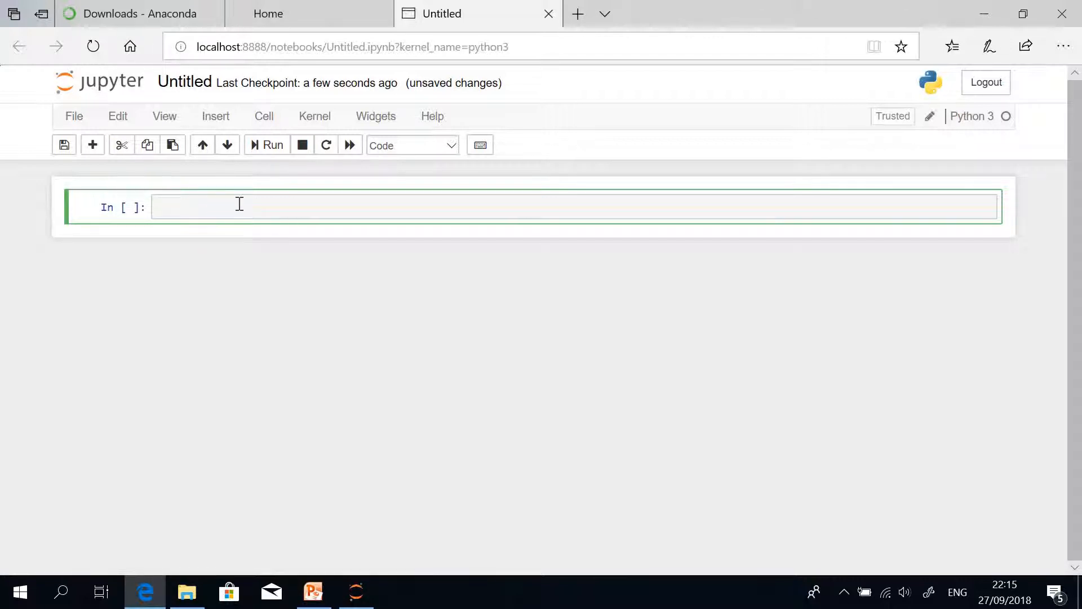
mouse_move(199, 206)
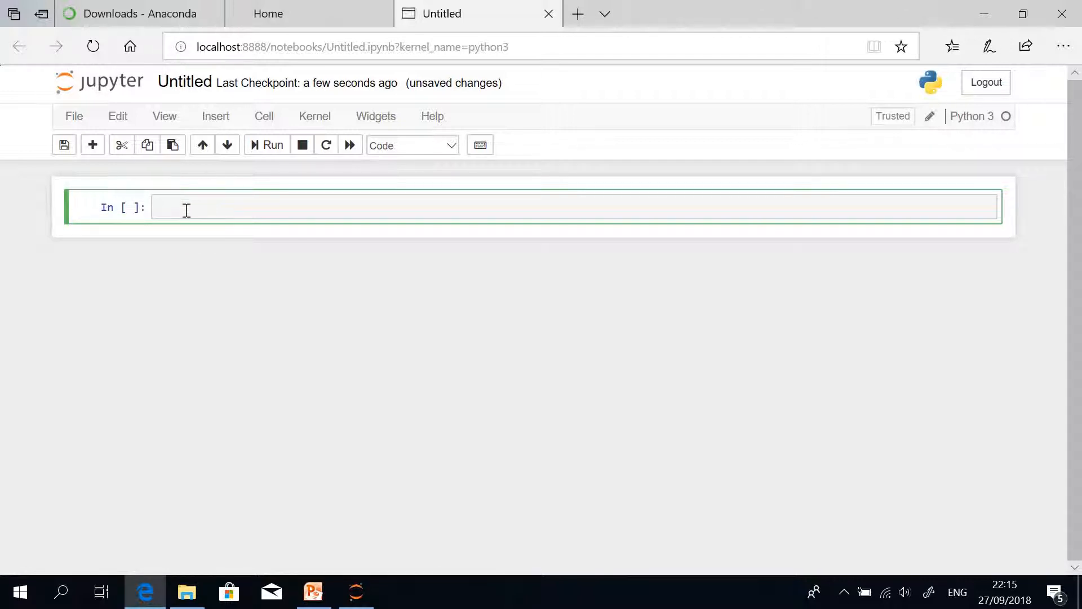
mouse_move(205, 201)
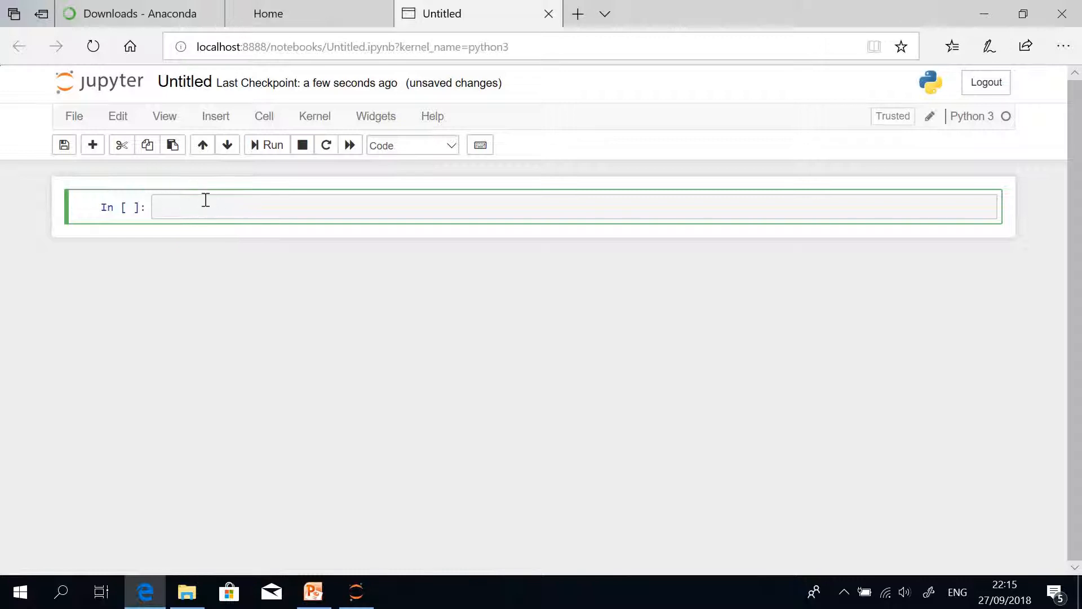
left_click(215, 115)
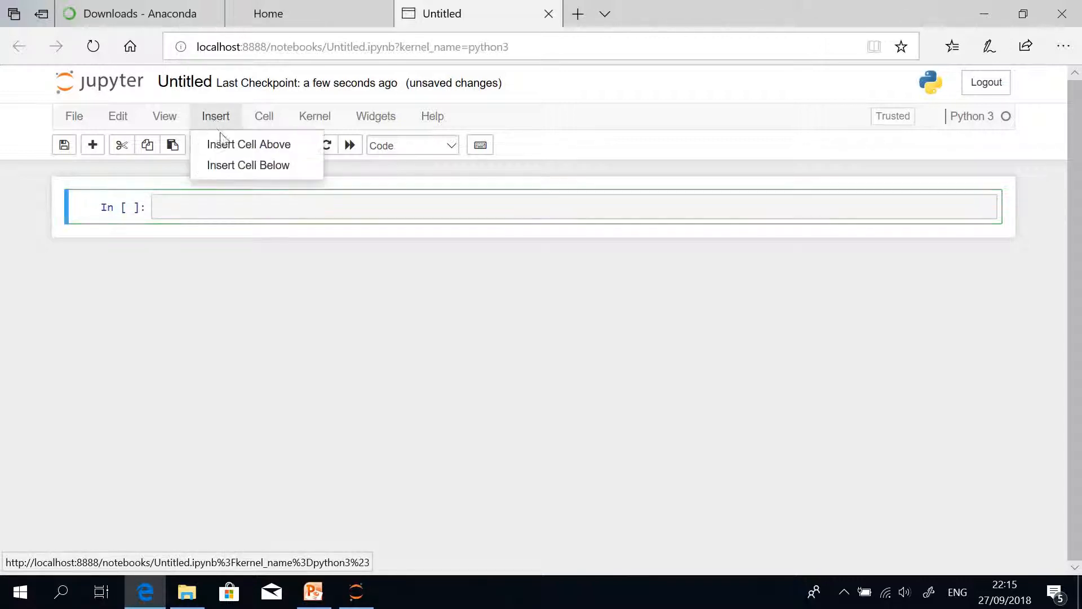
left_click(248, 165)
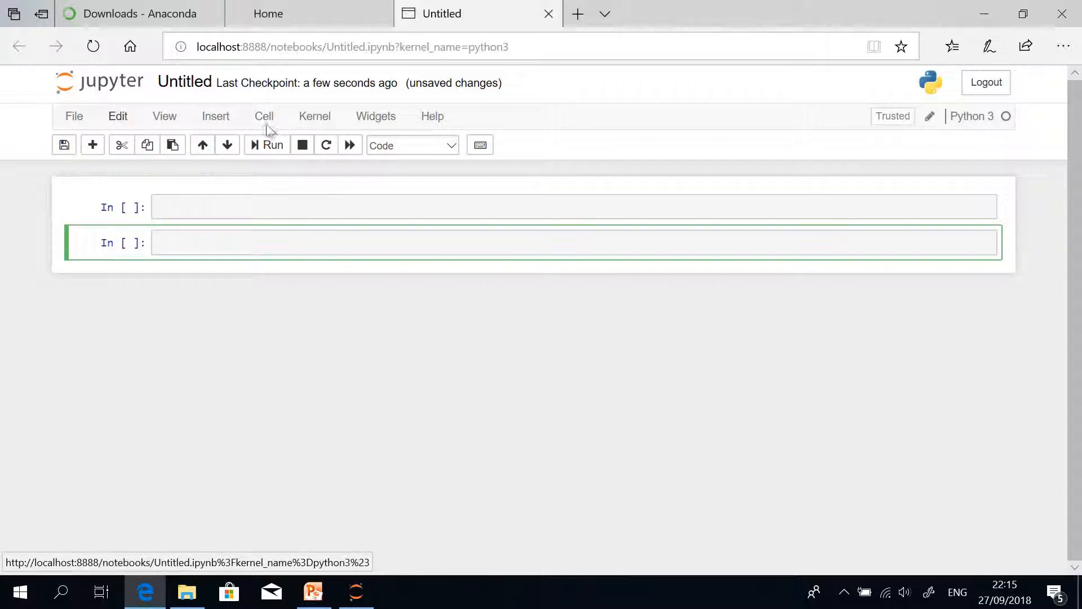
left_click(264, 117)
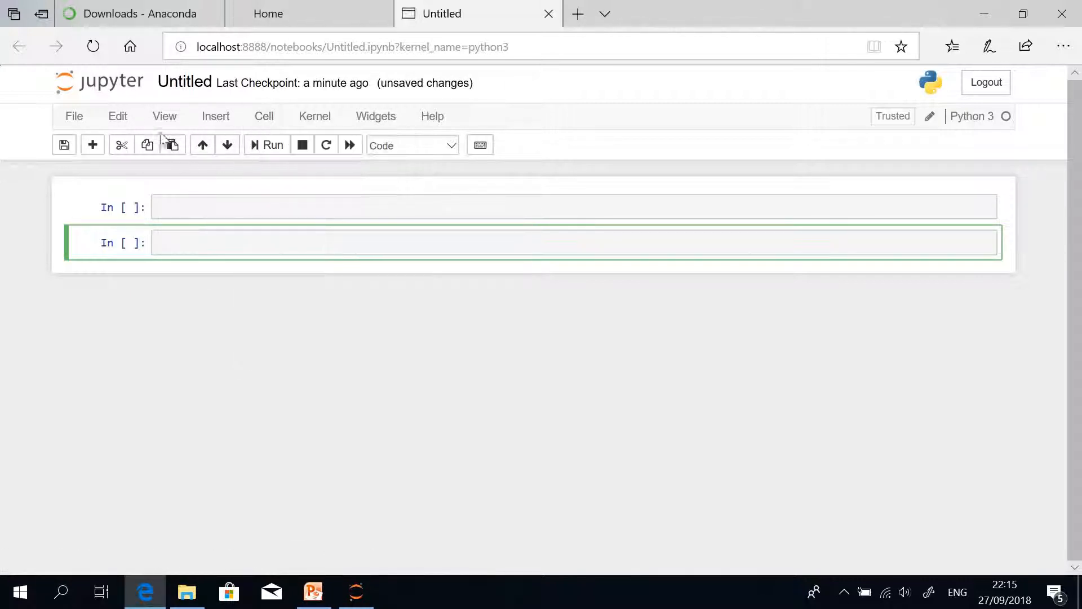
left_click(117, 116)
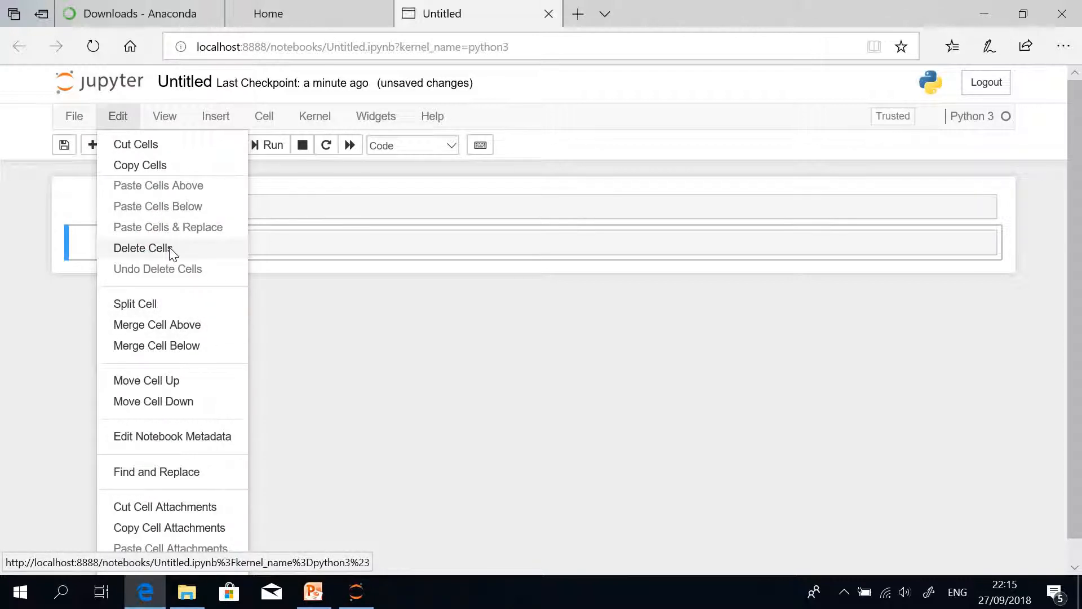
left_click(144, 248)
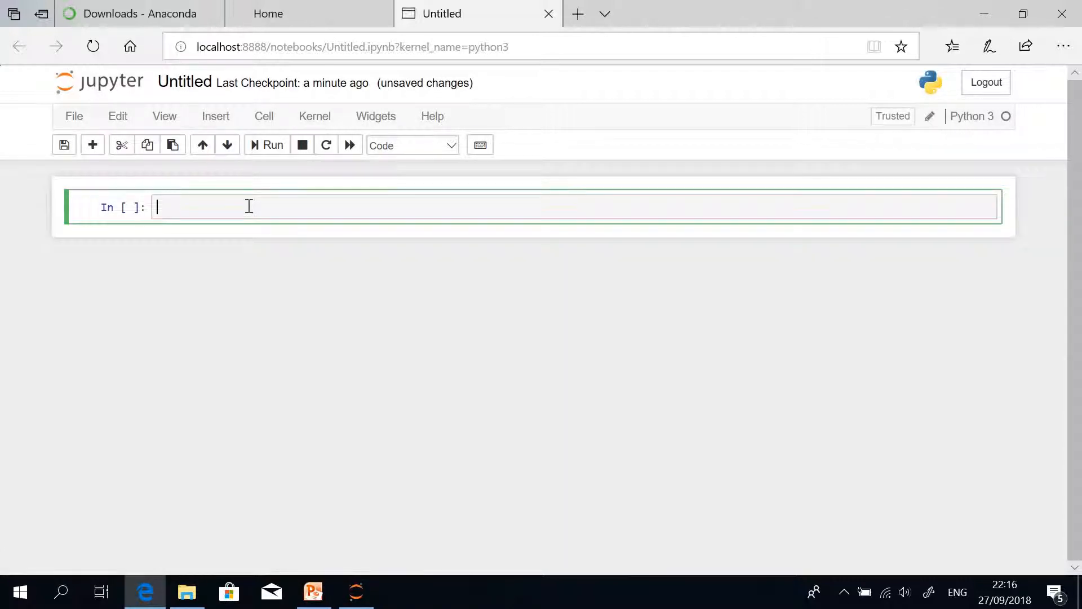
mouse_move(241, 200)
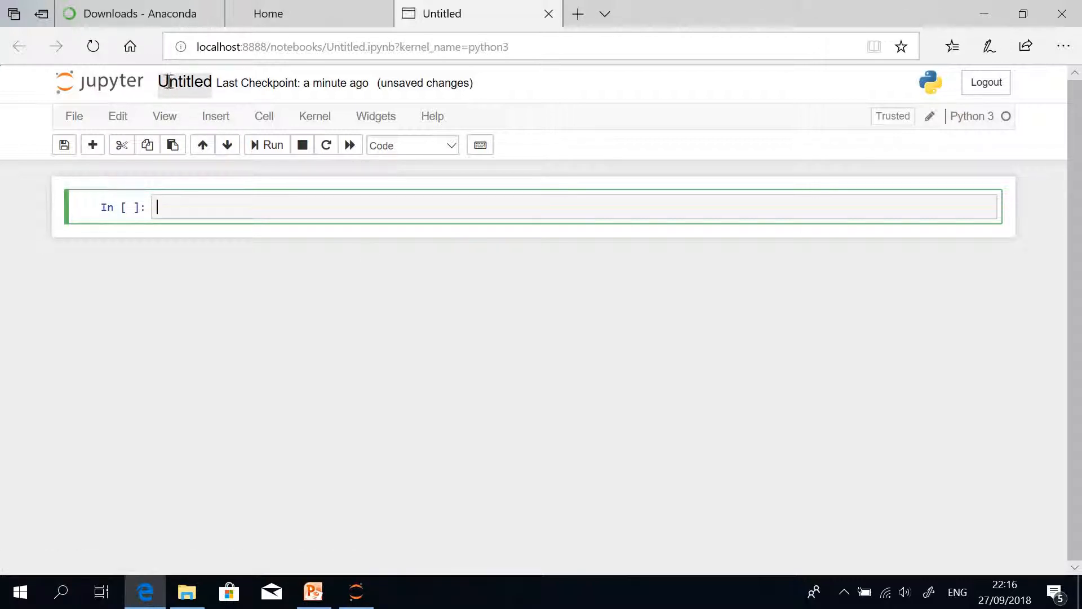
mouse_move(442, 14)
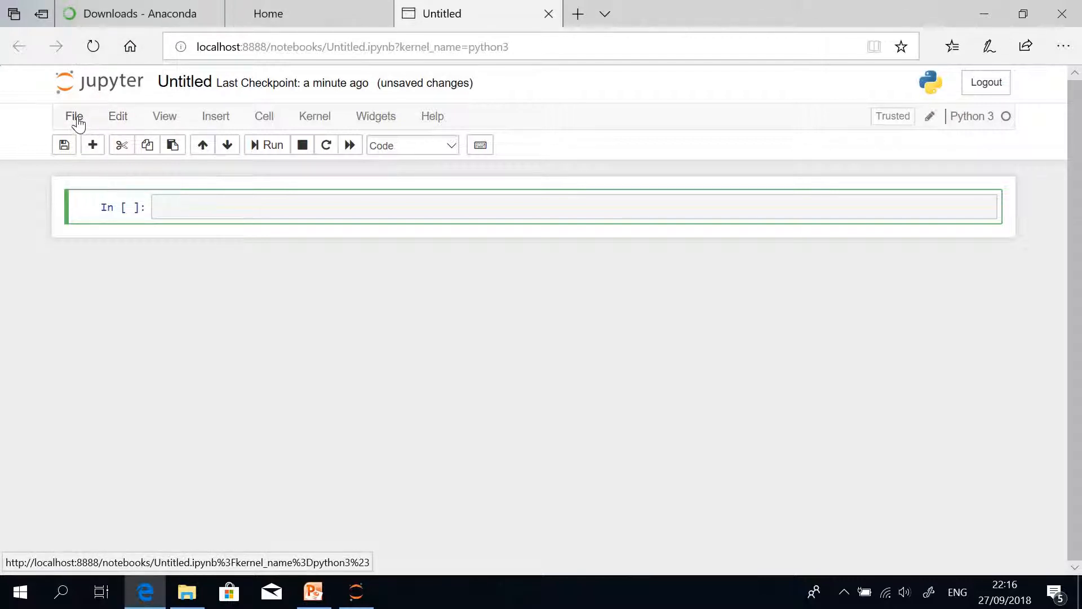
Rename the Untitled notebook to Tutorial2 and return to its empty code cell.
left_click(73, 116)
type("Tutorial2")
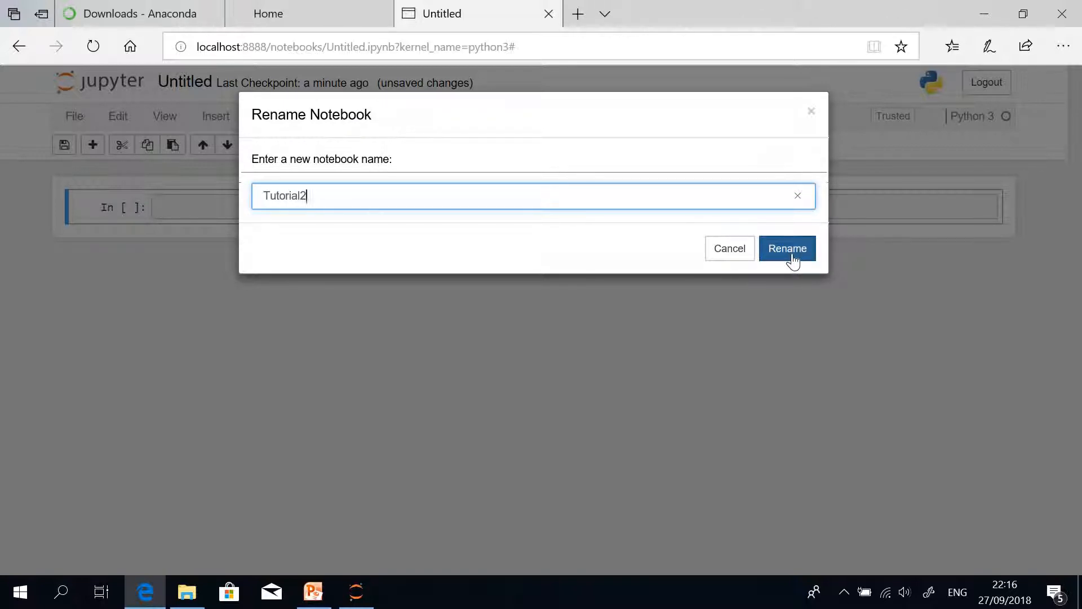
left_click(787, 248)
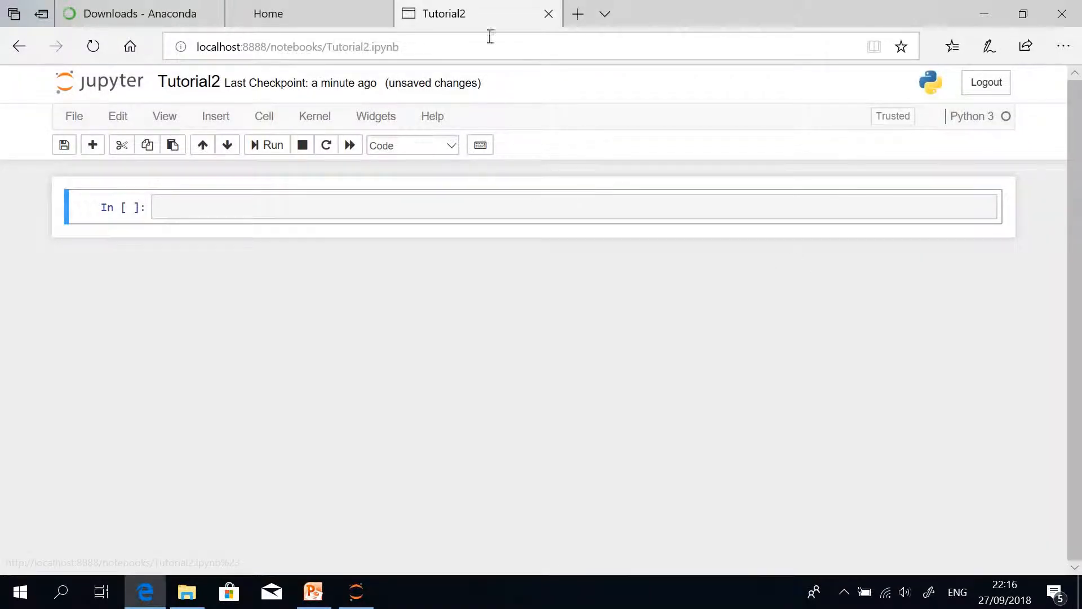
mouse_move(444, 14)
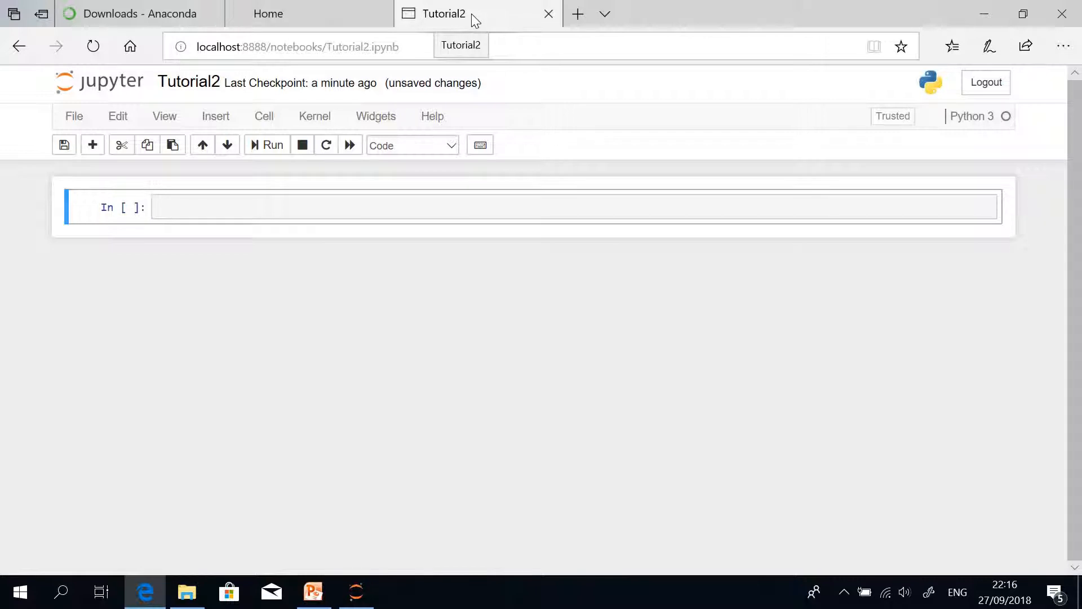
left_click(287, 206)
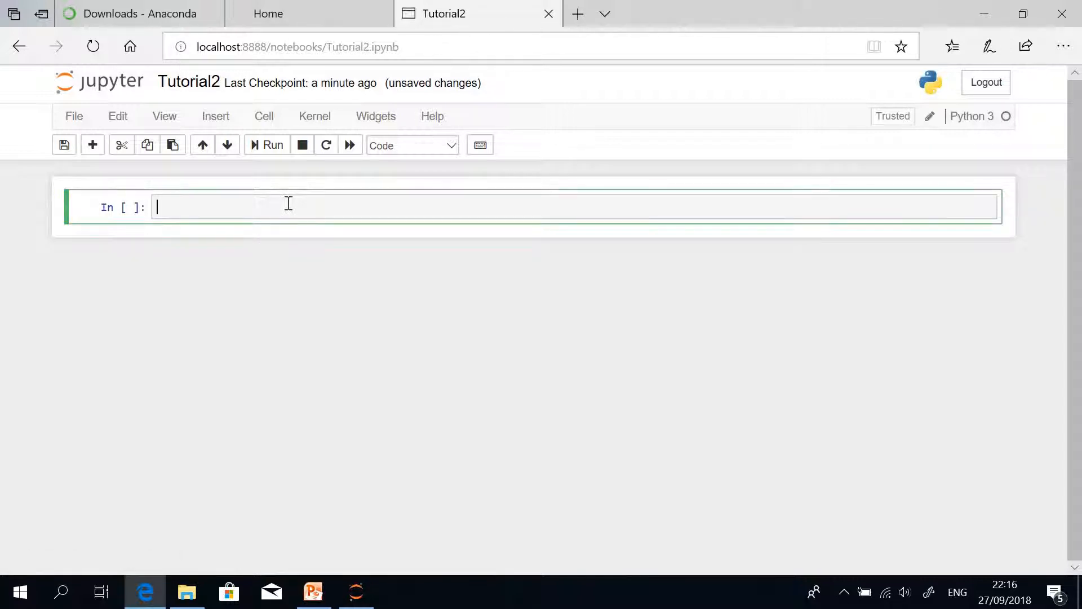
mouse_move(183, 208)
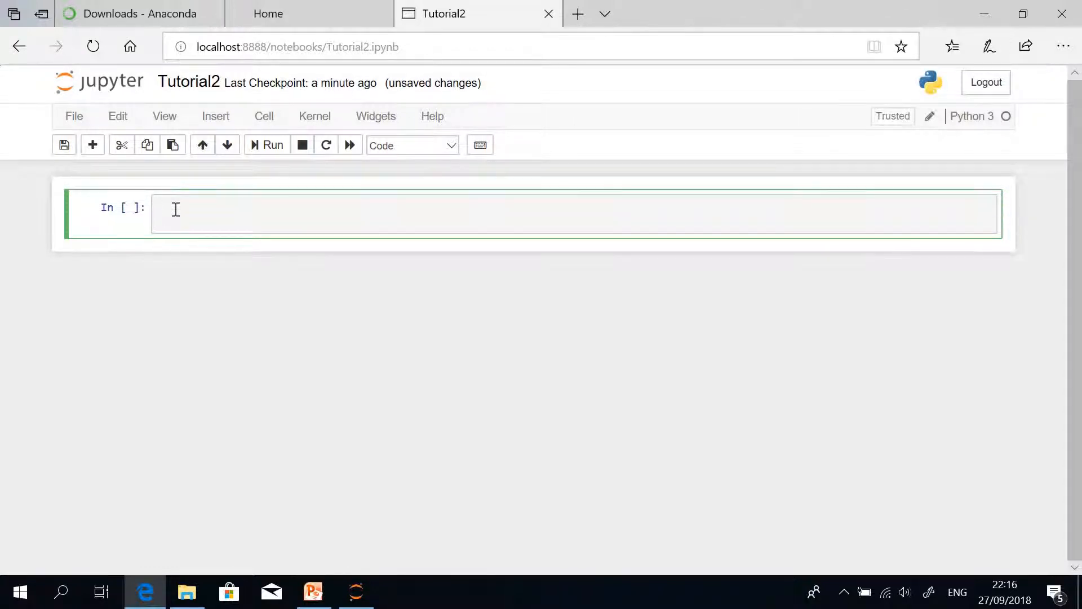
Write print("Hello World!") in the first code cell.
key("enter")
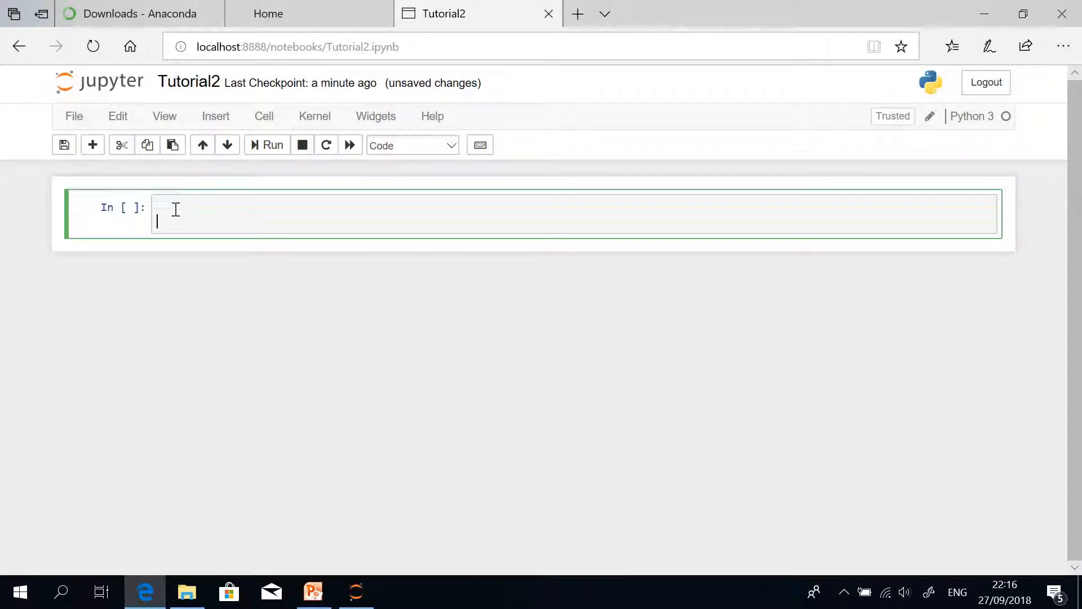
key("enter")
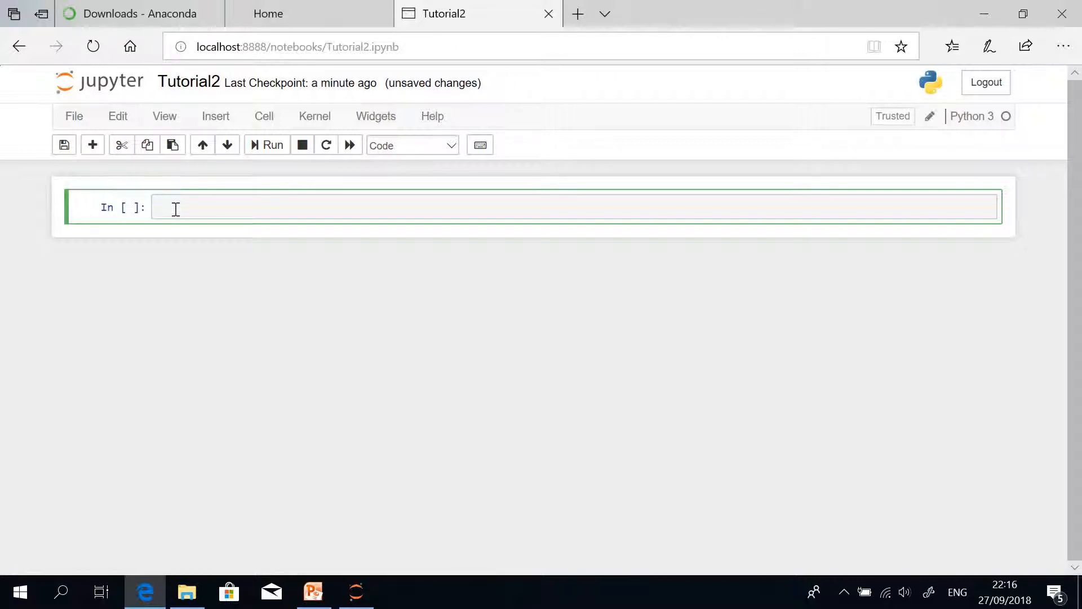
type("p")
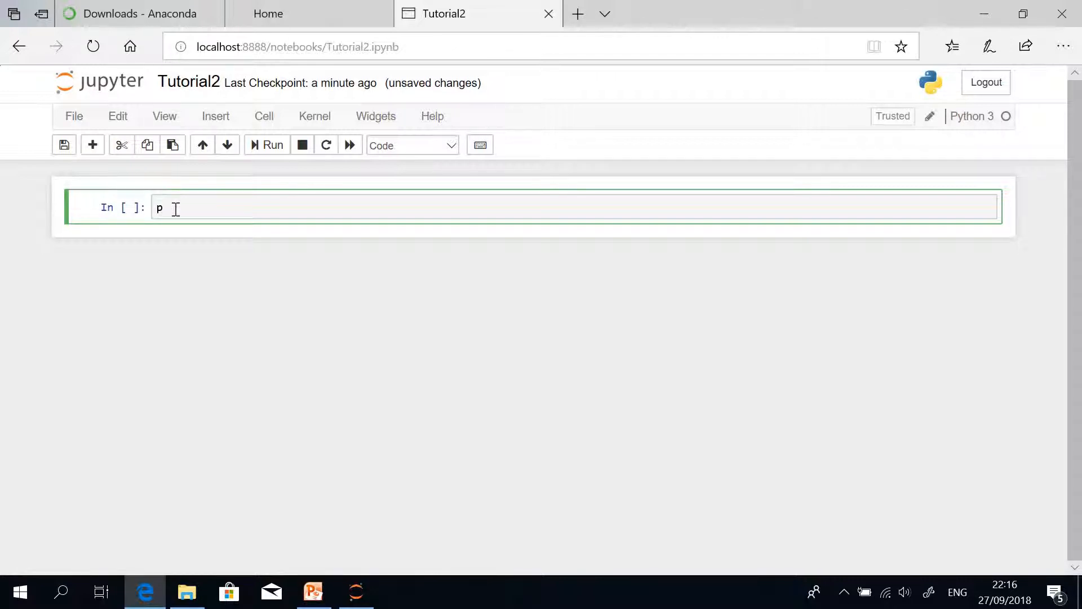
type("ri")
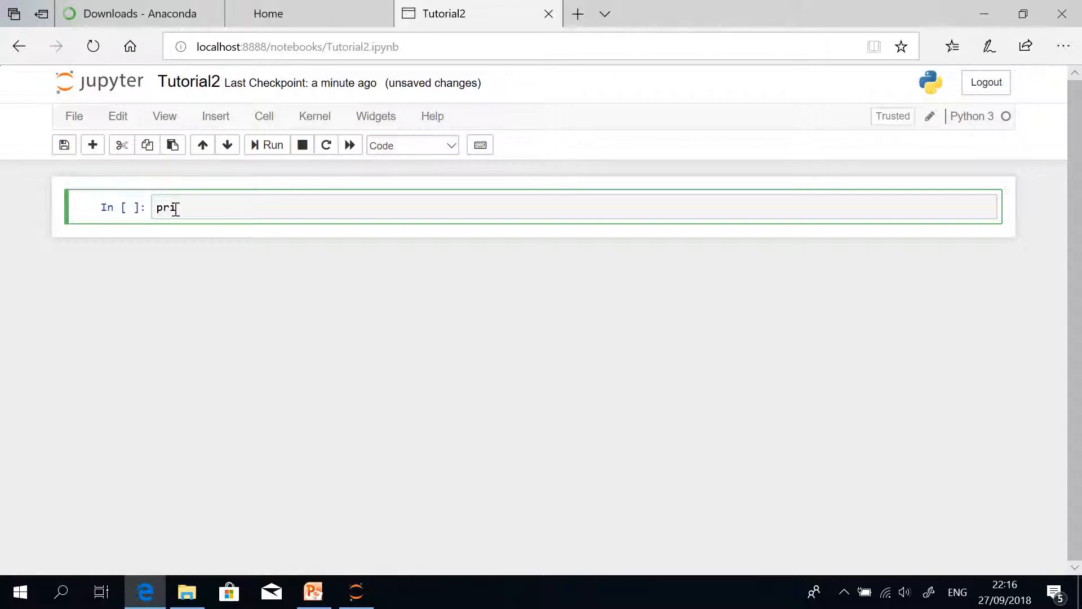
type("nt")
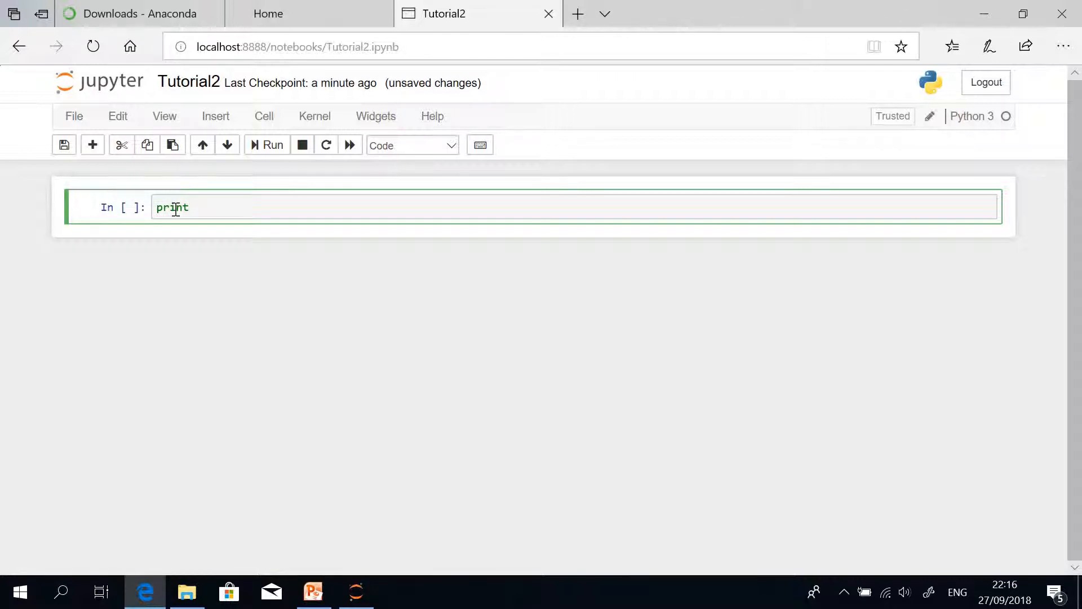
type("(\"\")")
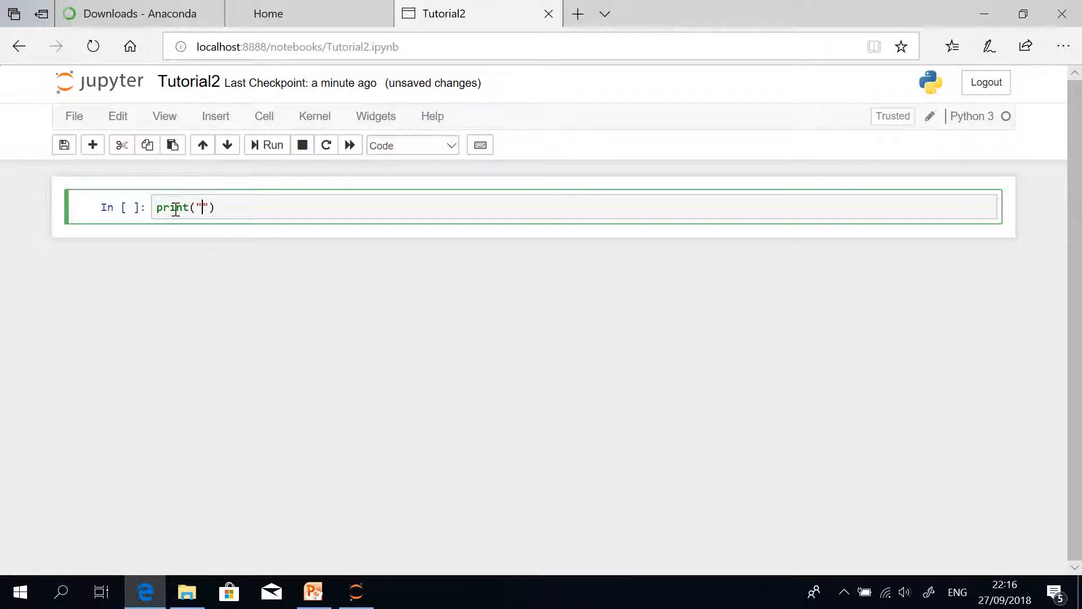
type("Hello W")
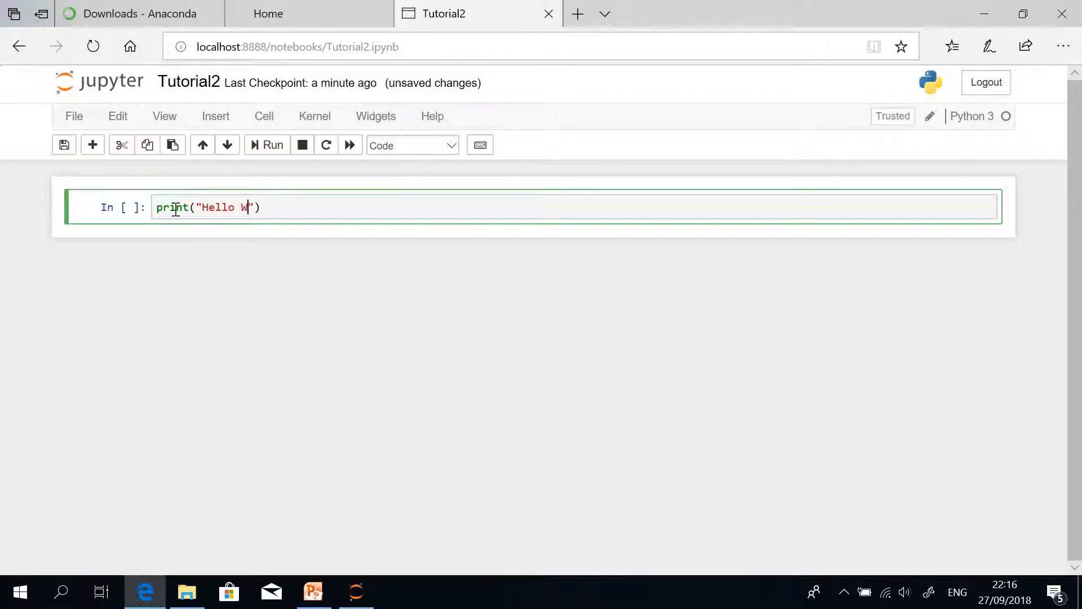
type("orld!")
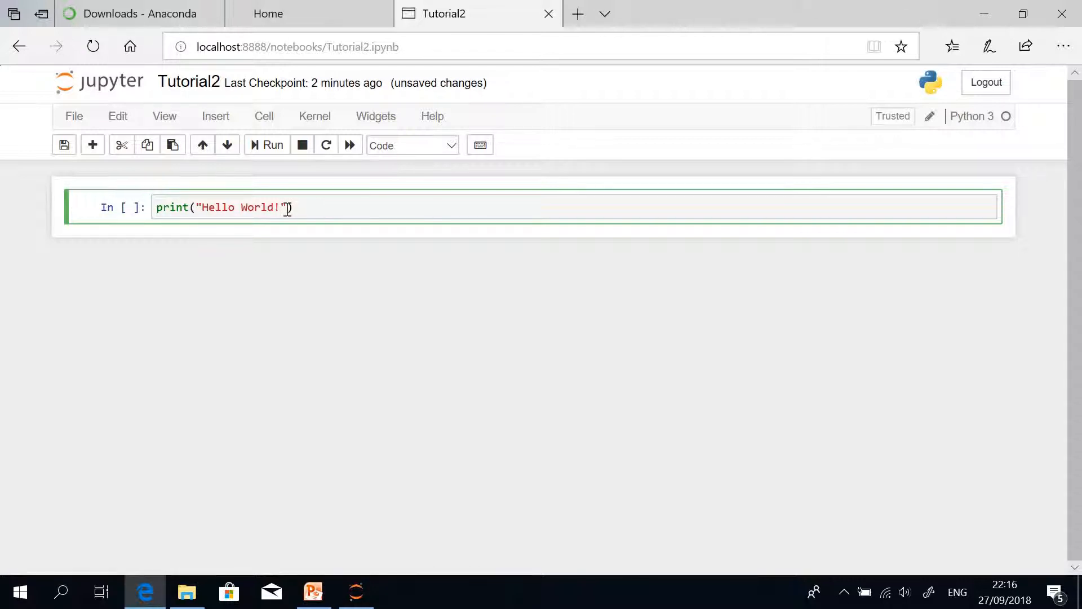
Run the cell to output Hello World! and move into the new empty cell below.
left_click(266, 146)
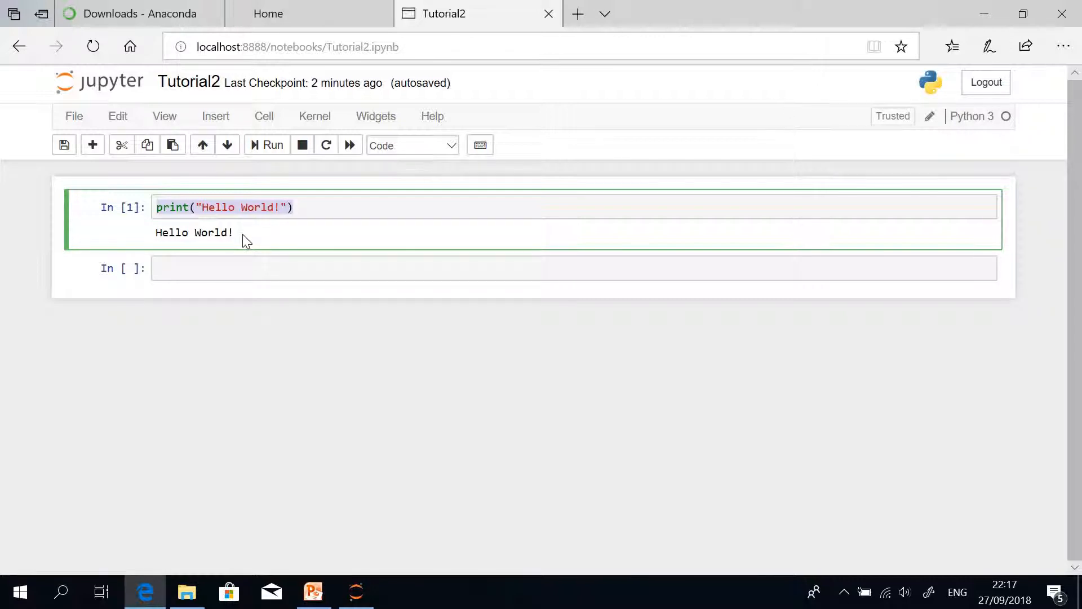
left_click(331, 207)
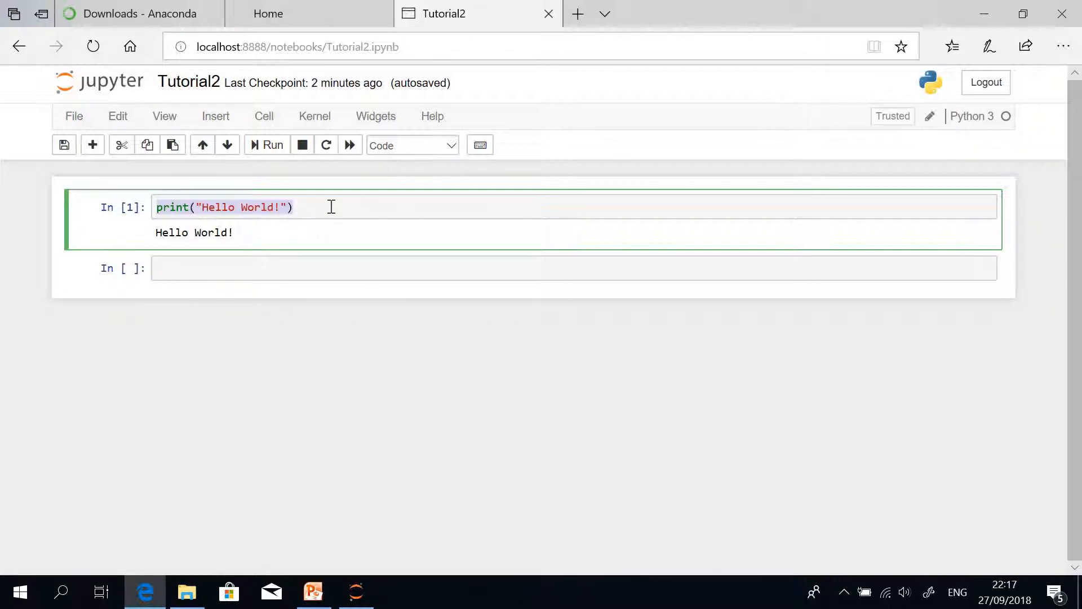
left_click(331, 207)
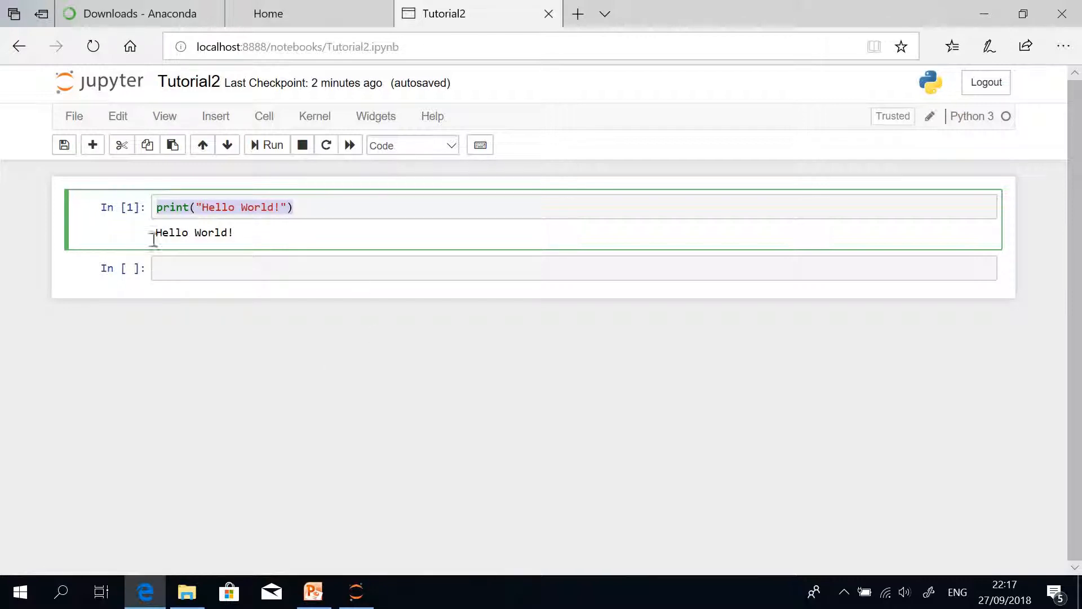
mouse_move(306, 313)
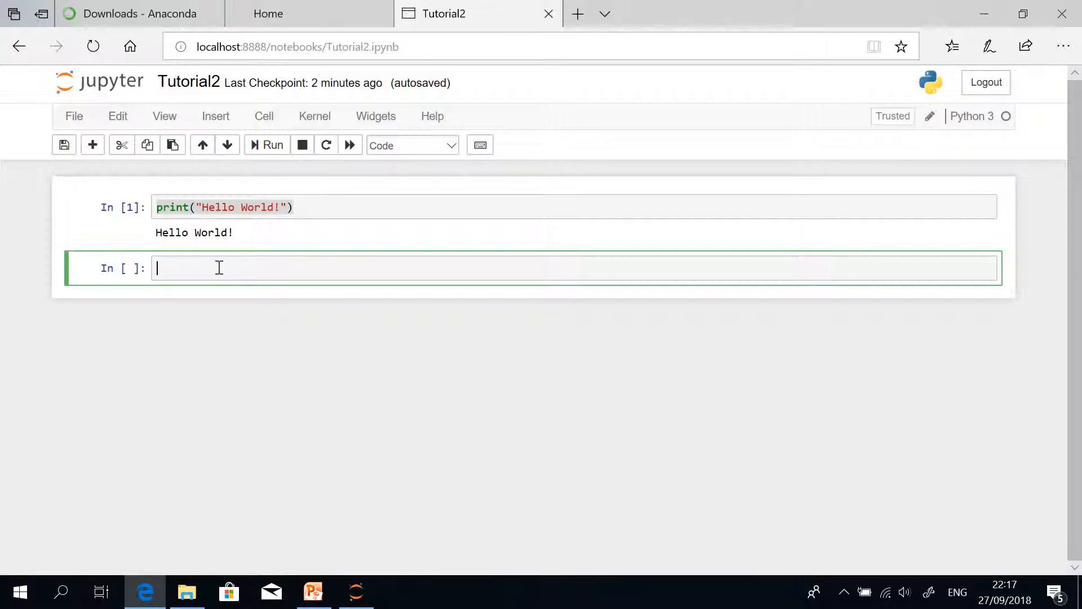
Assign name = "Kindson The Genius" in the second cell, fixing a typo.
type("name = \"")
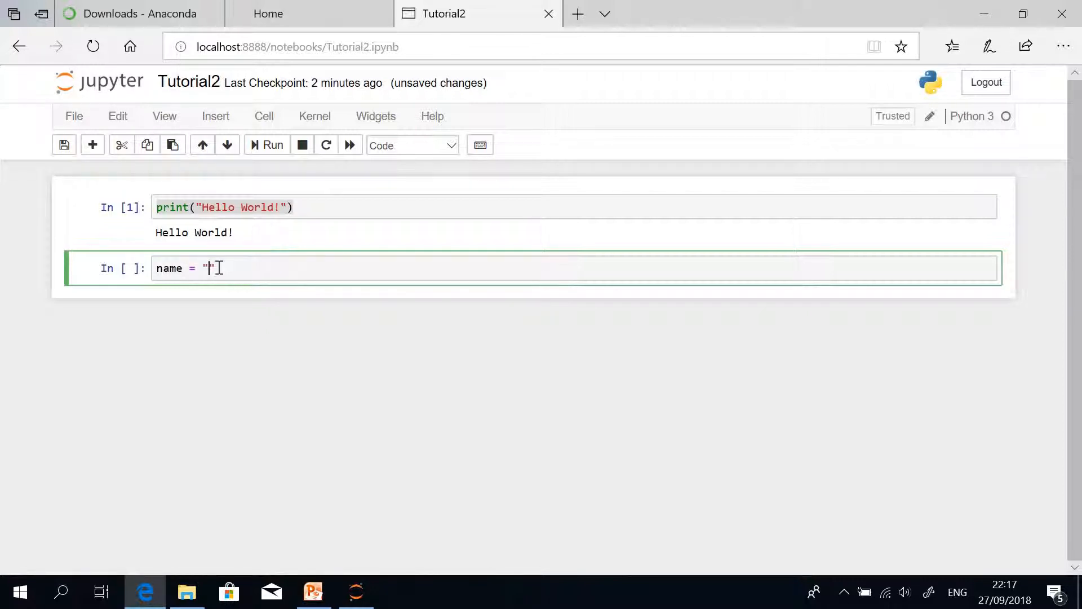
type("Kindson Th")
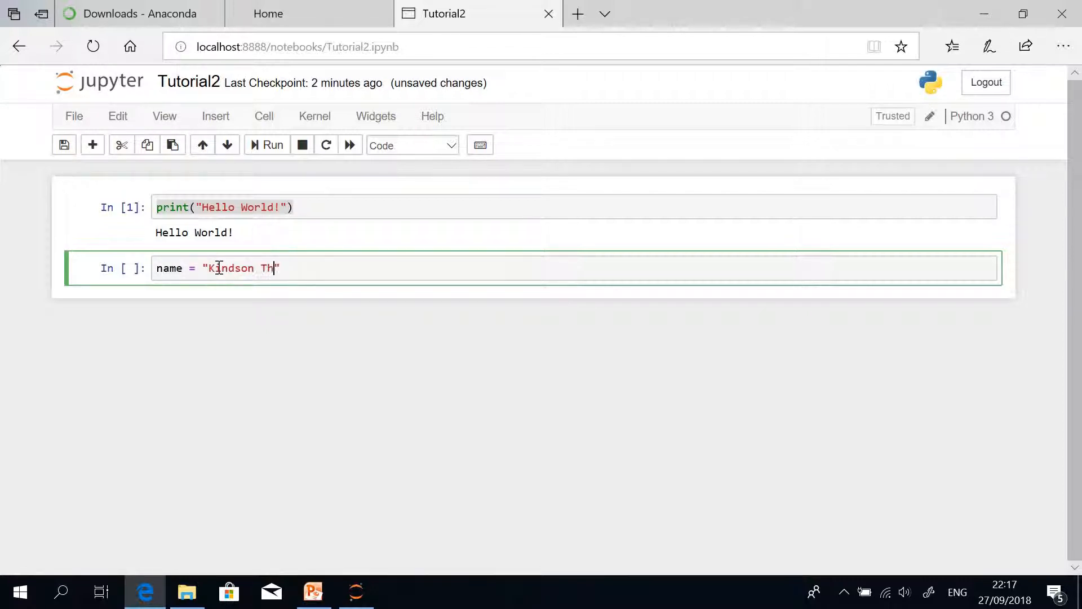
type("e Ge")
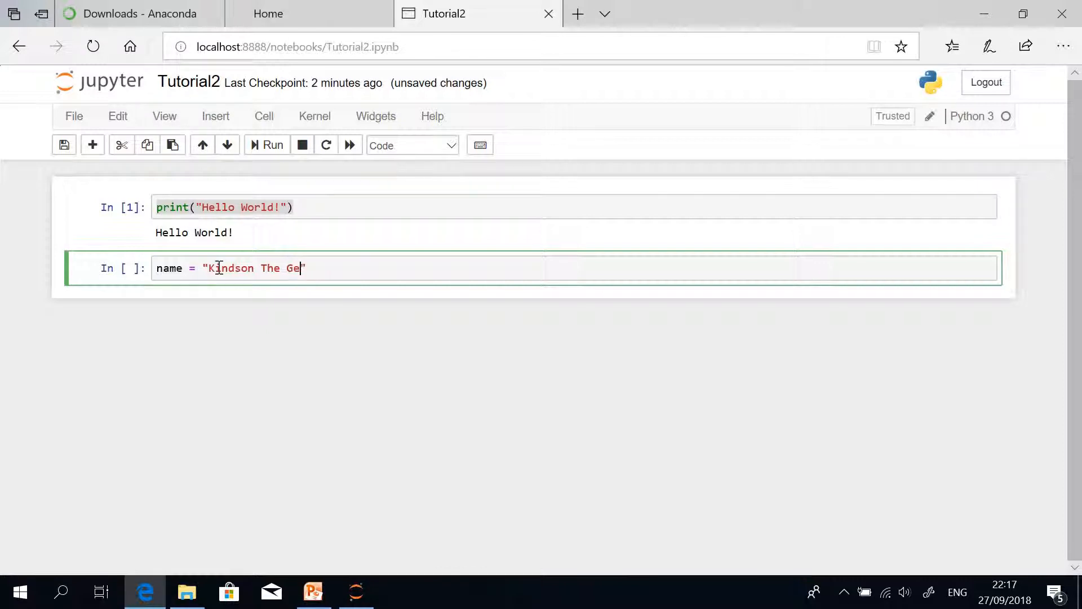
type("nius")
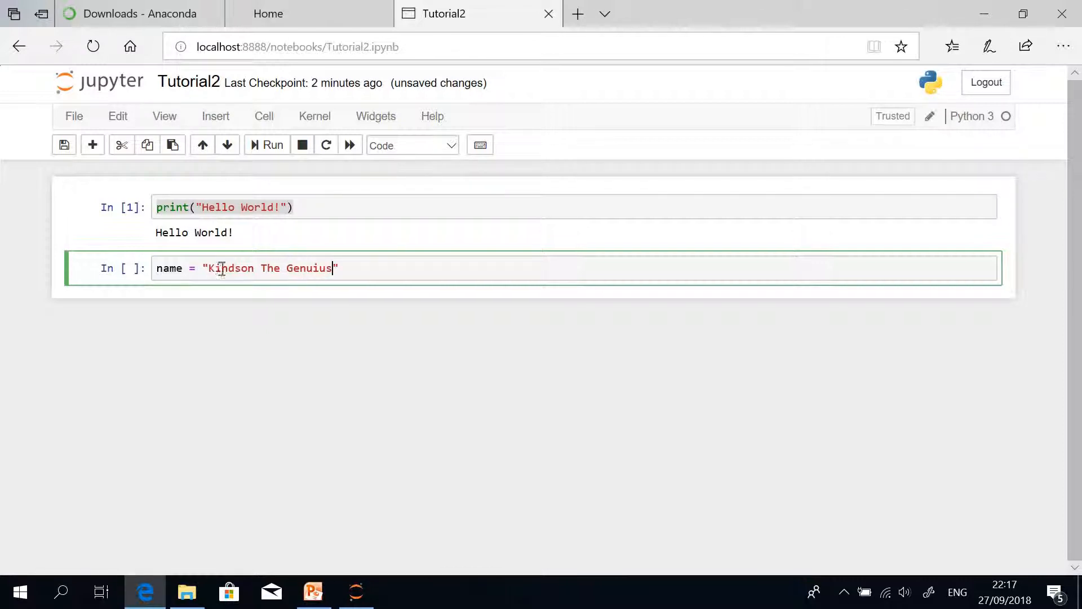
key("Backspace")
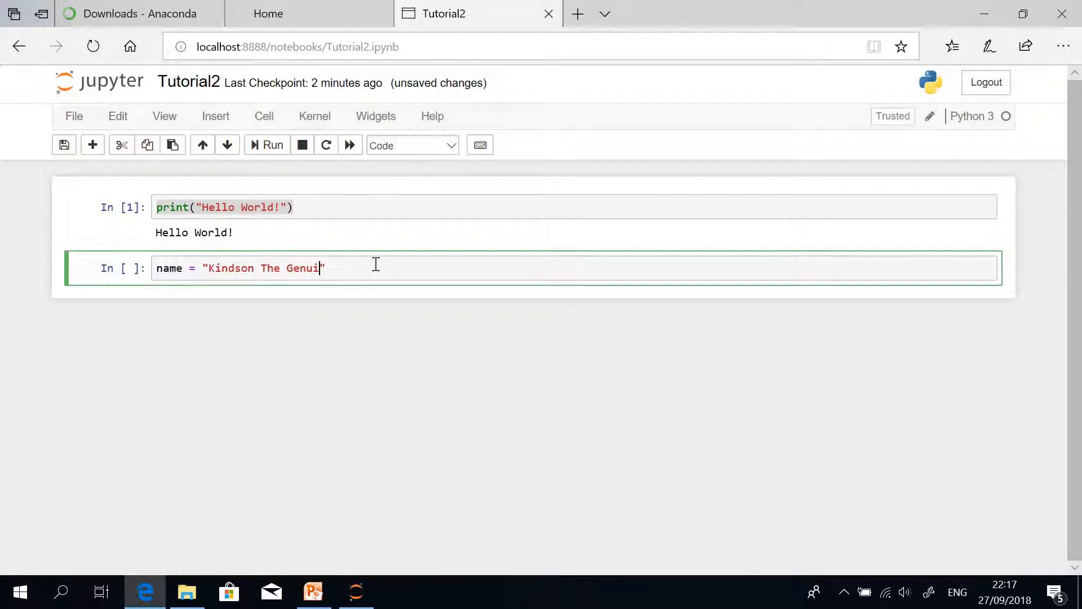
type("s")
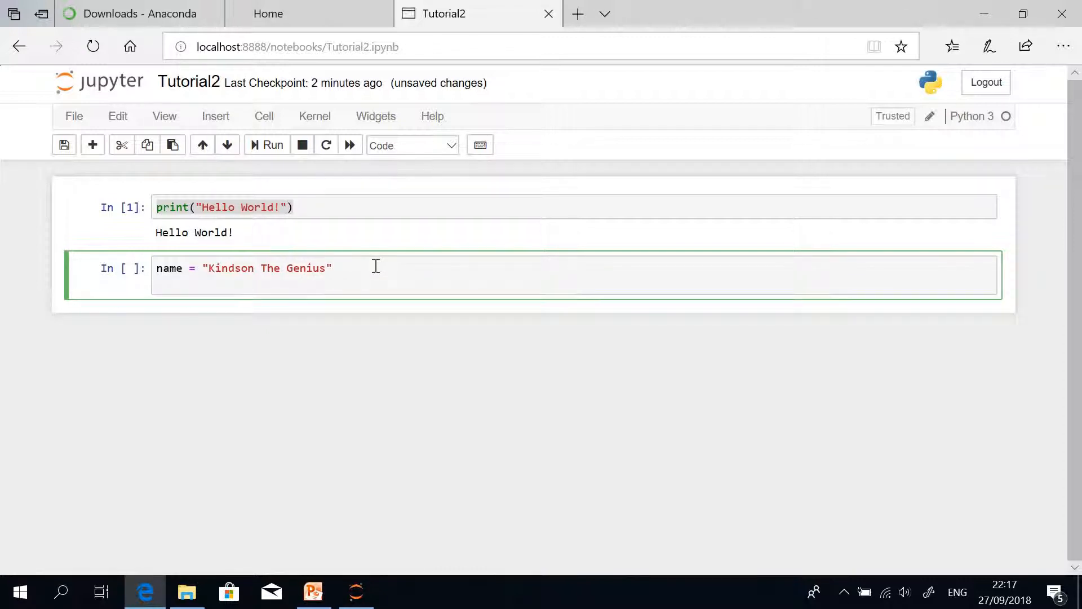
Add print(name) and run the cell to output Kindson The Genius.
type("print")
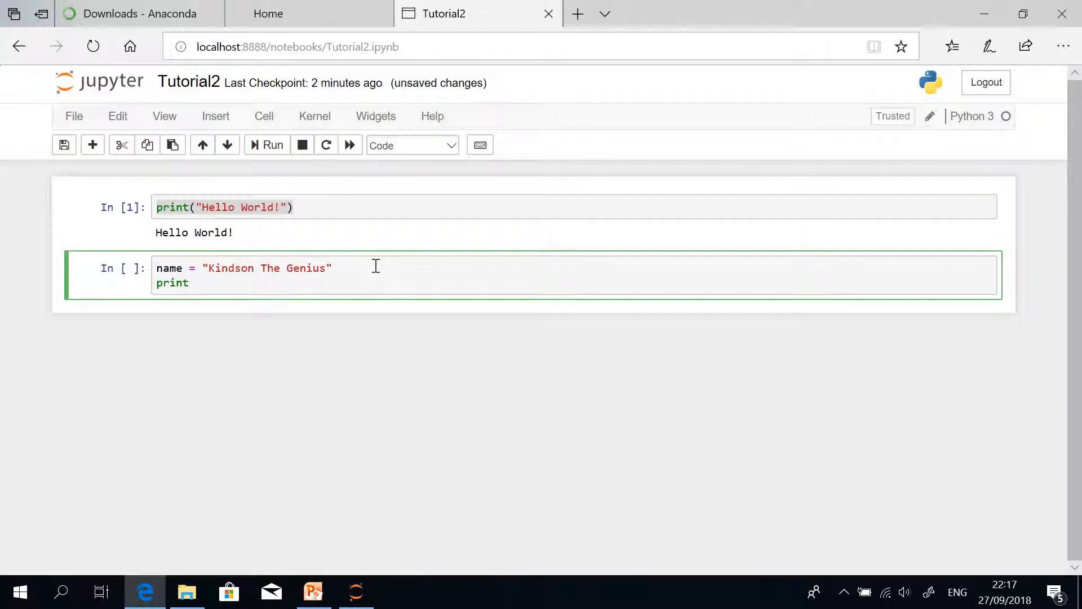
type("()")
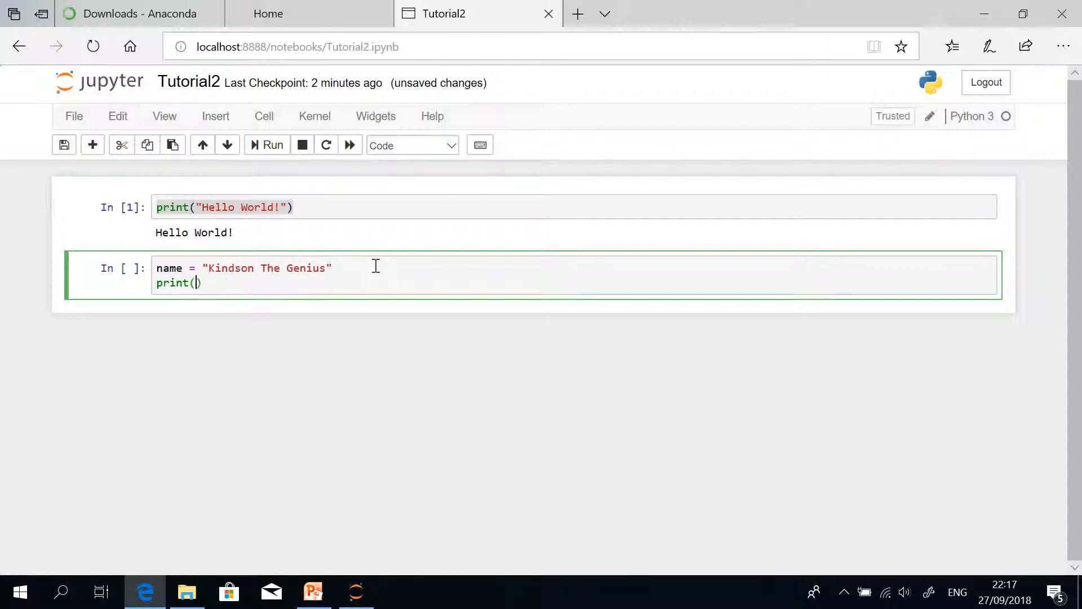
type("name")
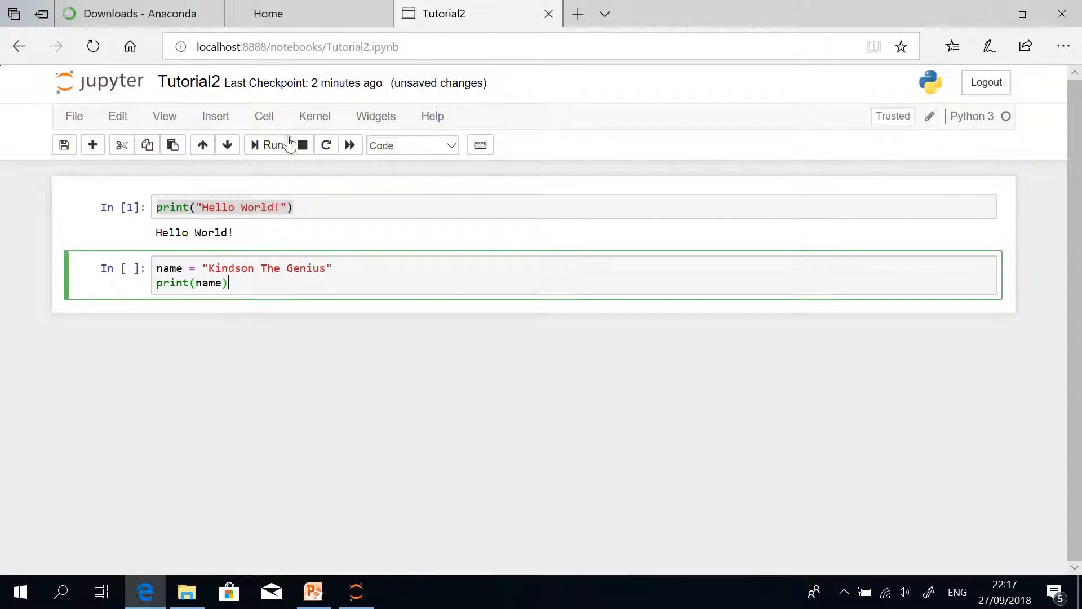
left_click(268, 146)
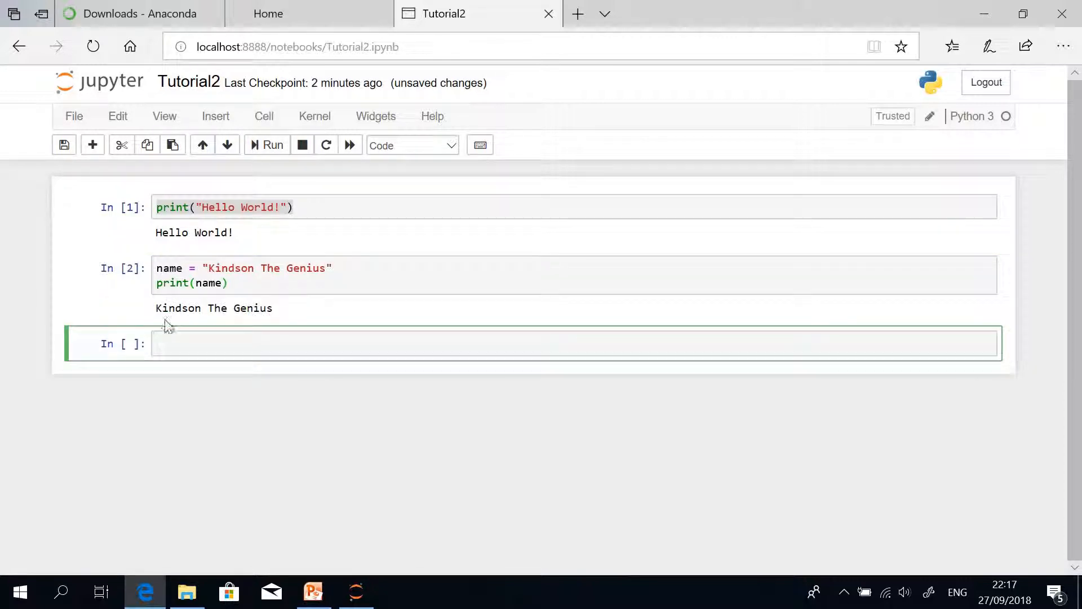
Write print("MY name is " + name) in the third cell.
left_click(224, 343)
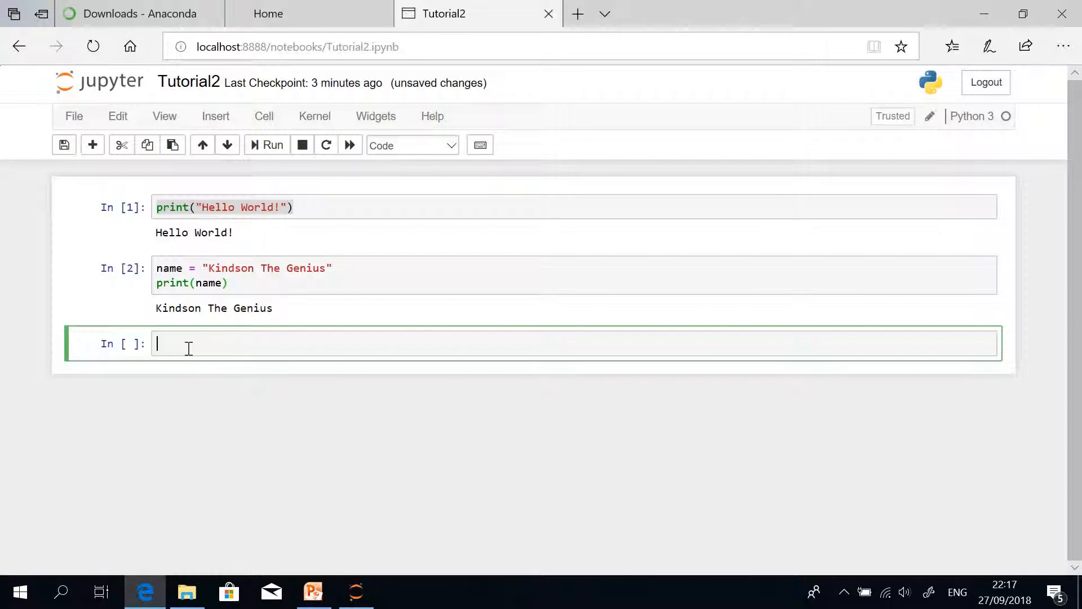
mouse_move(184, 260)
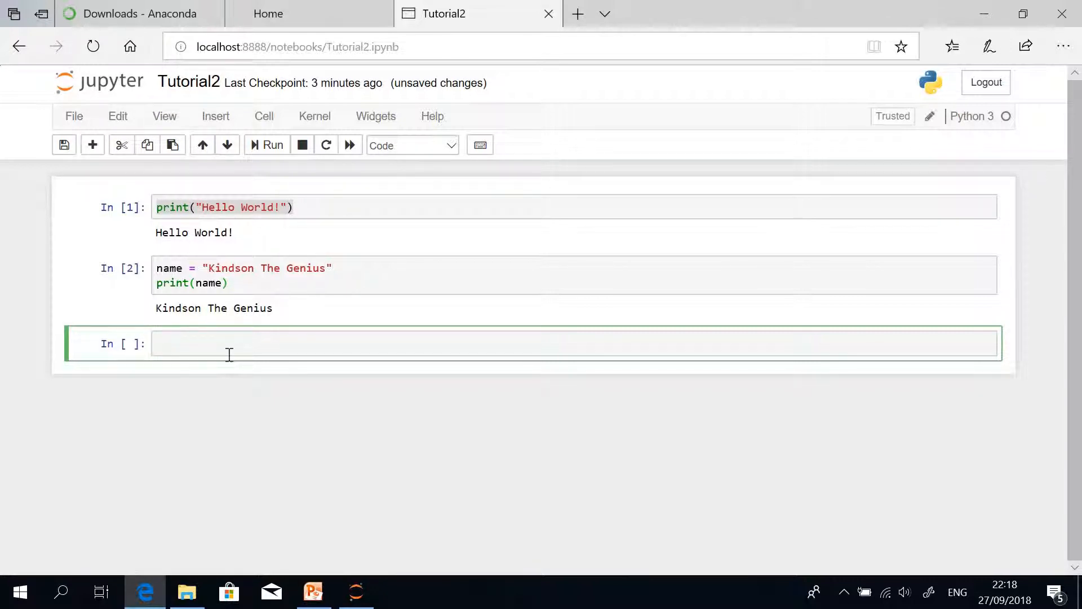
type("print(@")
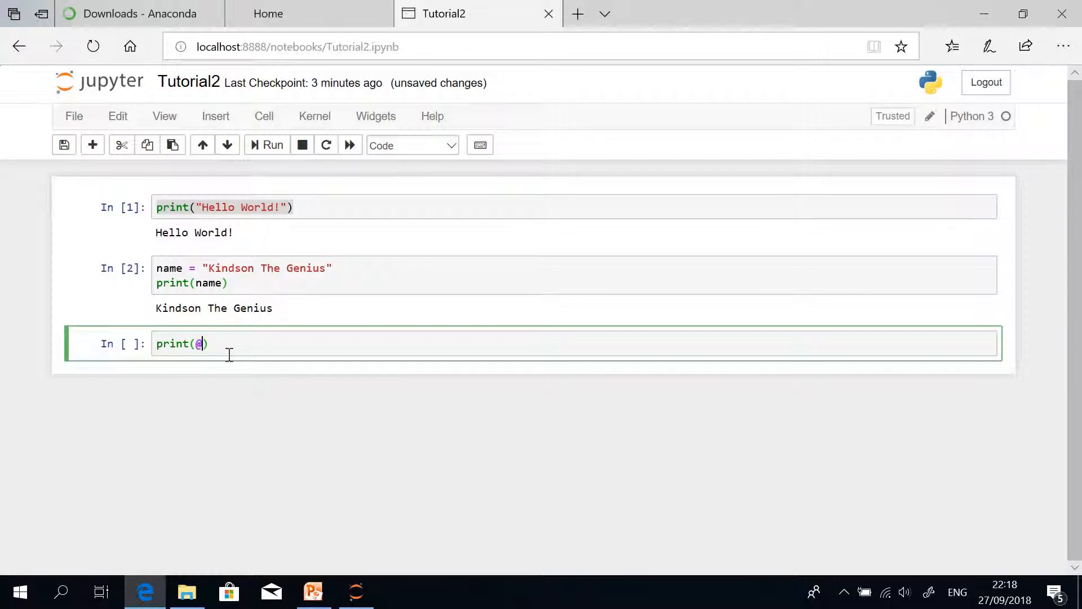
type("\"M\"")
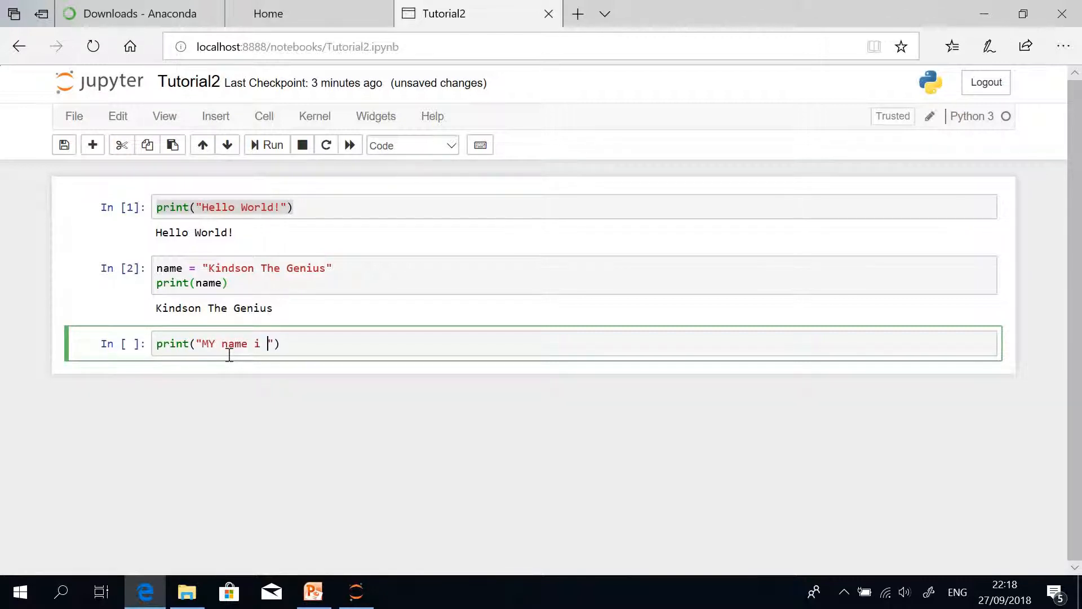
type("s")
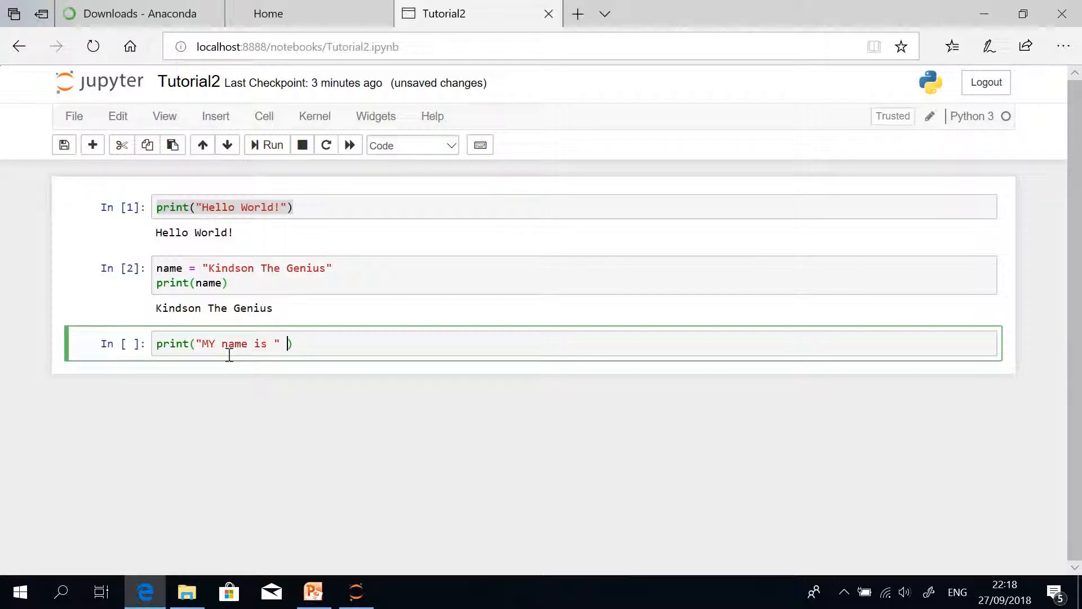
key("Backspace")
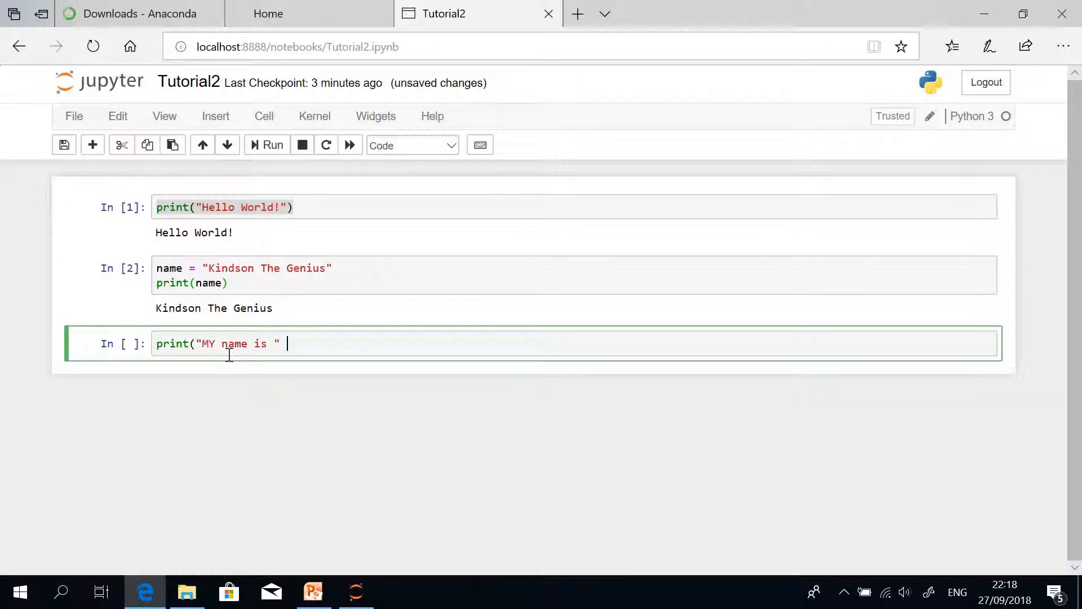
type(")")
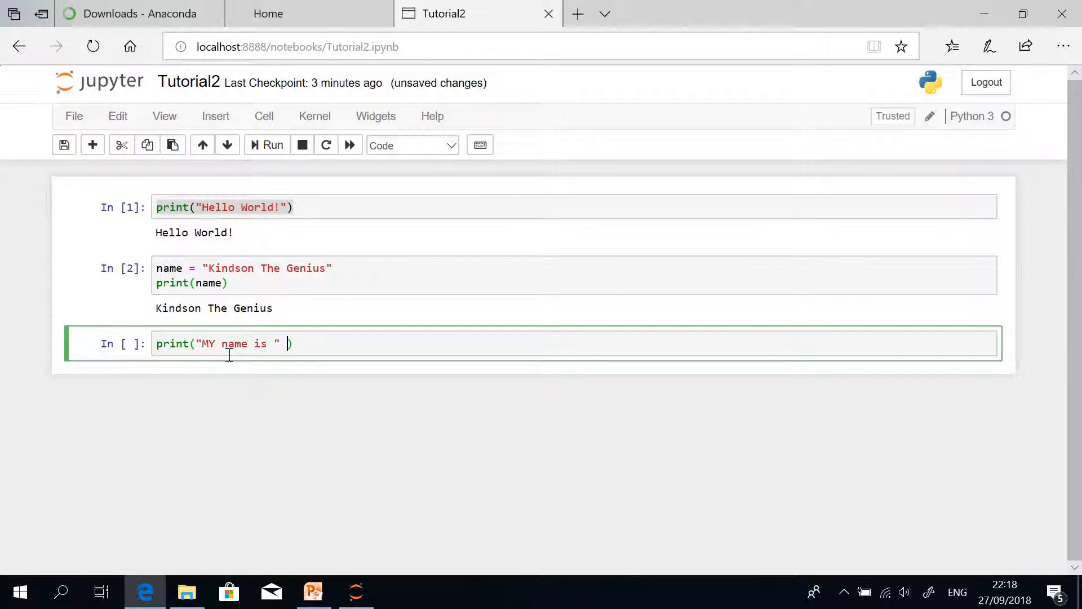
type("_")
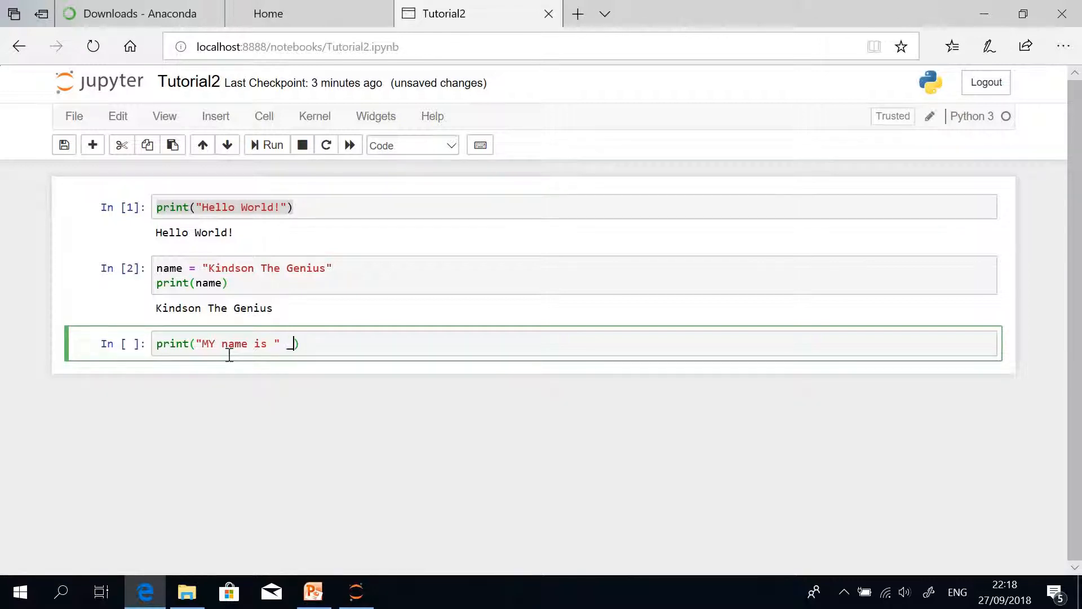
type("+")
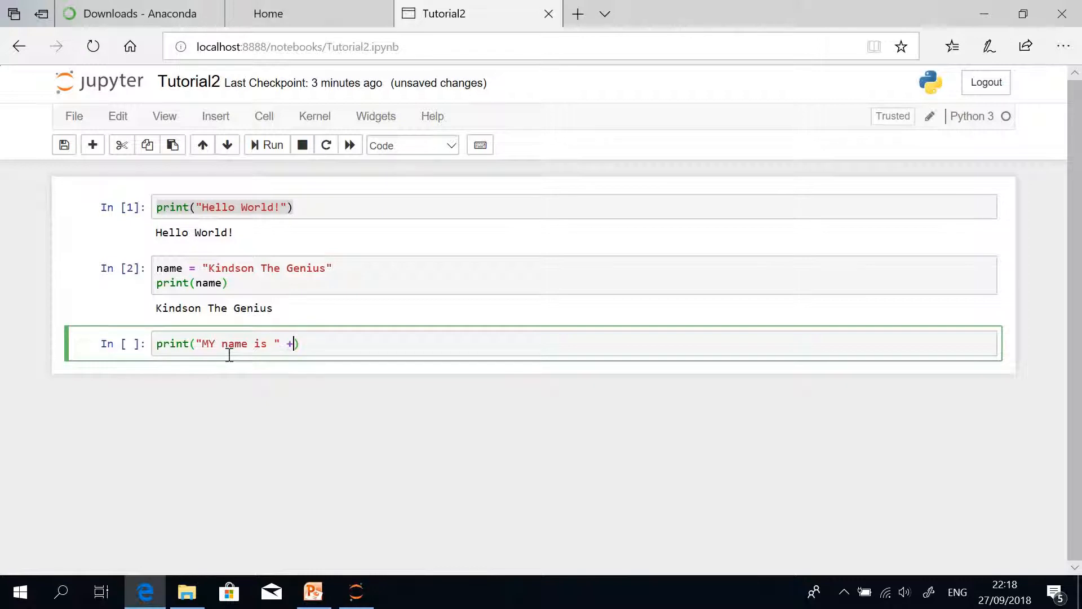
type("name")
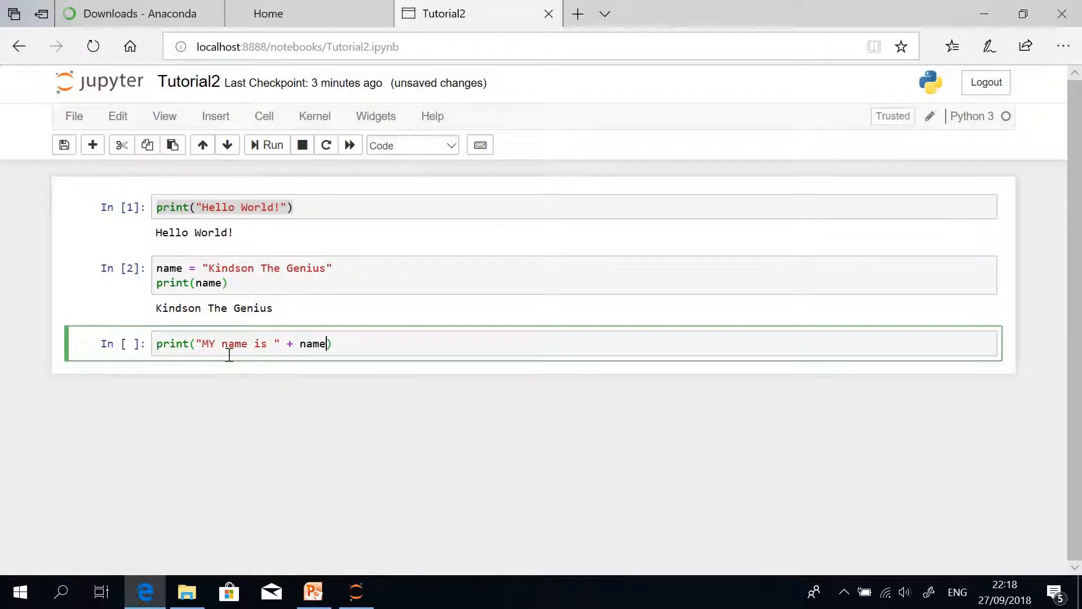
mouse_move(195, 307)
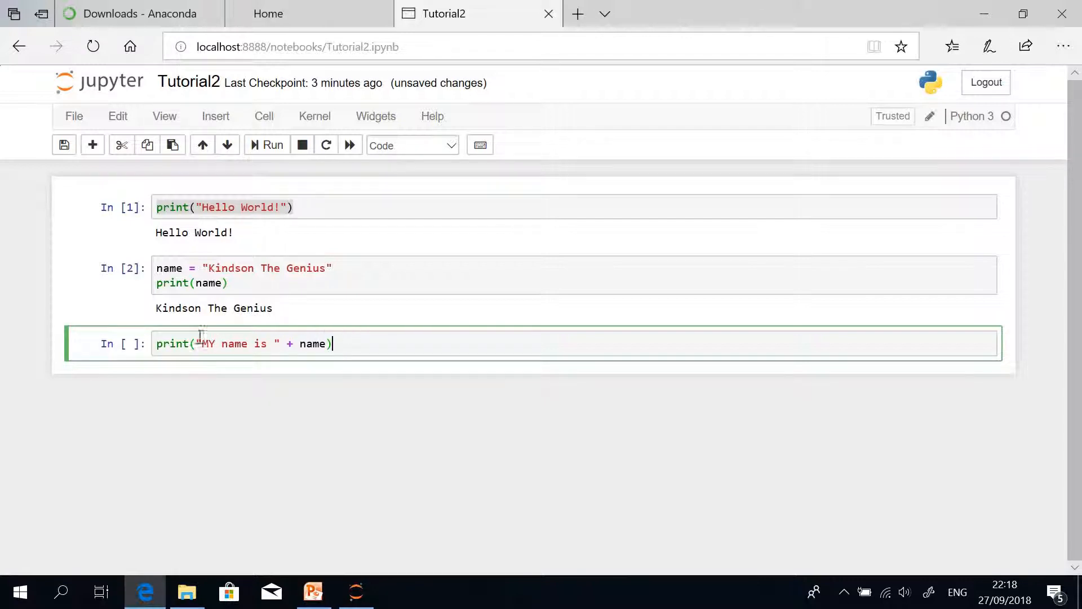
Run the third cell to print 'MY name is Kindson The Genius'.
left_click(269, 145)
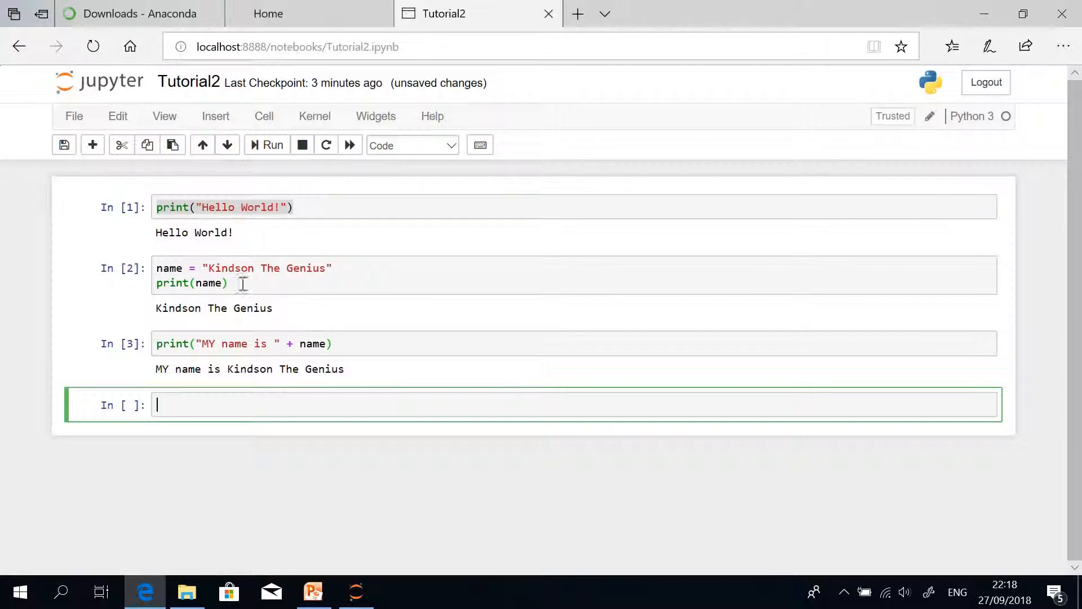
mouse_move(312, 229)
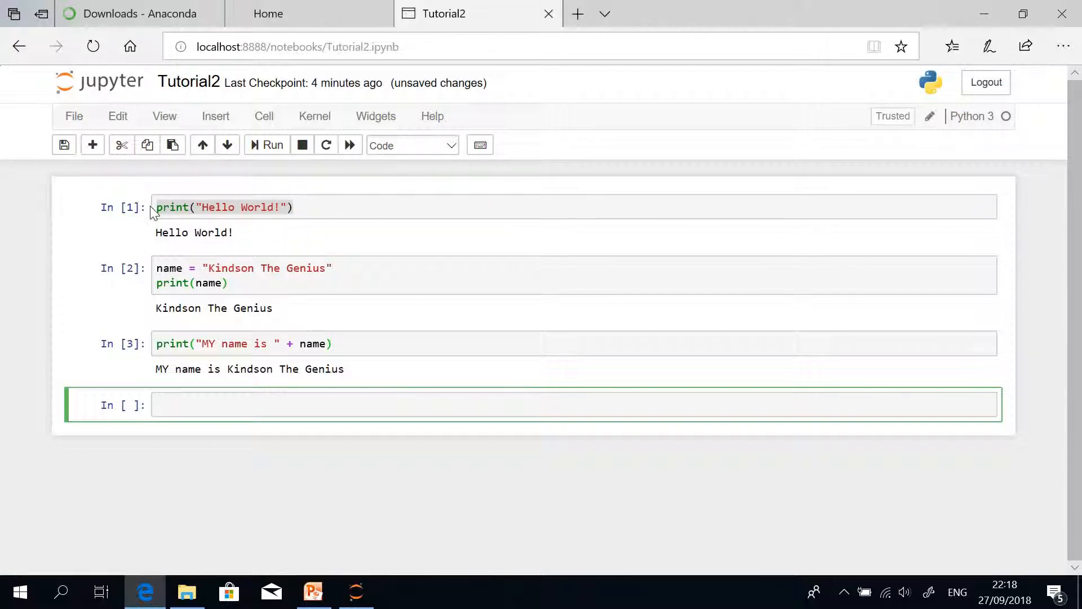
mouse_move(365, 380)
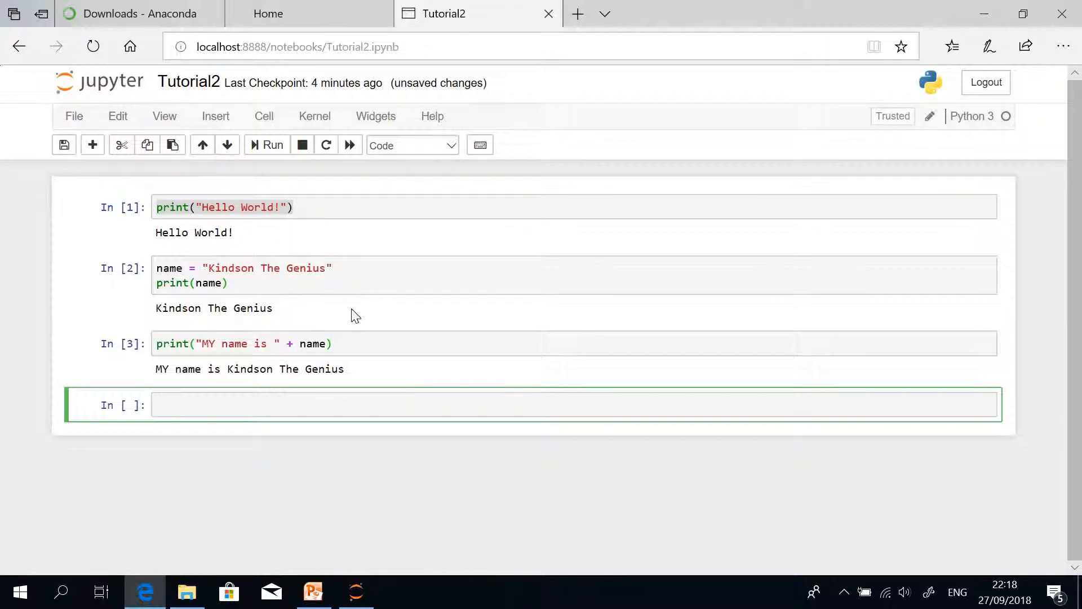
mouse_move(348, 325)
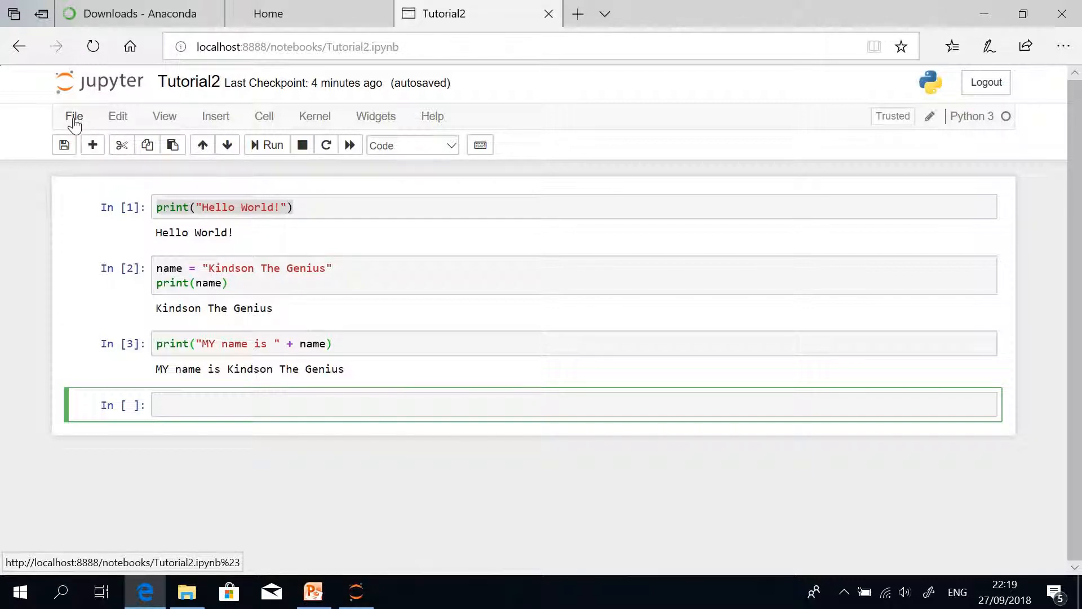
Download Tutorial2 as HTML (.html) and open the exported page in the browser.
left_click(75, 116)
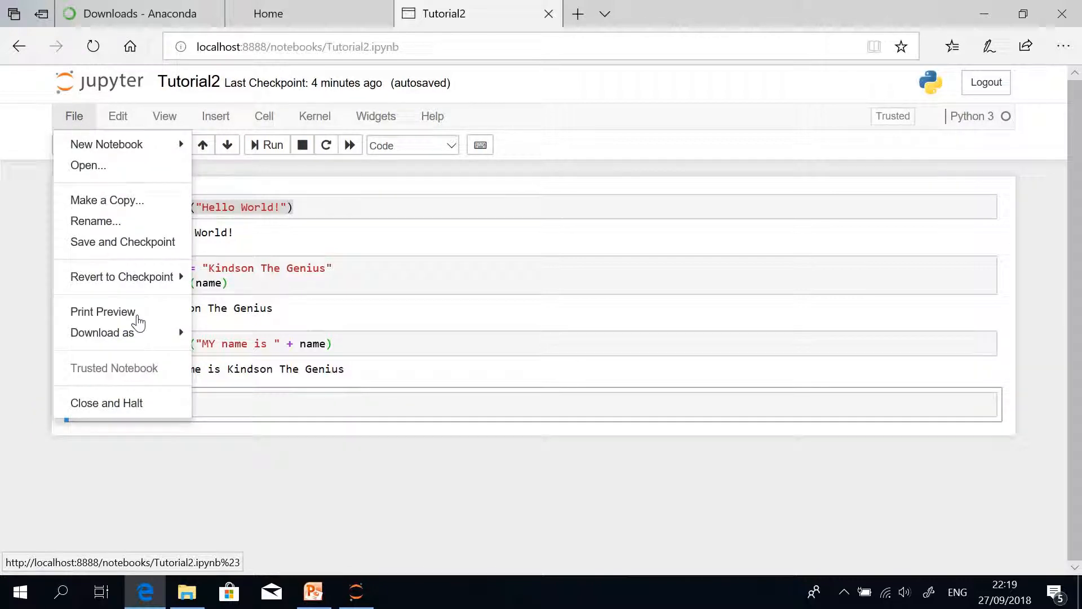
mouse_move(177, 345)
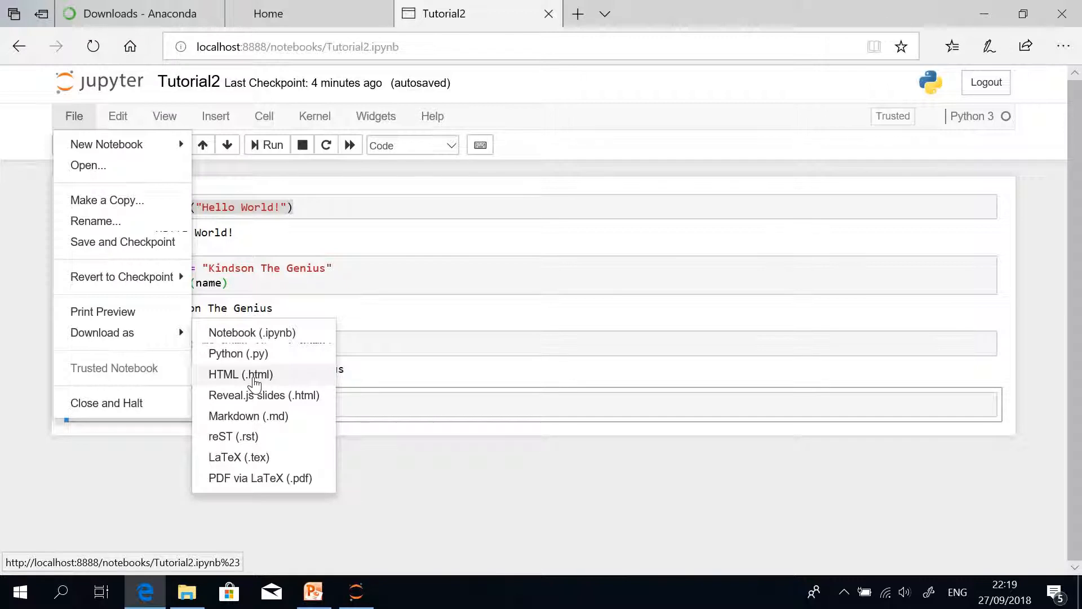
left_click(240, 374)
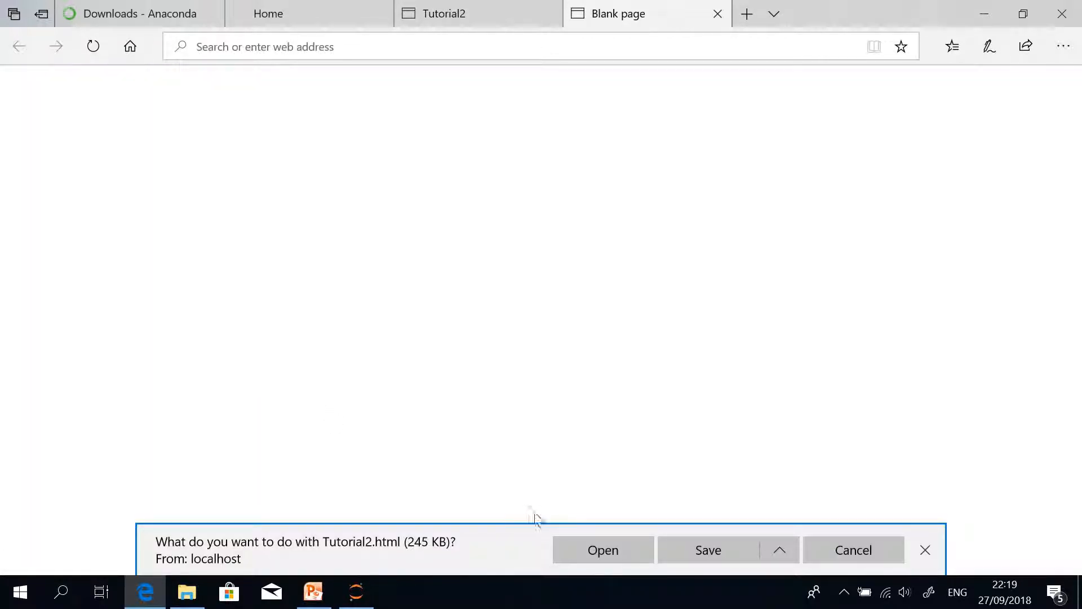
left_click(708, 549)
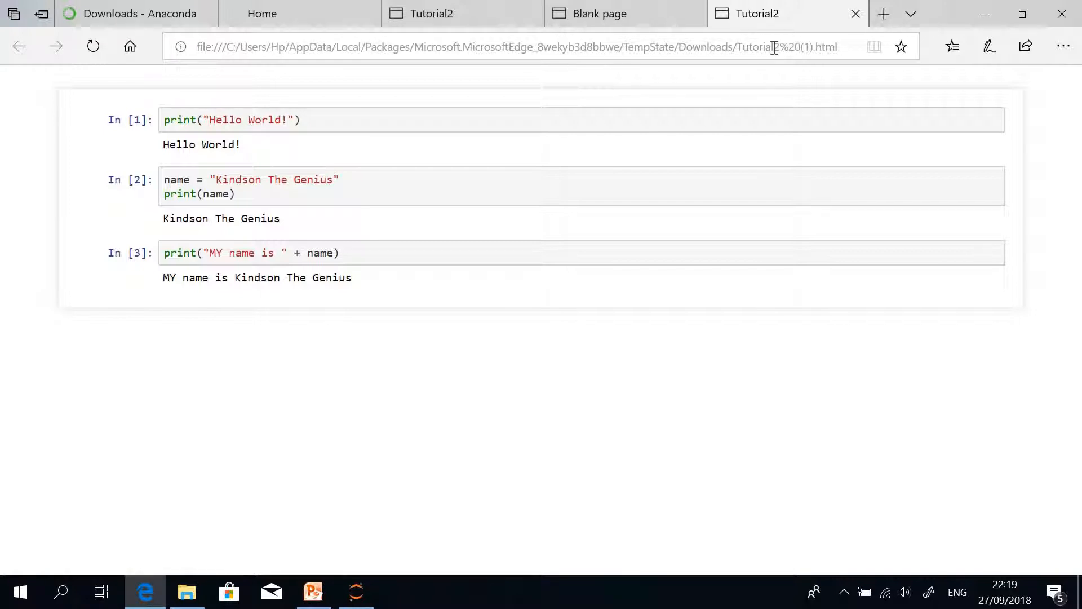
Open and dismiss the Edge ... menu before returning to the Tutorial2 notebook tab.
left_click(1063, 46)
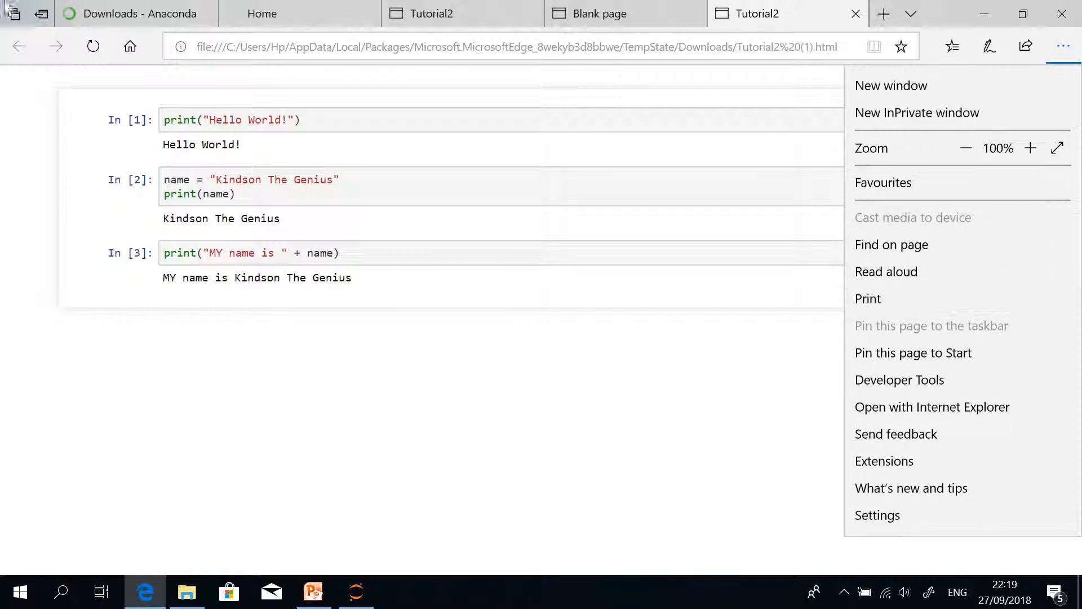
mouse_move(743, 435)
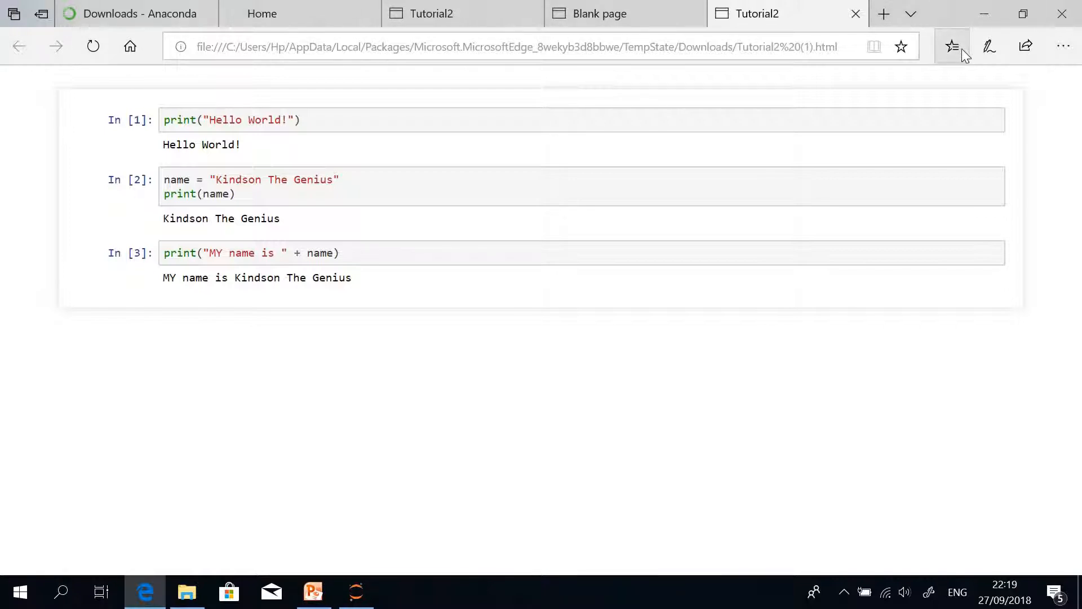
mouse_move(989, 47)
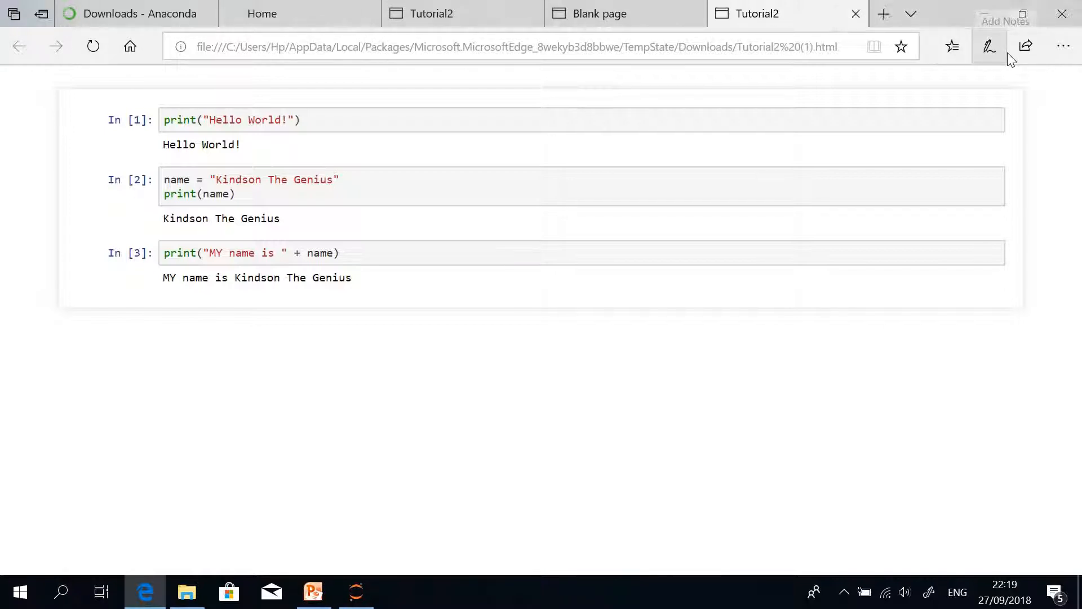
left_click(1063, 46)
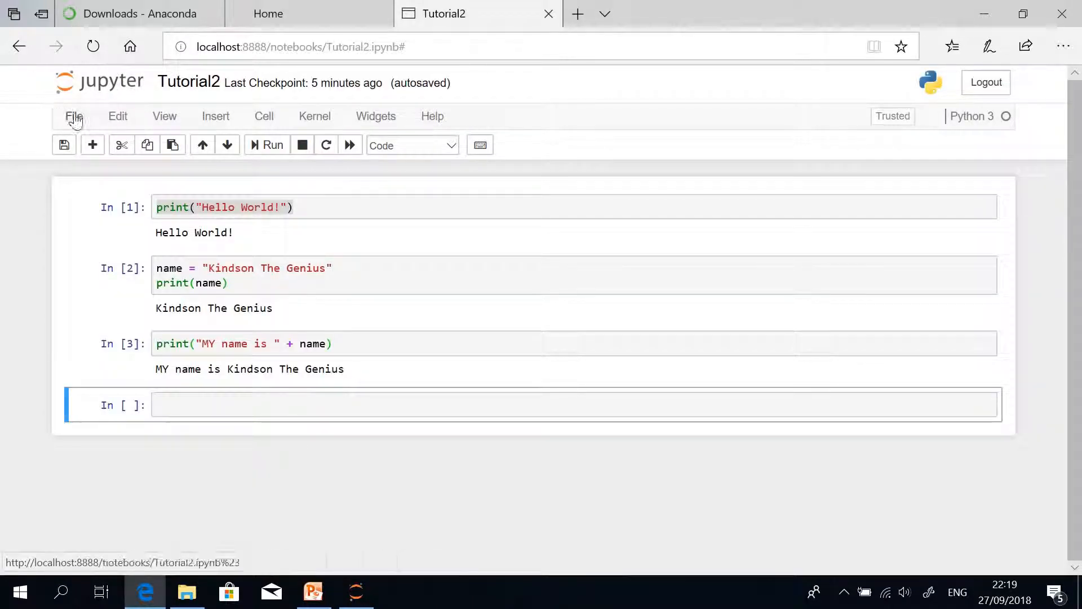
left_click(73, 116)
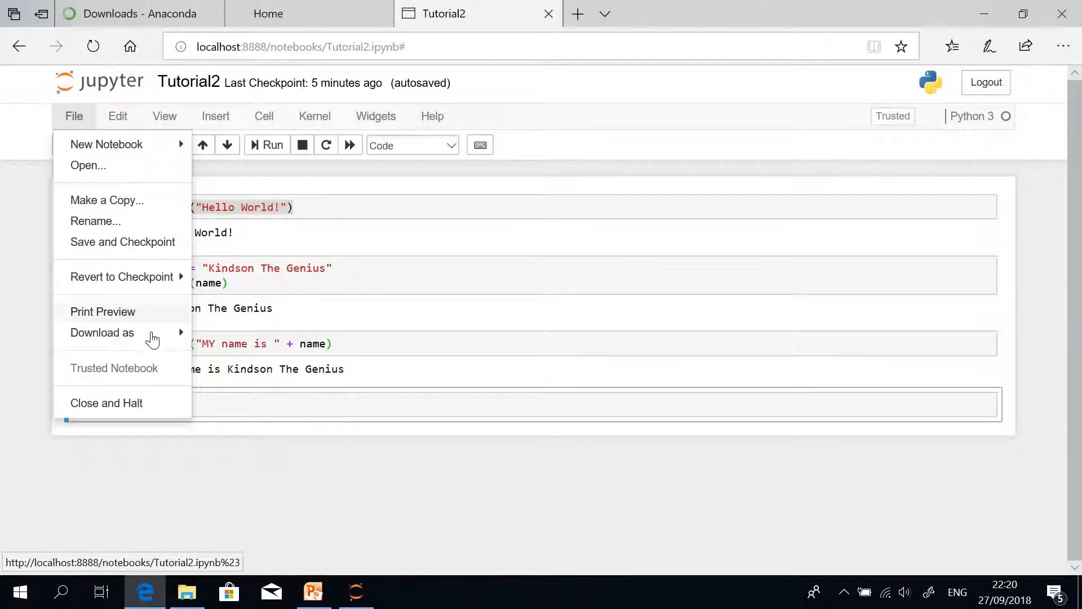
left_click(75, 115)
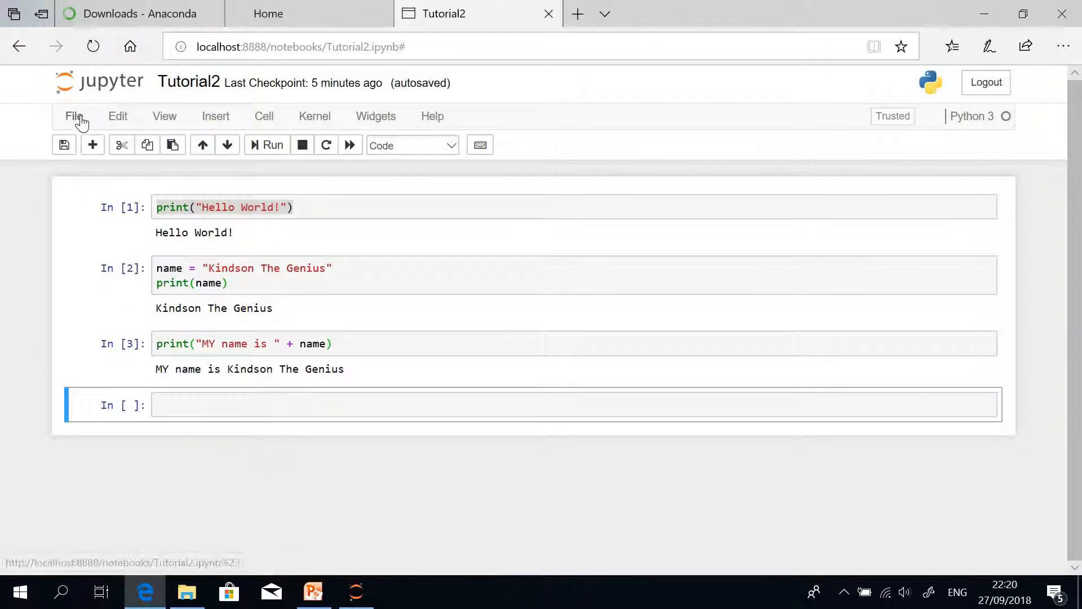
left_click(75, 115)
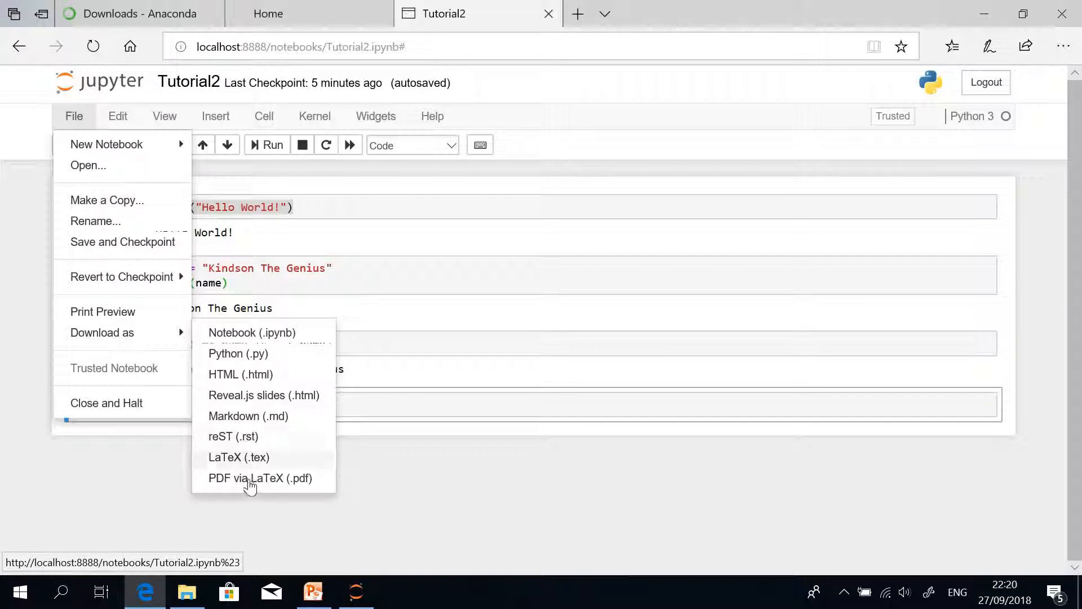
mouse_move(257, 479)
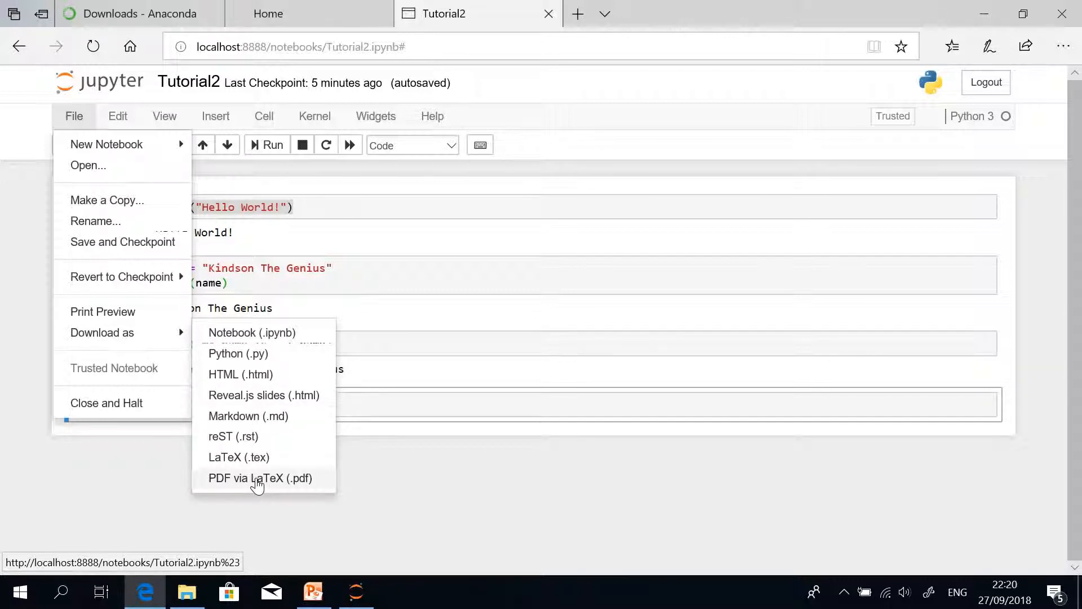
left_click(261, 478)
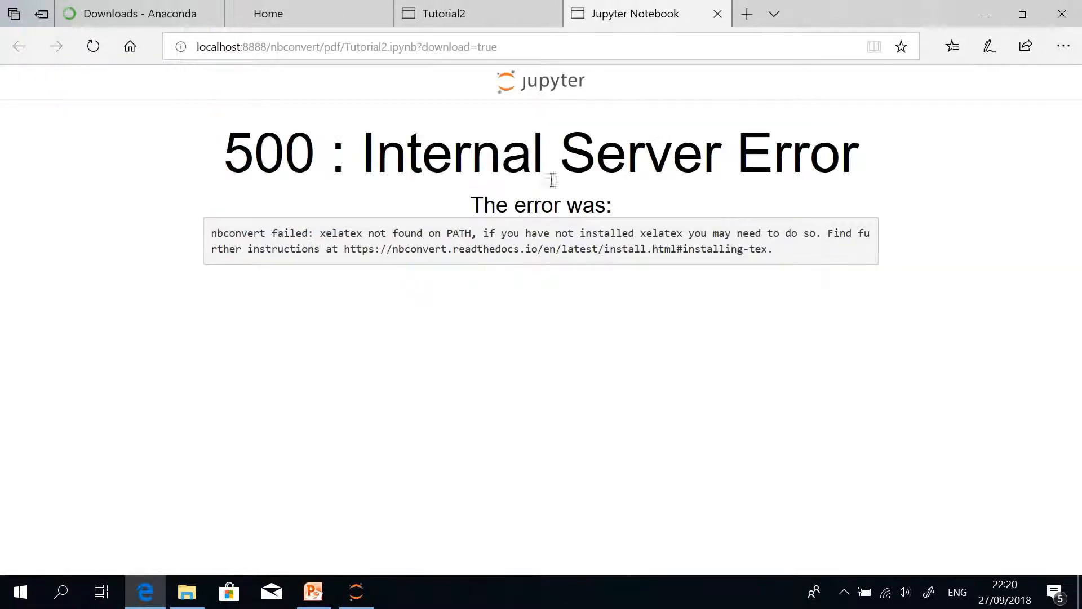
mouse_move(763, 250)
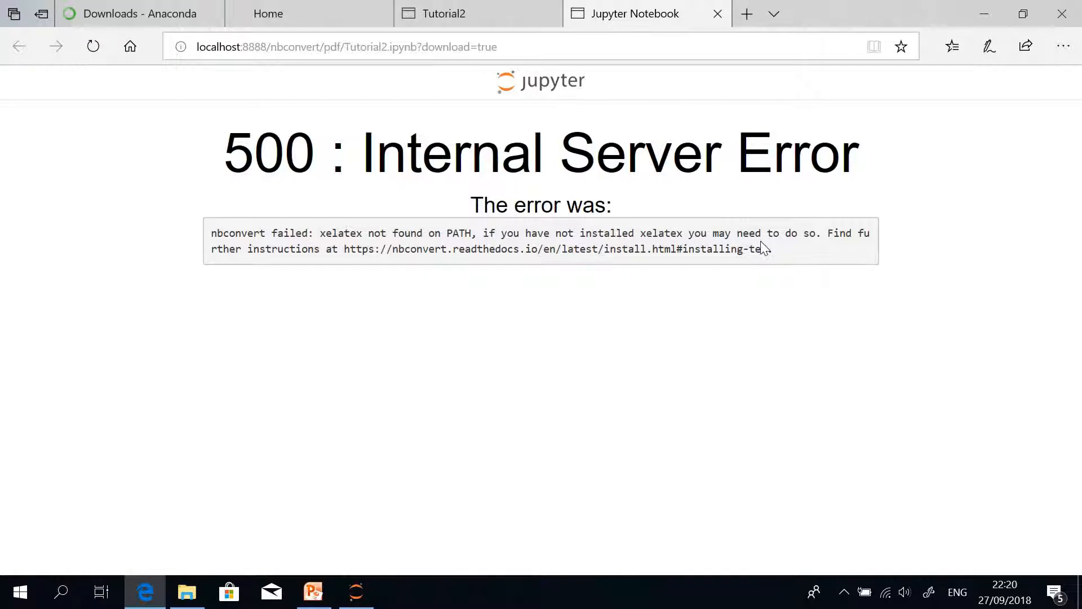
mouse_move(731, 128)
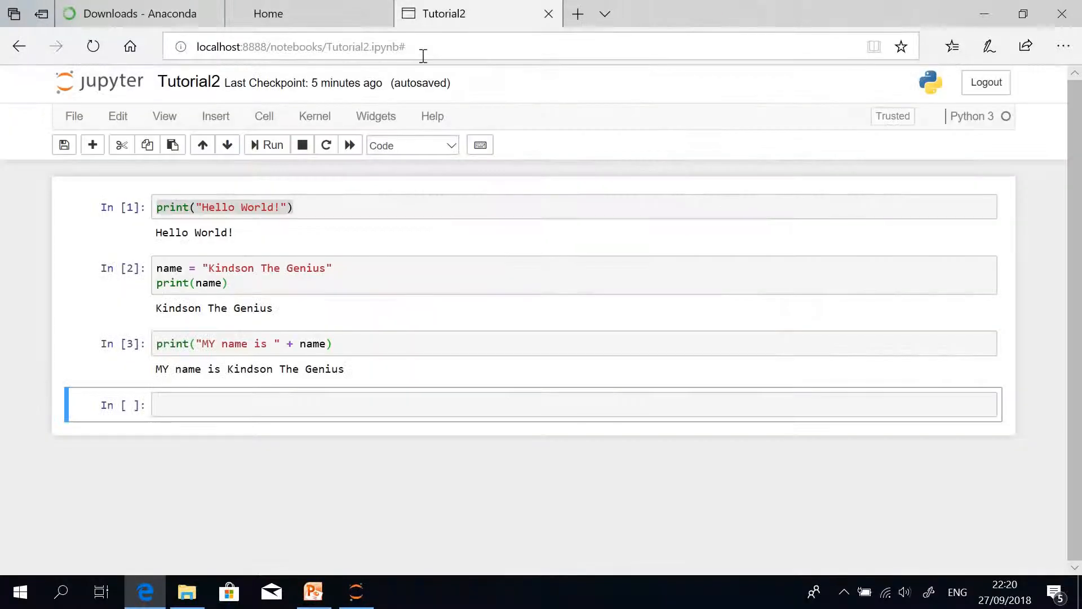
mouse_move(256, 173)
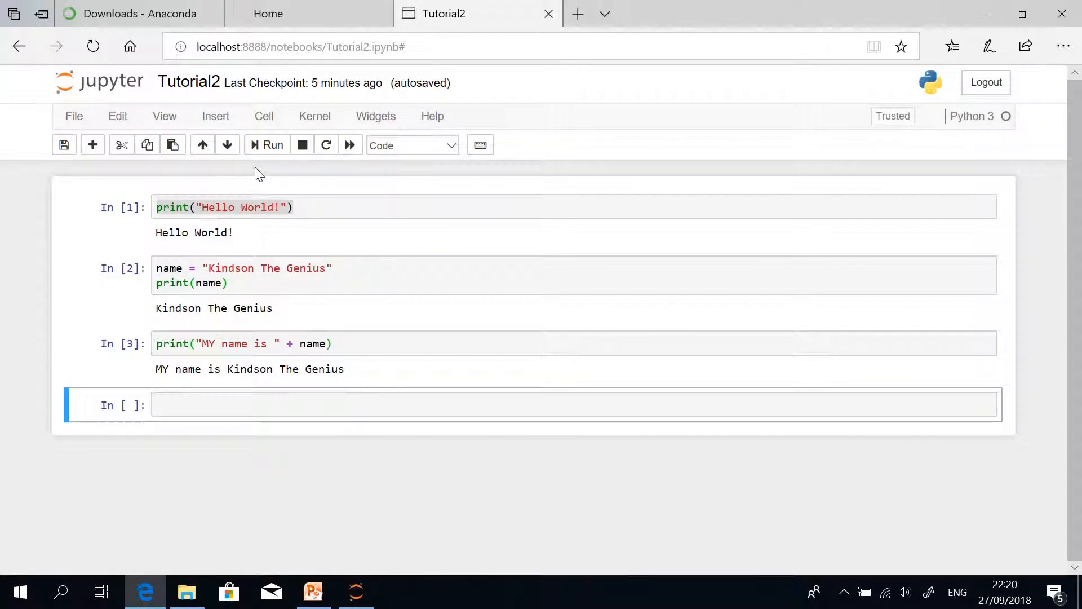
mouse_move(306, 233)
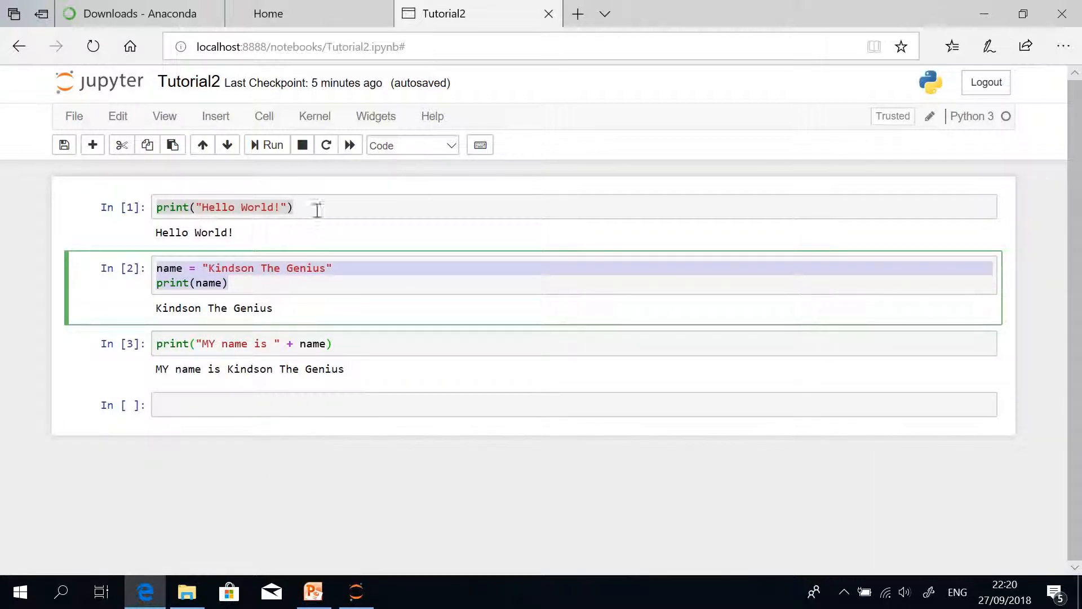
mouse_move(481, 229)
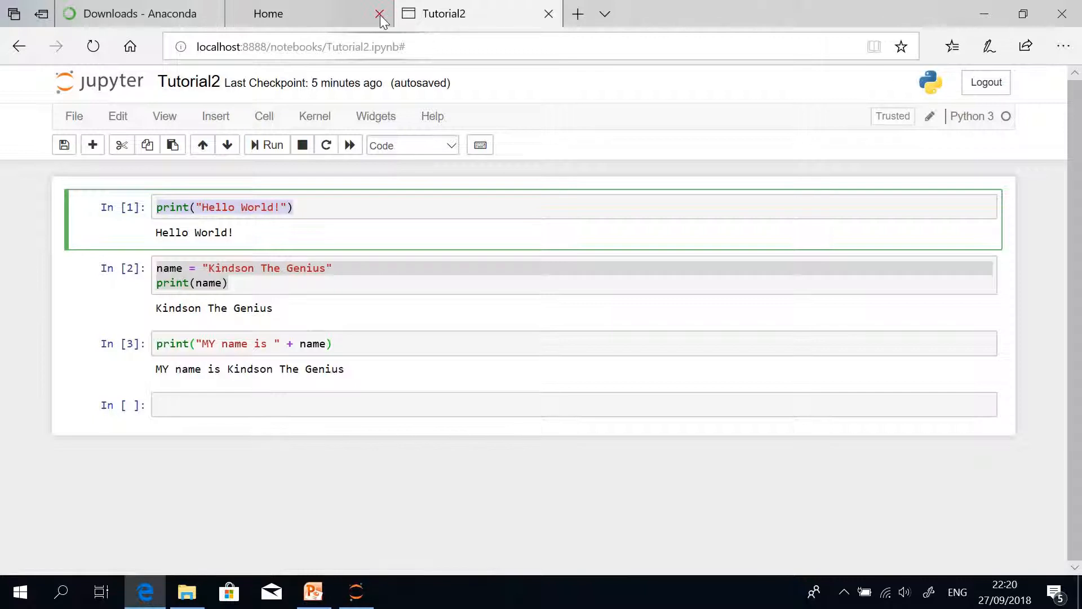
mouse_move(378, 13)
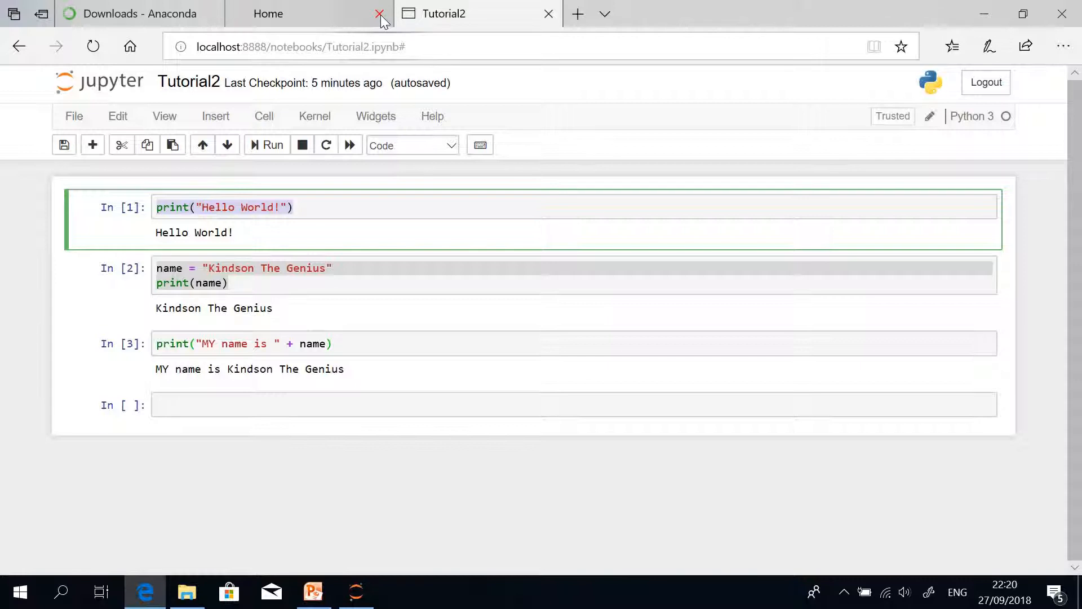
mouse_move(379, 13)
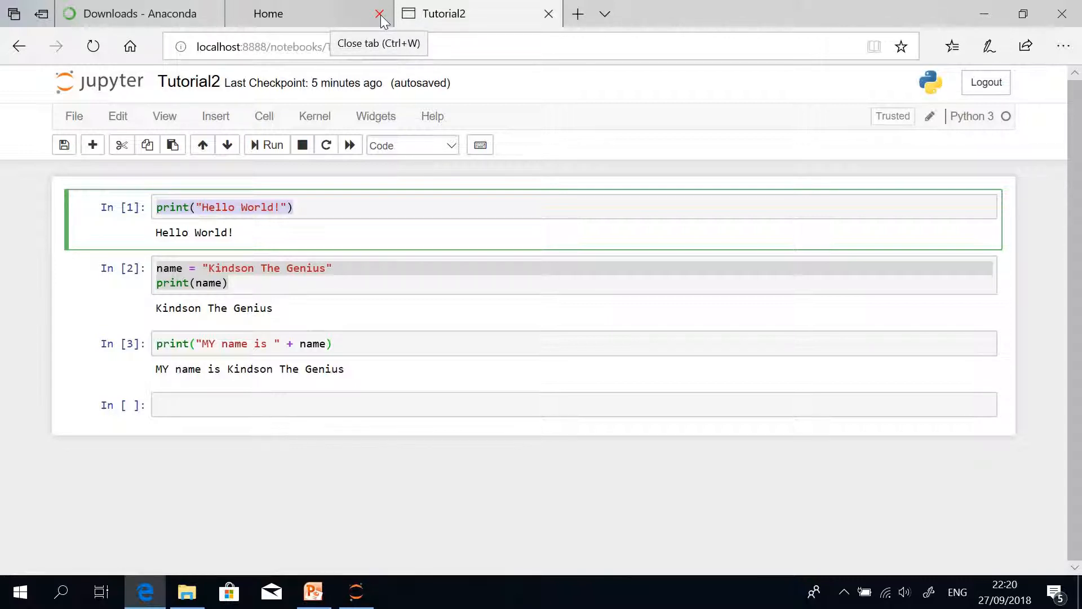
mouse_move(370, 19)
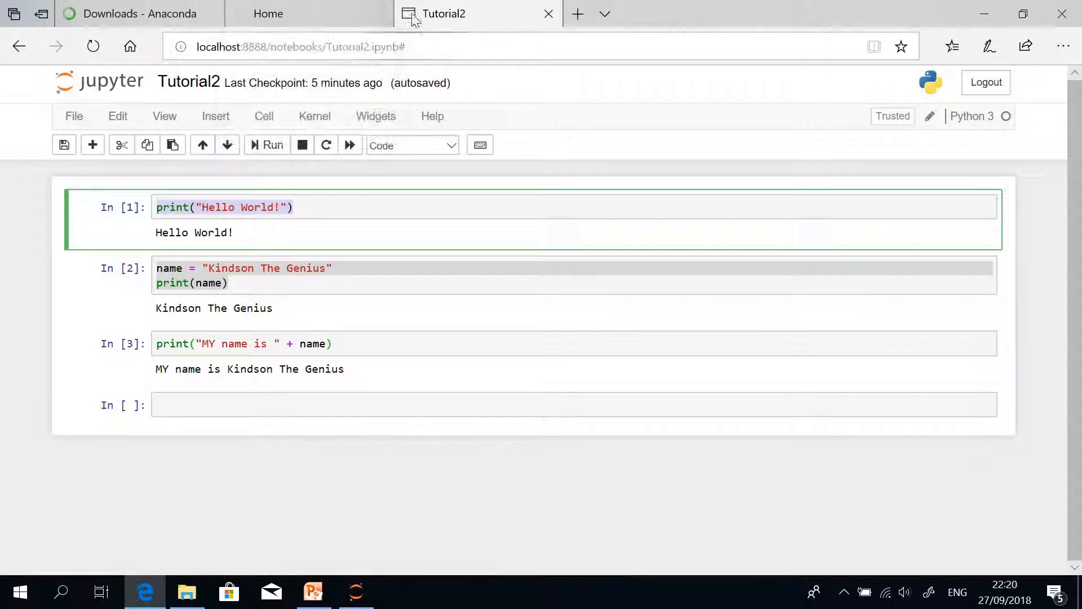
mouse_move(448, 311)
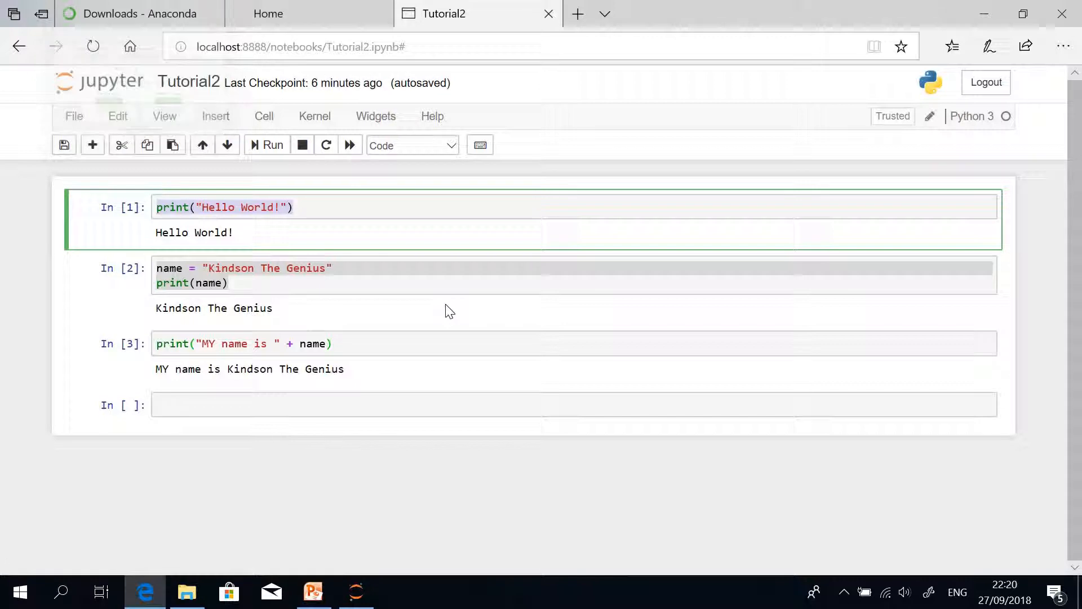